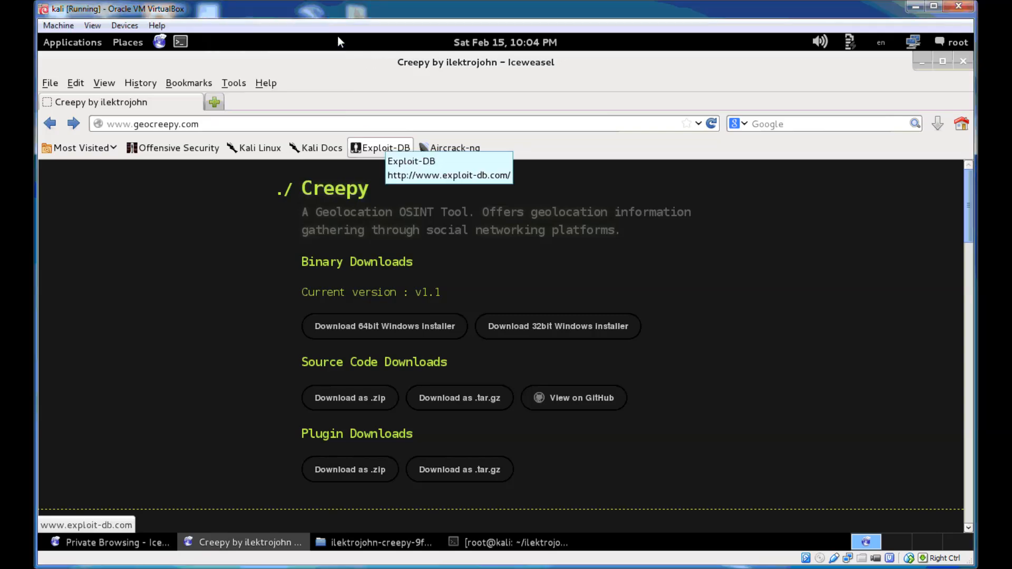
mouse_move(475, 175)
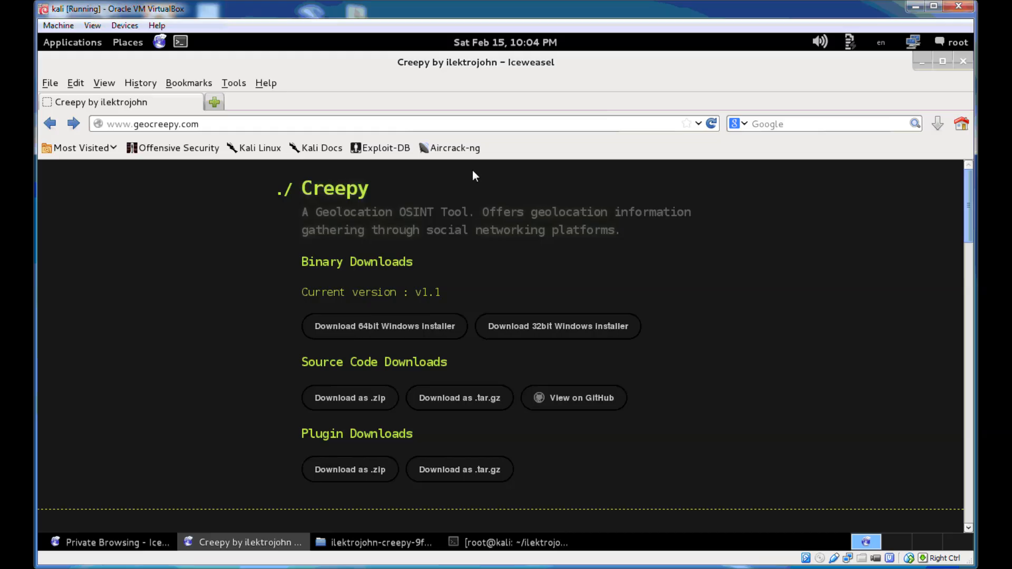
mouse_move(460, 397)
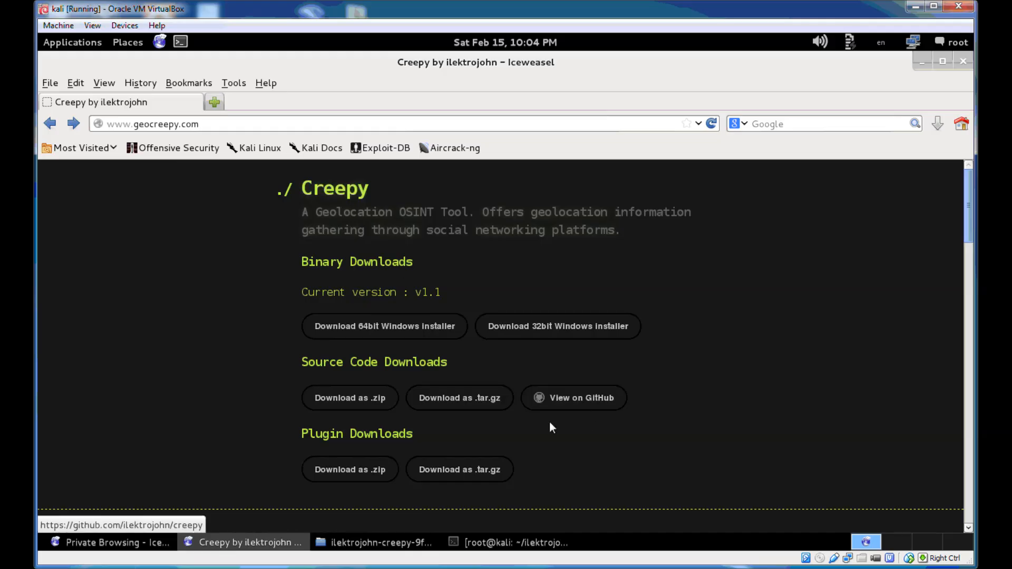
Launch Creepy by running python CreepyMain.py from the creepy source folder's terminal
click(380, 542)
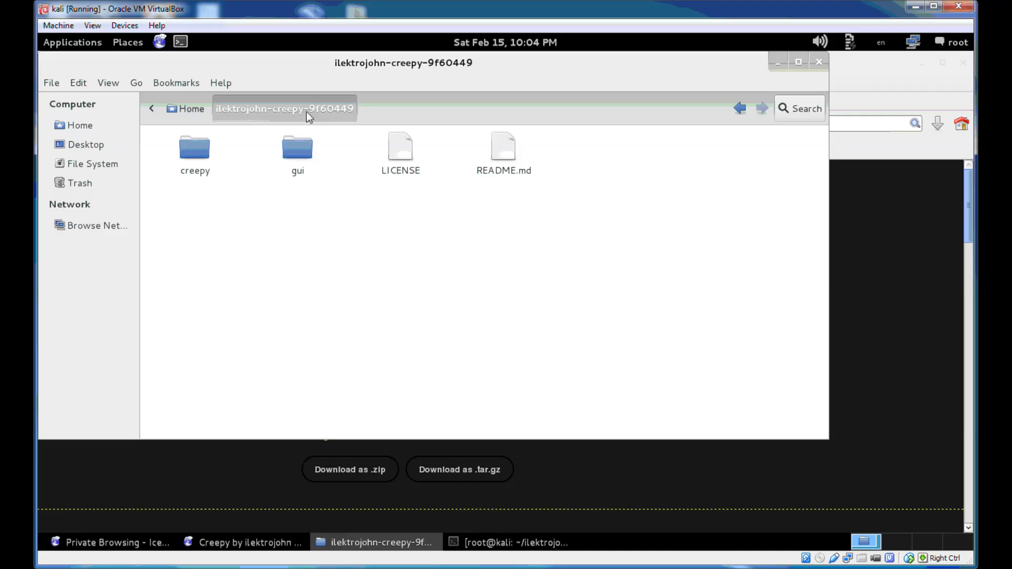
mouse_move(486, 342)
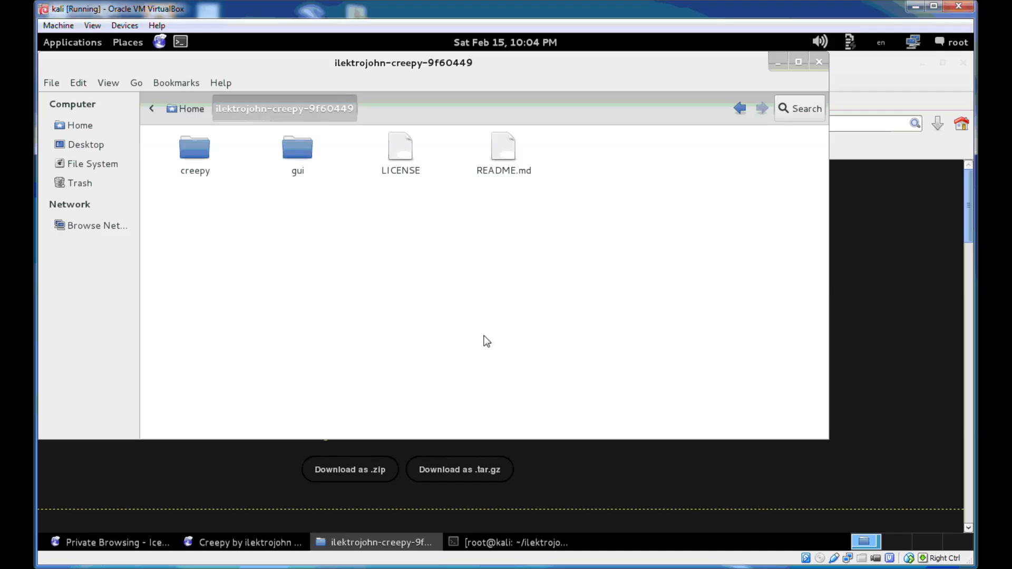
click(509, 543)
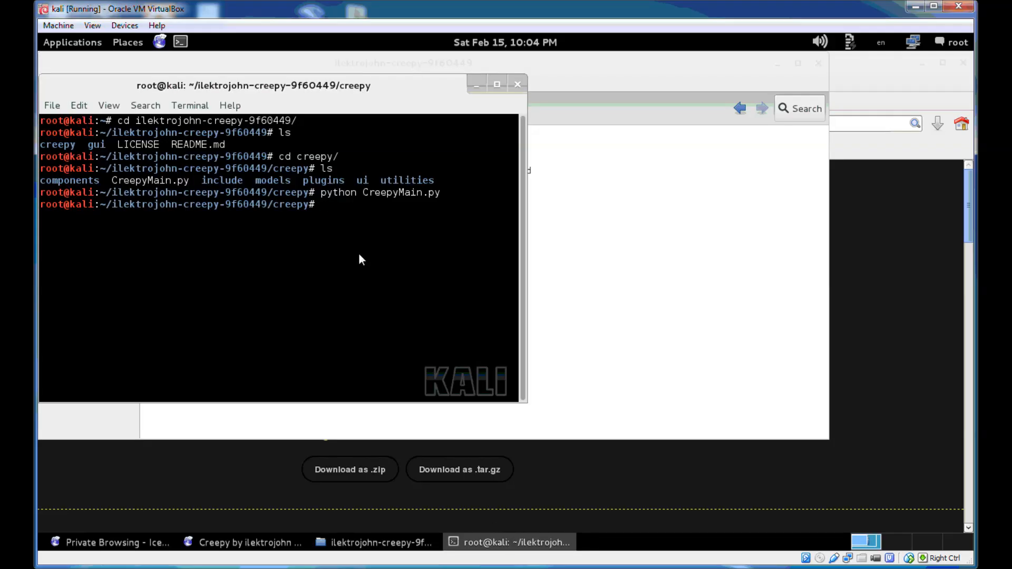
text(python CreepyMain.py)
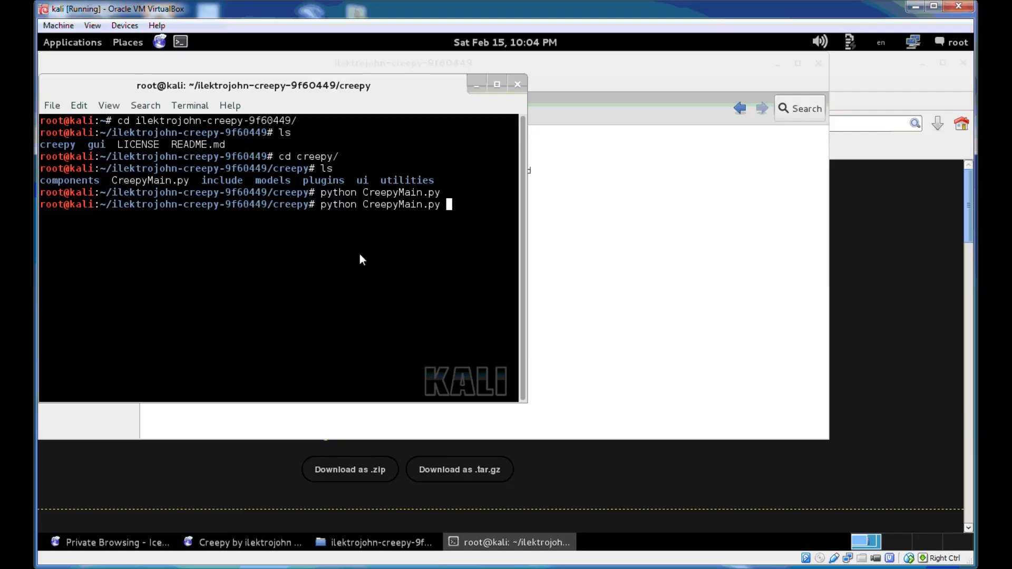
key(Return)
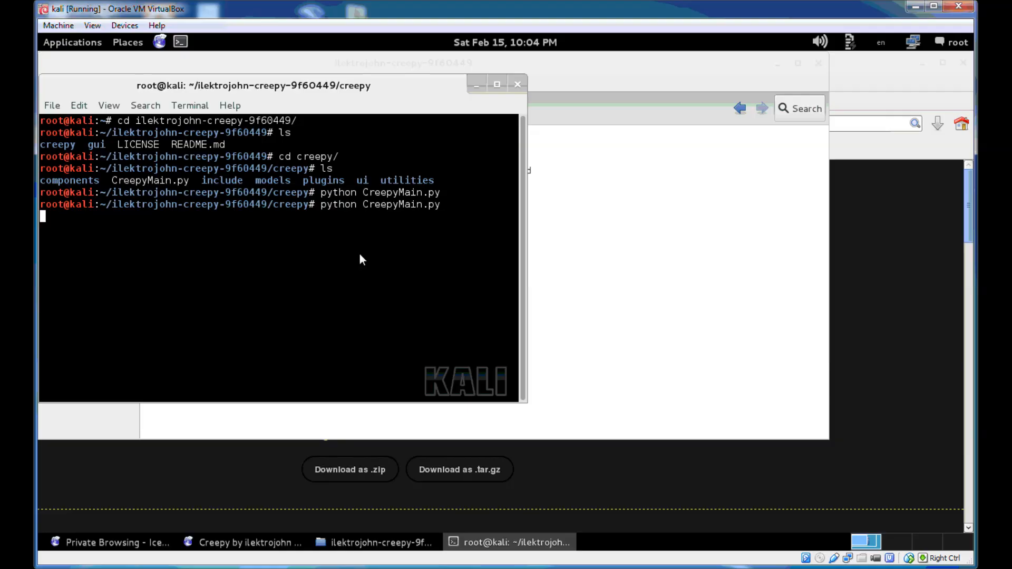
key(Return)
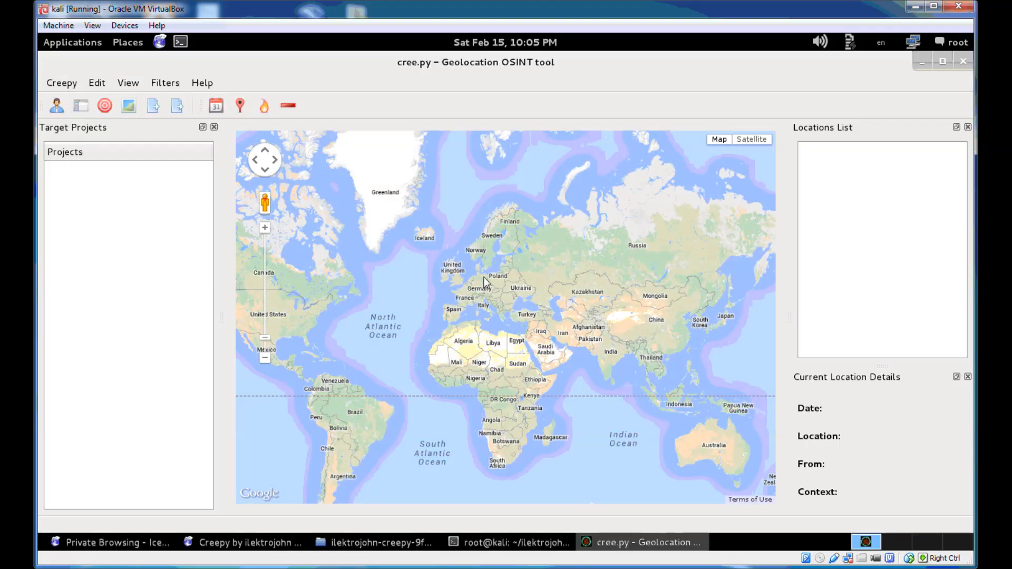
mouse_move(531, 311)
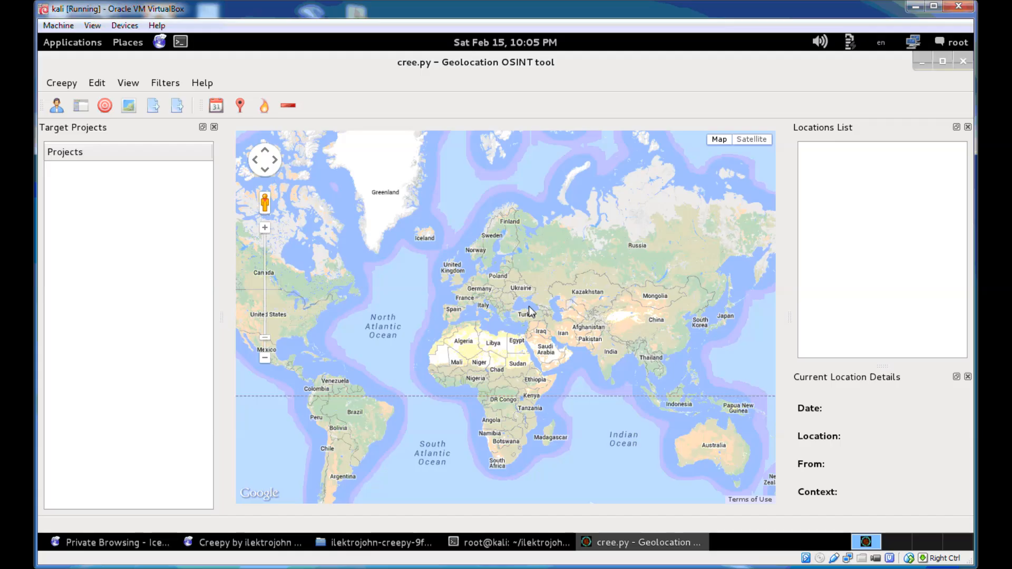
mouse_move(158, 180)
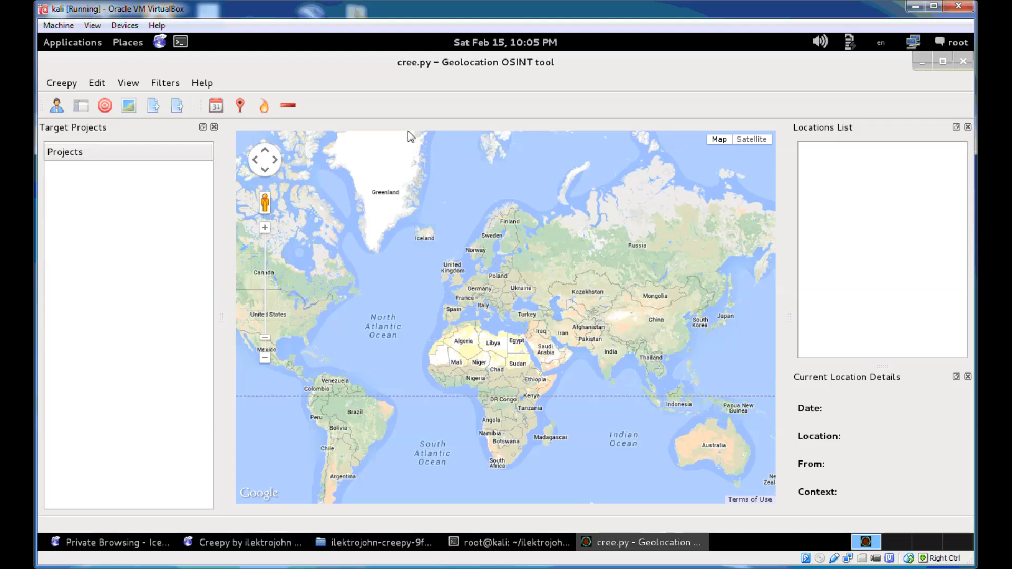
mouse_move(304, 97)
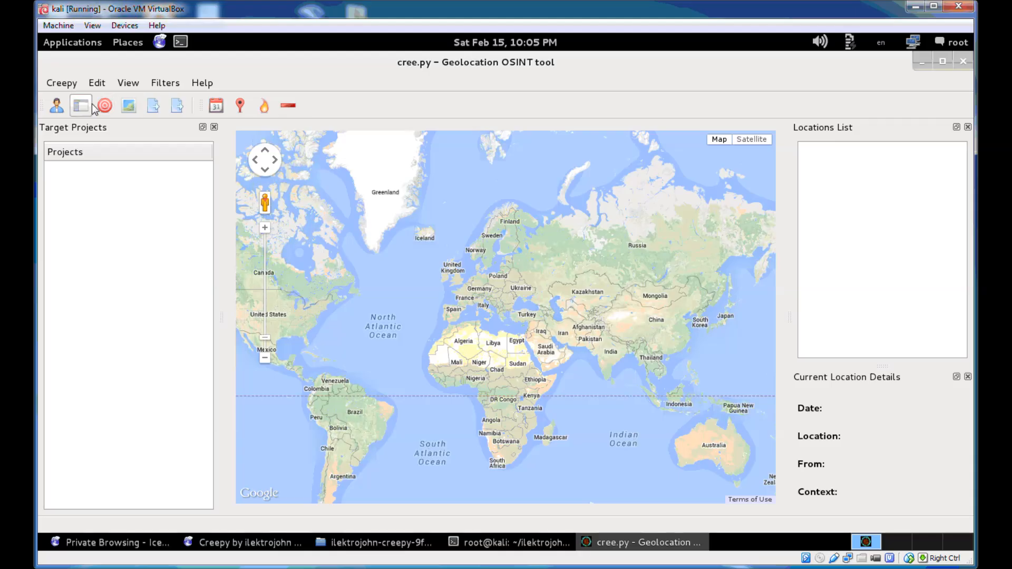
mouse_move(80, 105)
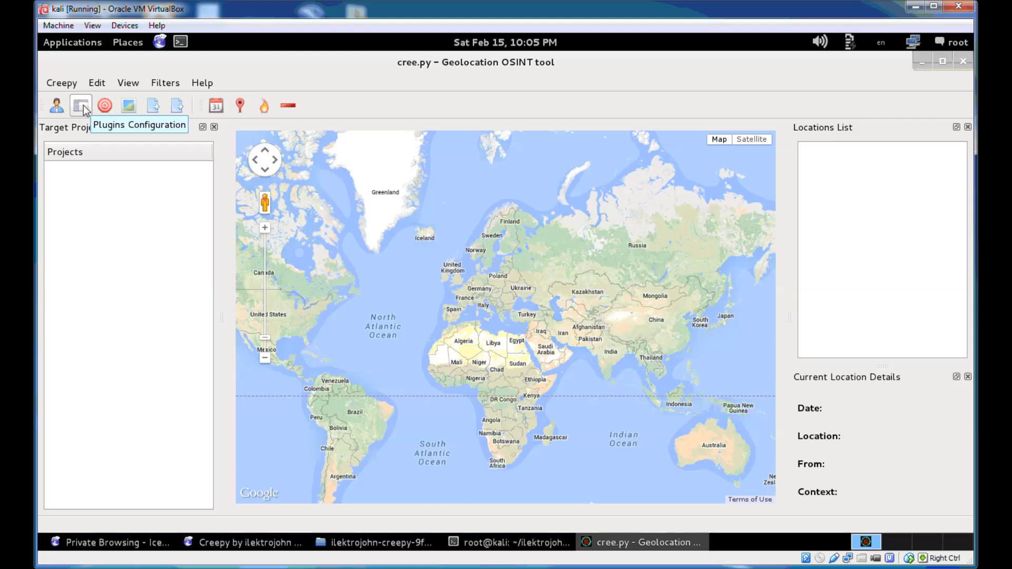
Open Plugins Configuration and test the Flickr plugin's configuration
click(80, 106)
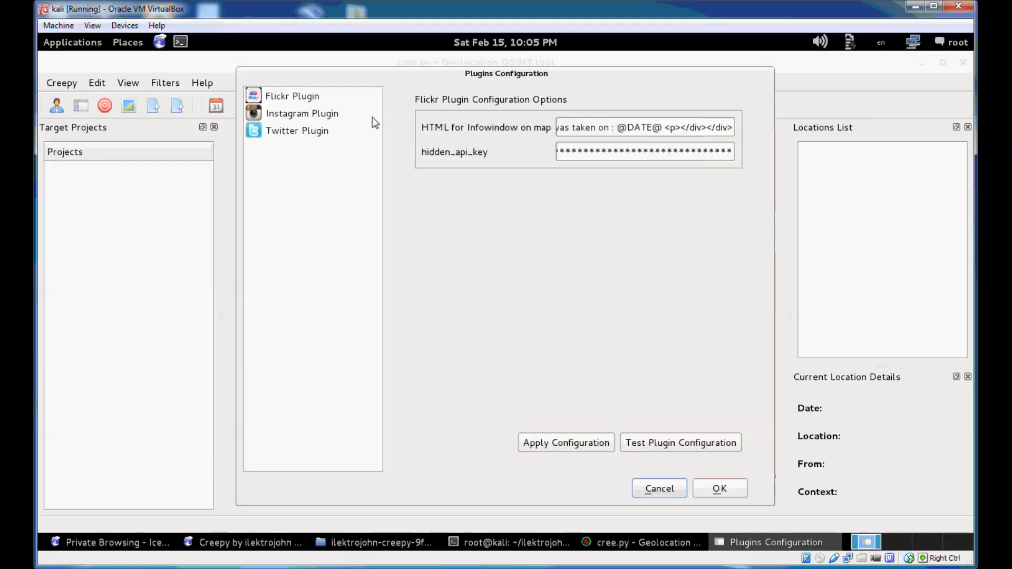
mouse_move(177, 94)
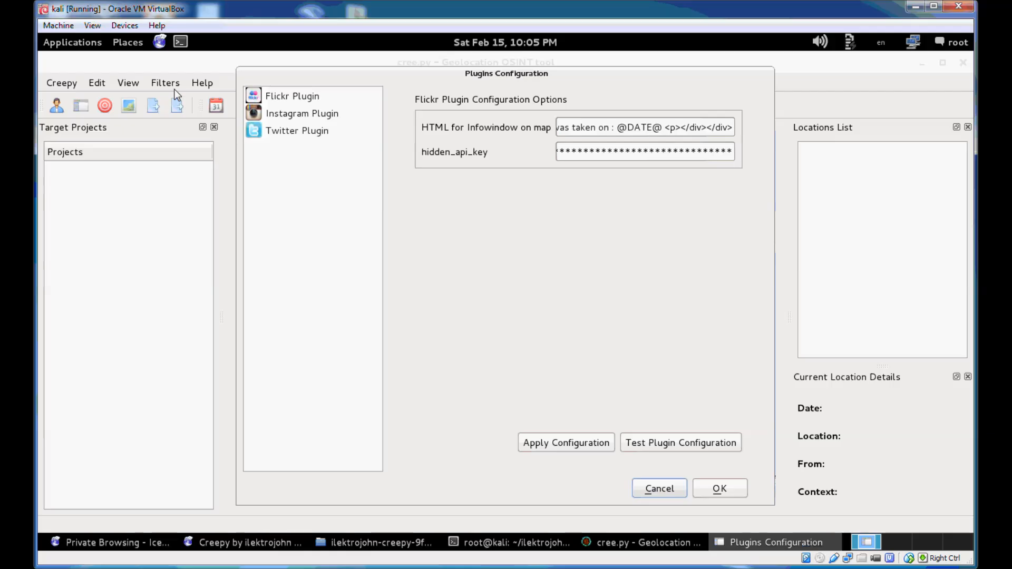
click(291, 96)
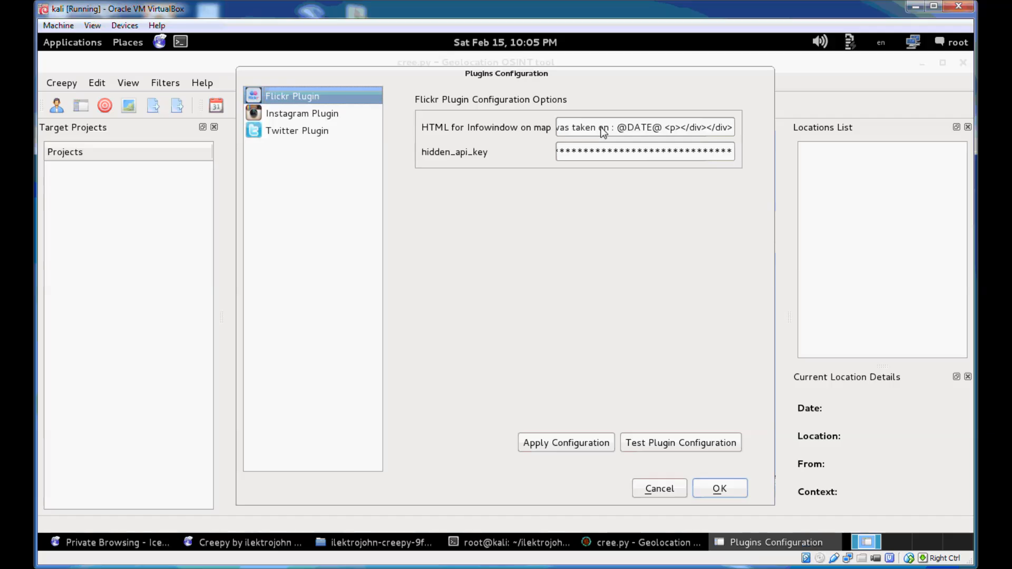
mouse_move(679, 443)
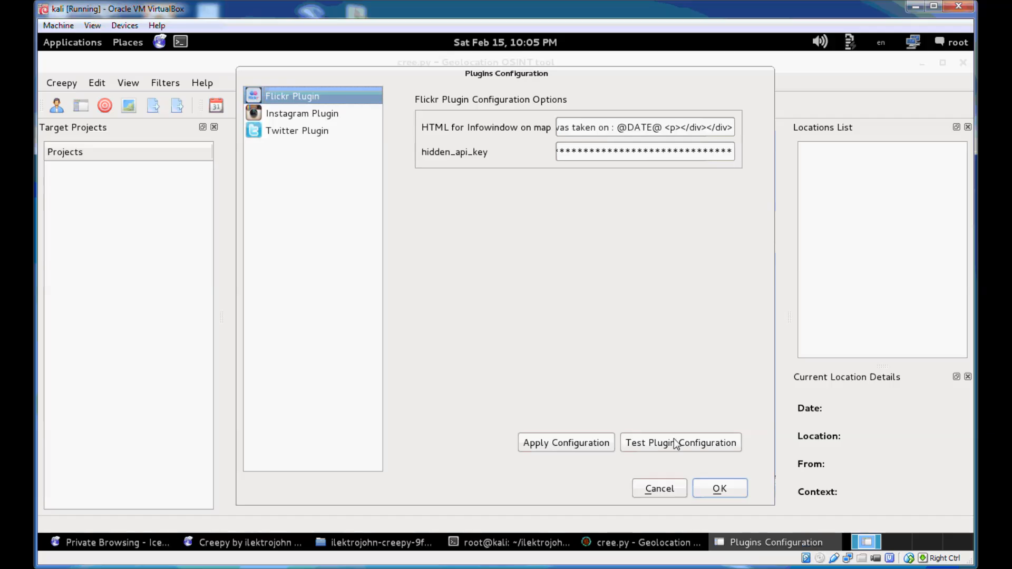
click(679, 443)
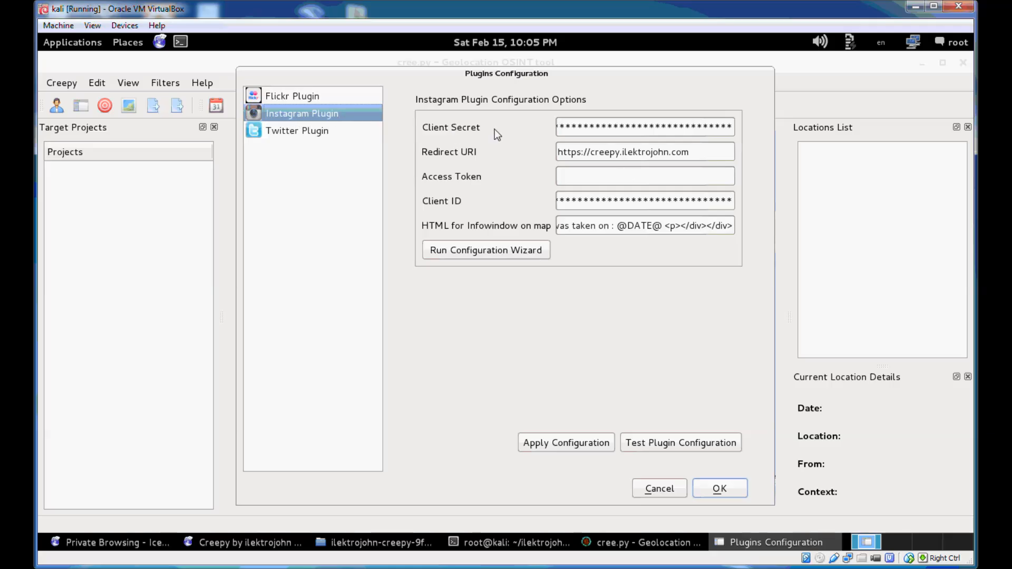
mouse_move(537, 172)
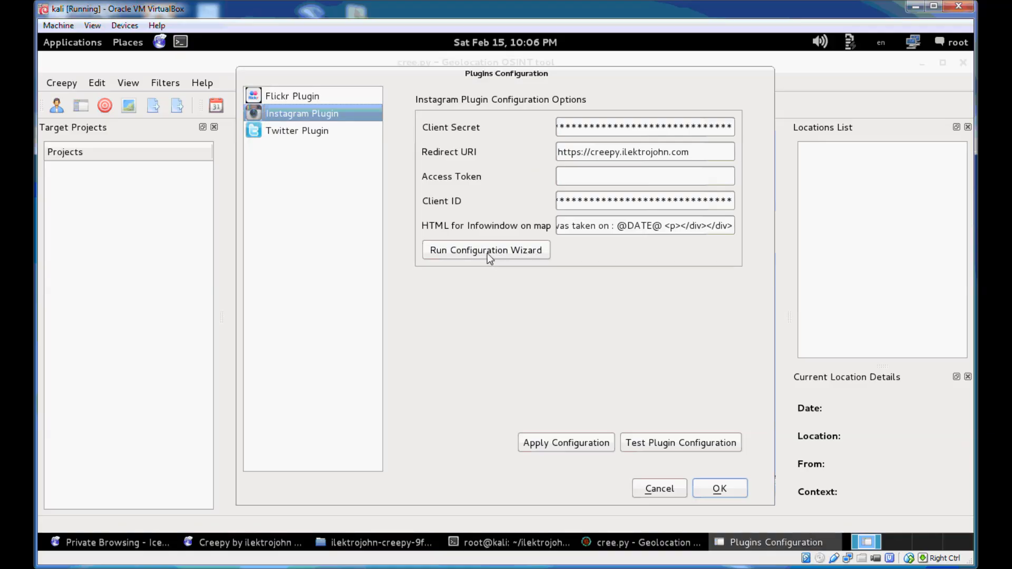
Run the Instagram plugin's Configuration Wizard to get the authorization link
click(486, 250)
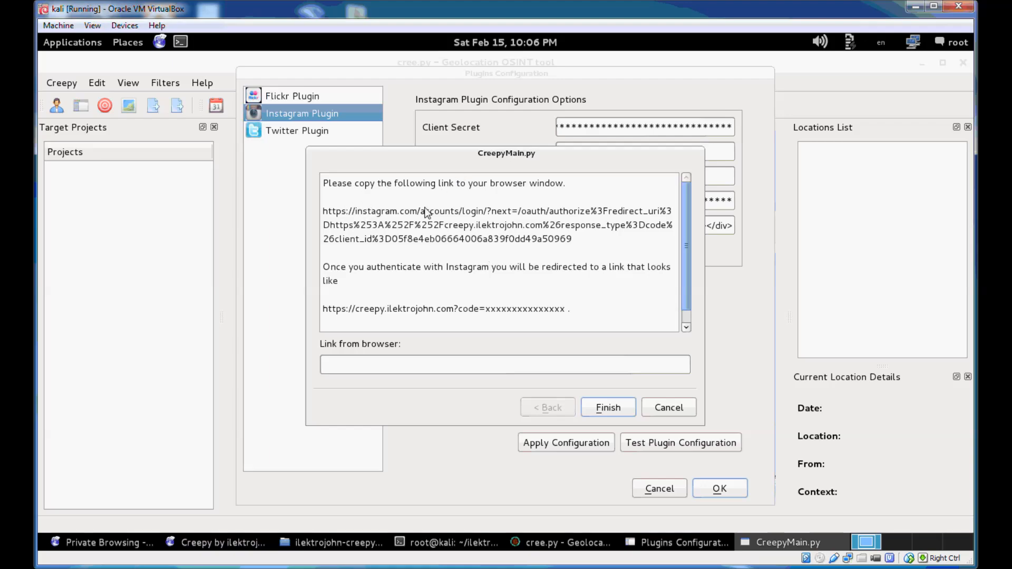
mouse_move(573, 201)
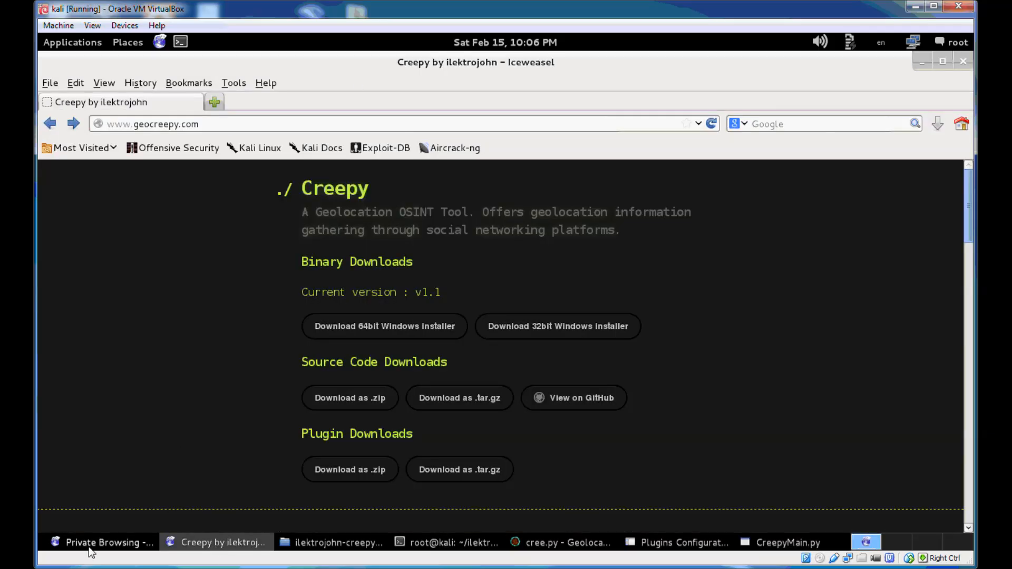
Sign in to Instagram privately and grab the redirected creepy.ilektrojohn.com address with the code
click(104, 543)
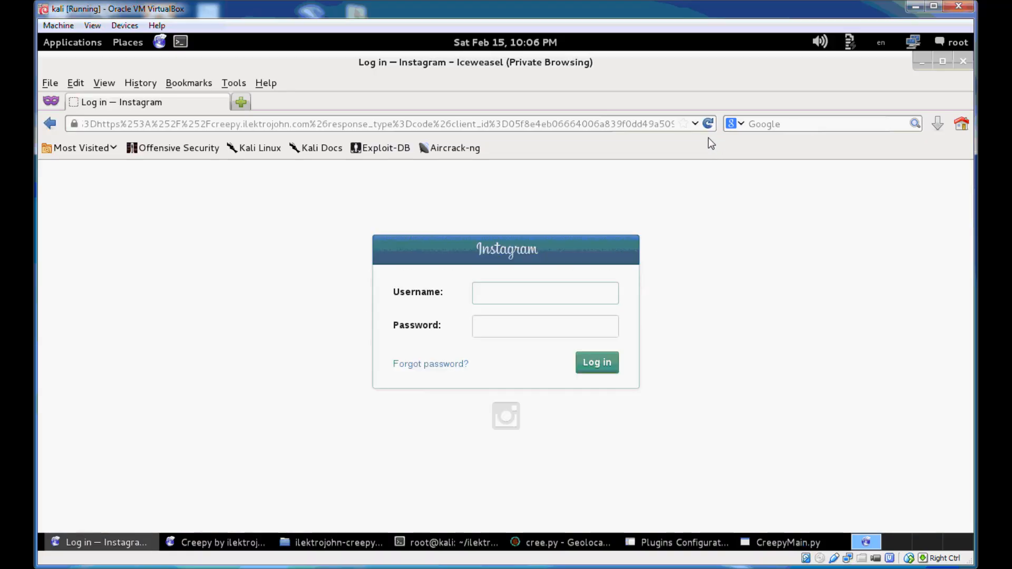
text(ilektrojohn)
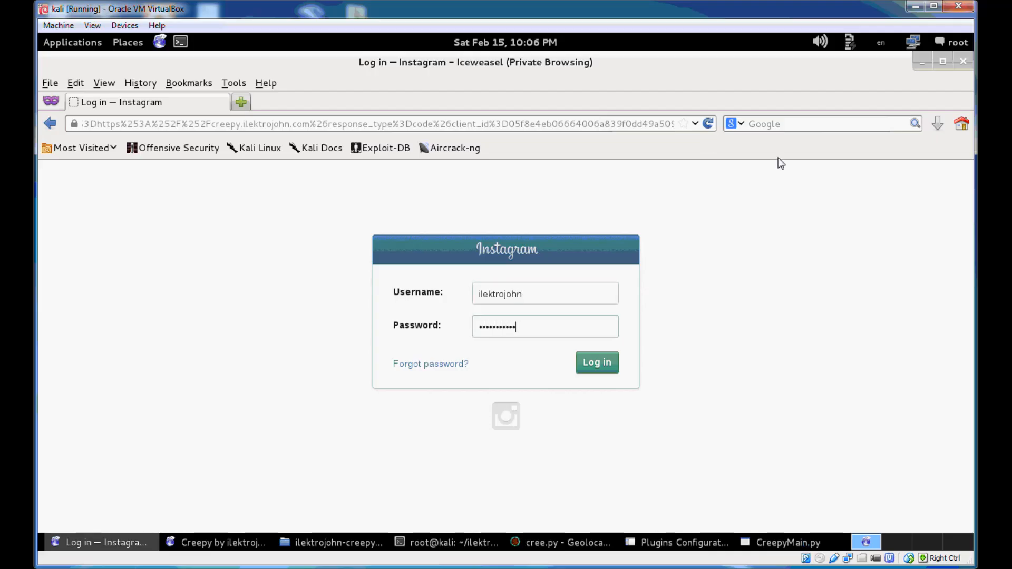
click(596, 362)
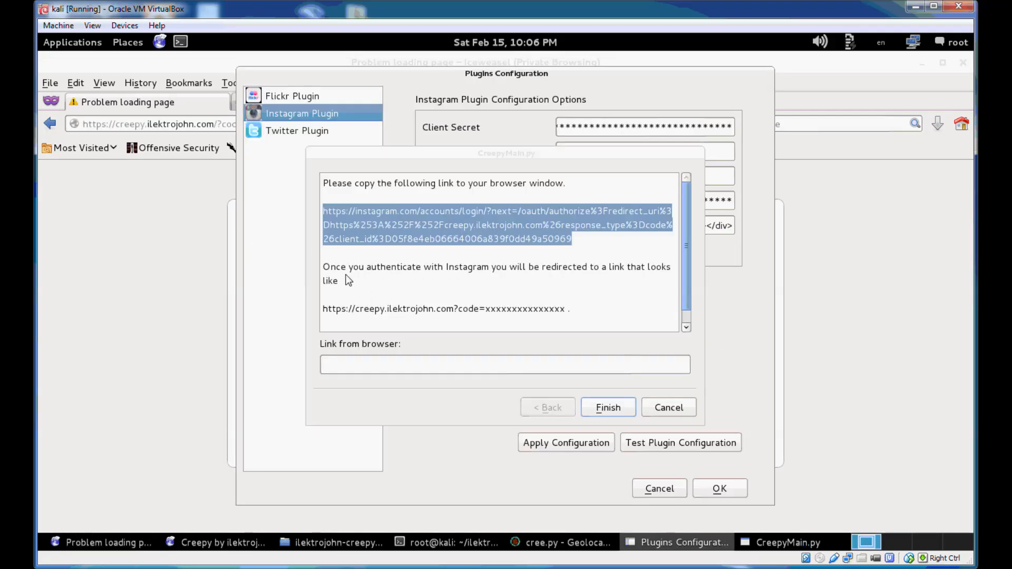
mouse_move(398, 278)
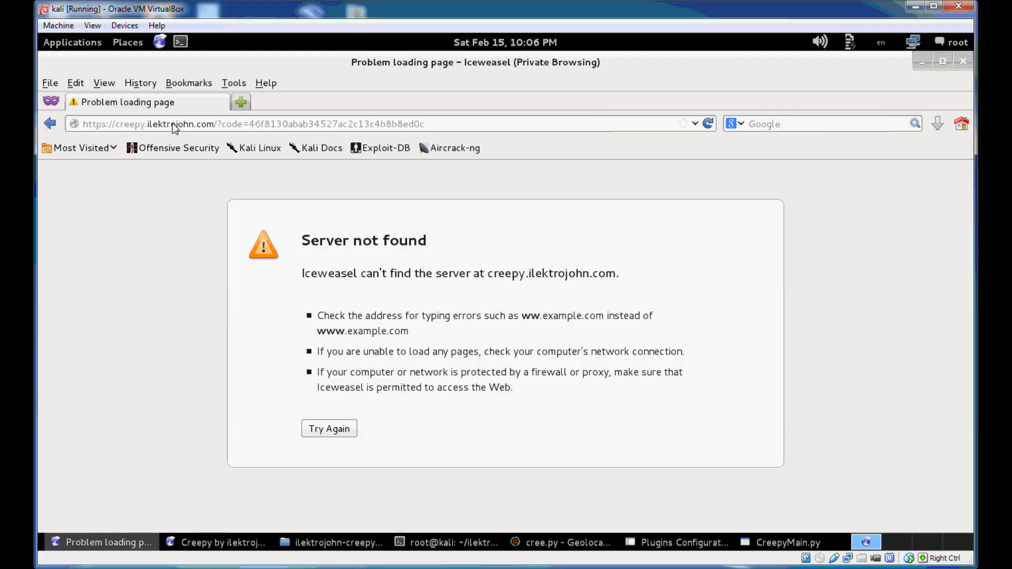
mouse_move(317, 135)
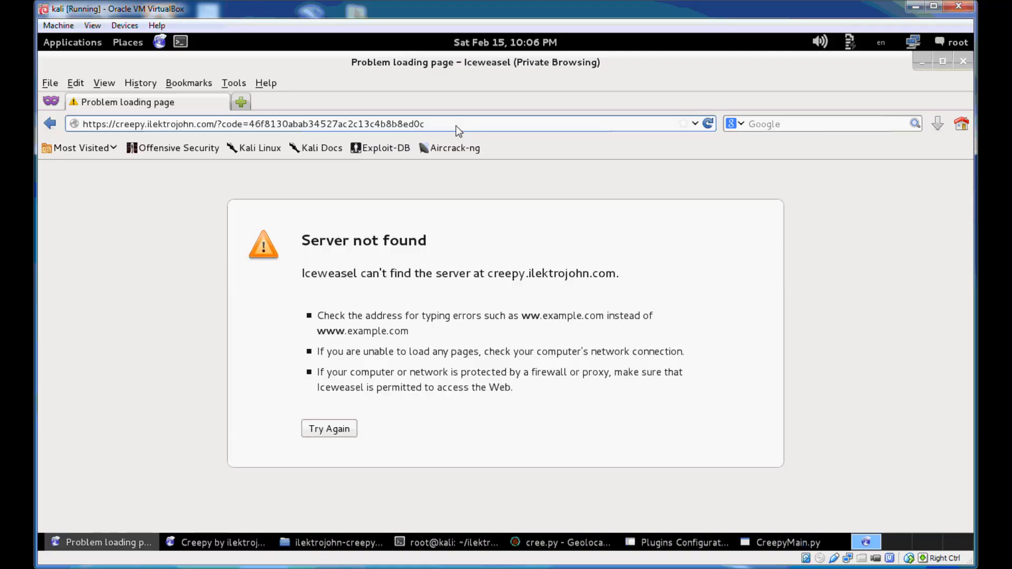
click(426, 123)
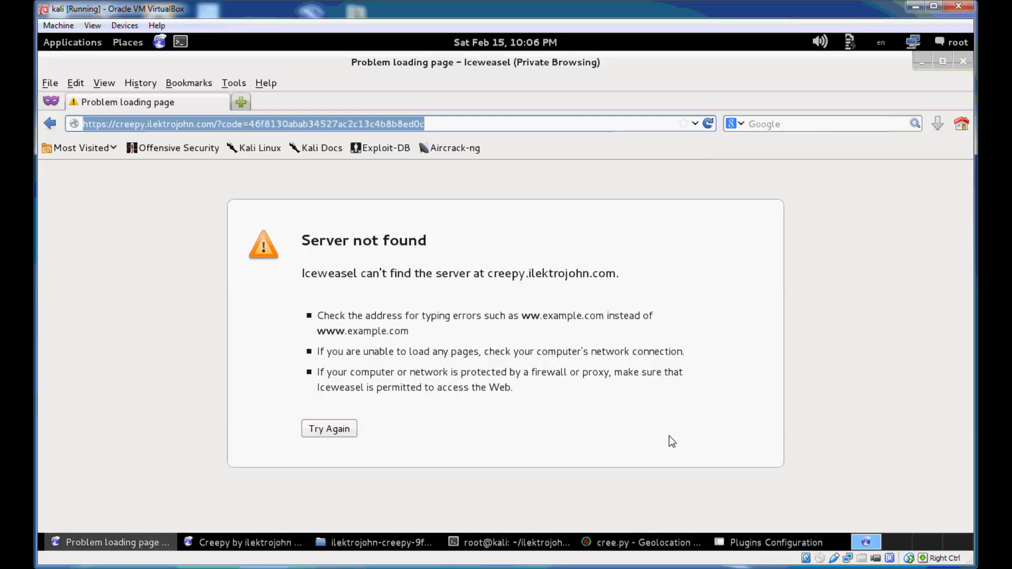
click(776, 542)
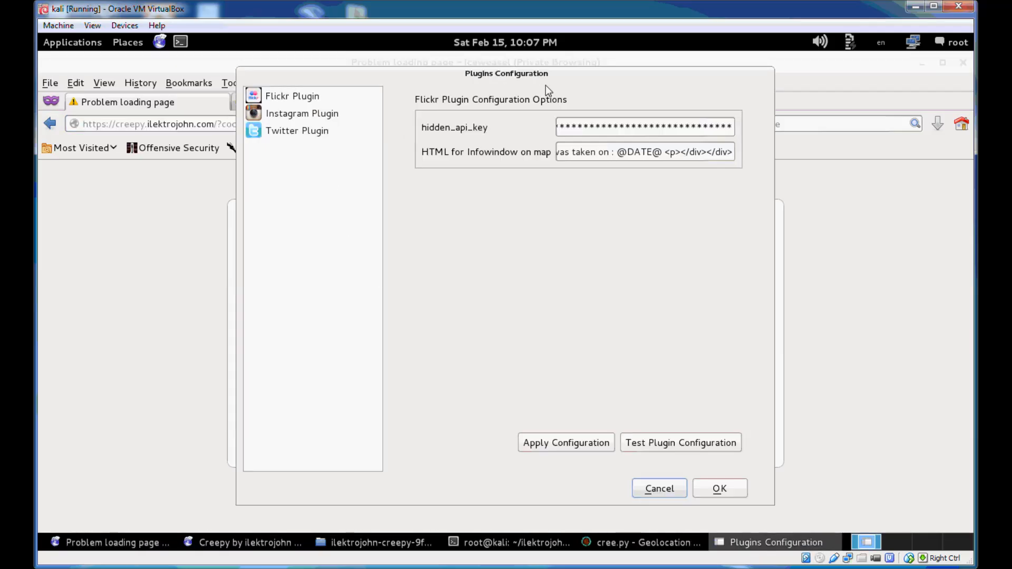
mouse_move(425, 95)
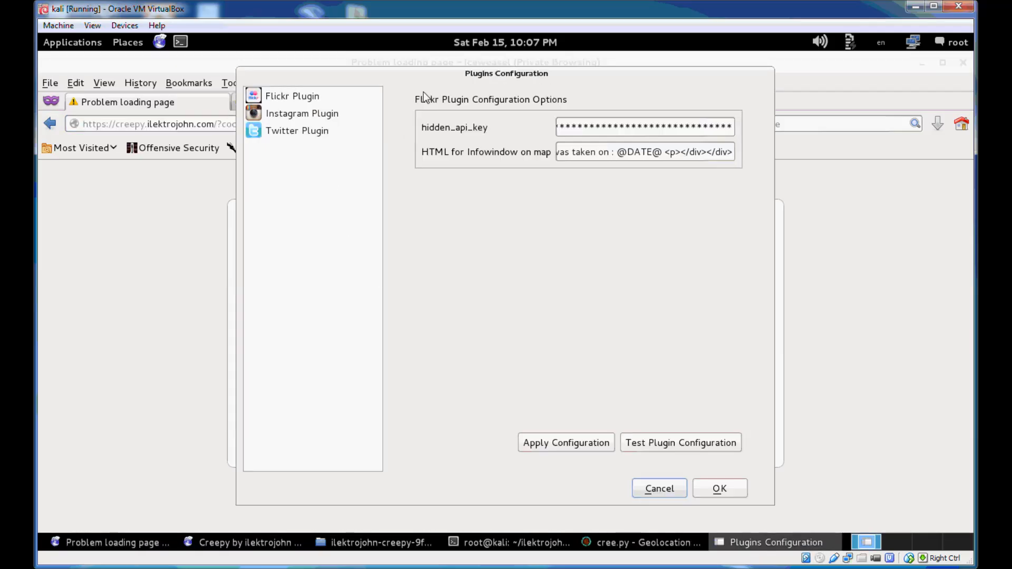
Confirm the Instagram plugin passes its configuration test, then show the Twitter plugin settings
click(302, 113)
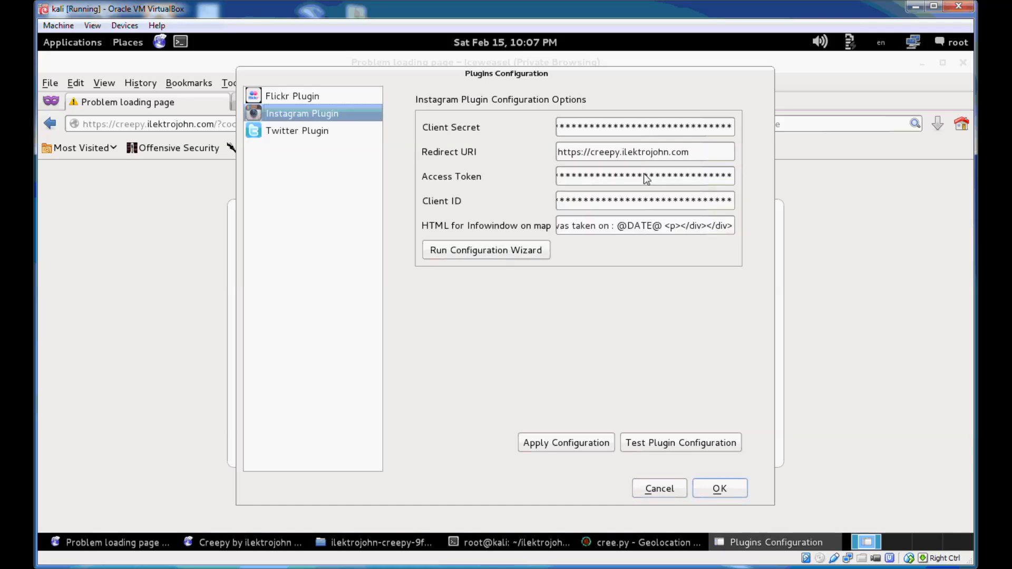
mouse_move(608, 184)
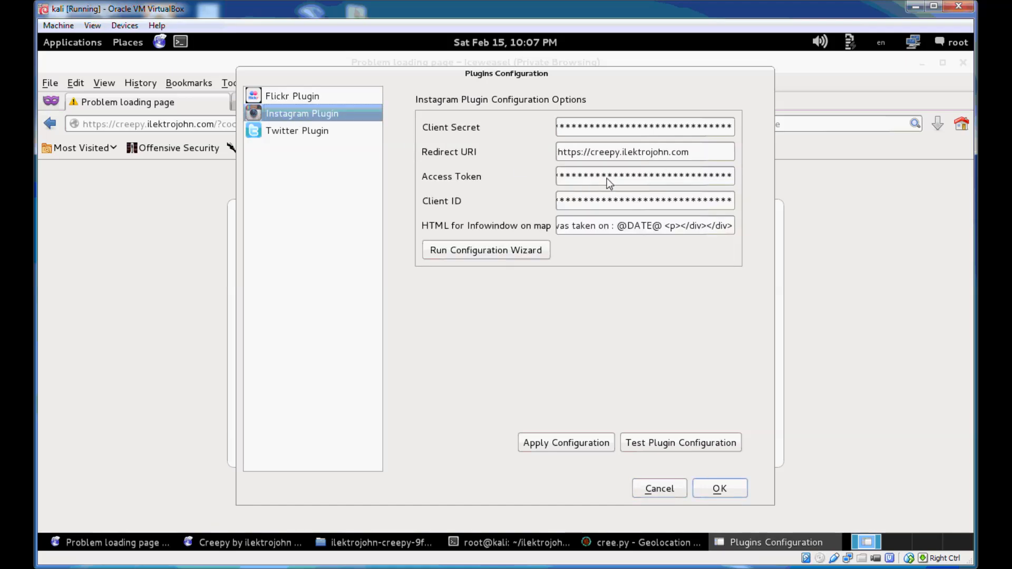
mouse_move(694, 454)
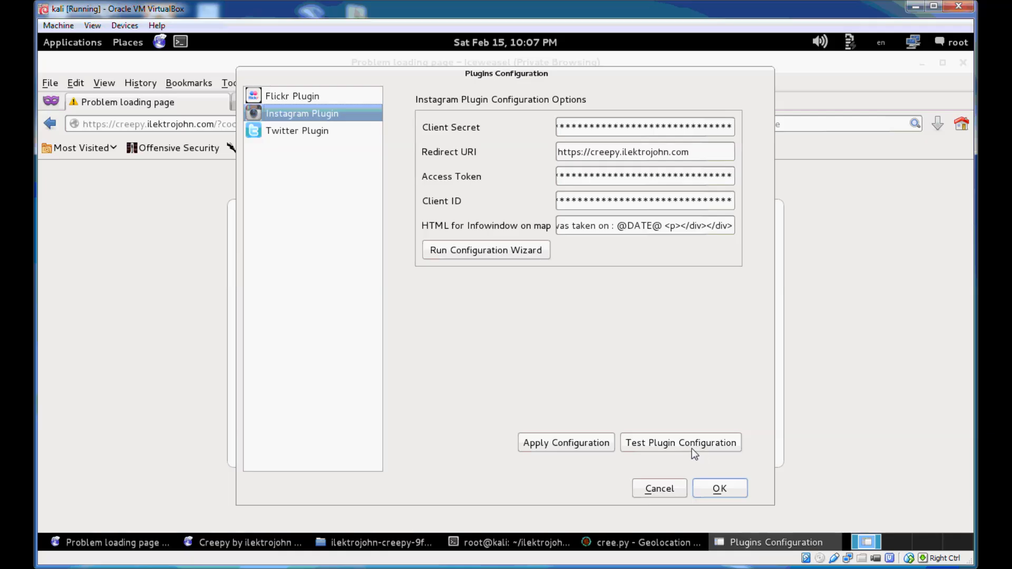
click(679, 443)
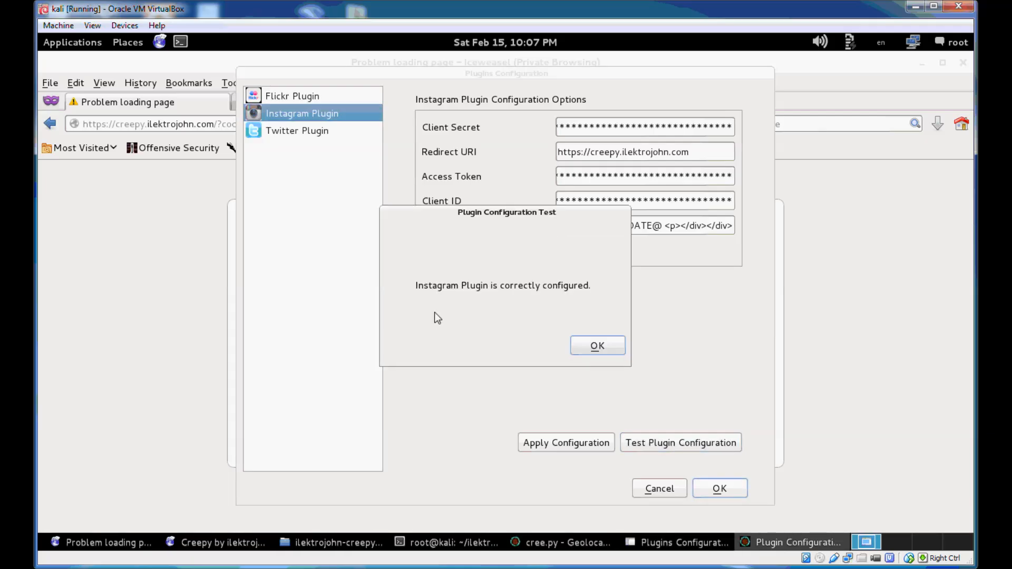
mouse_move(596, 345)
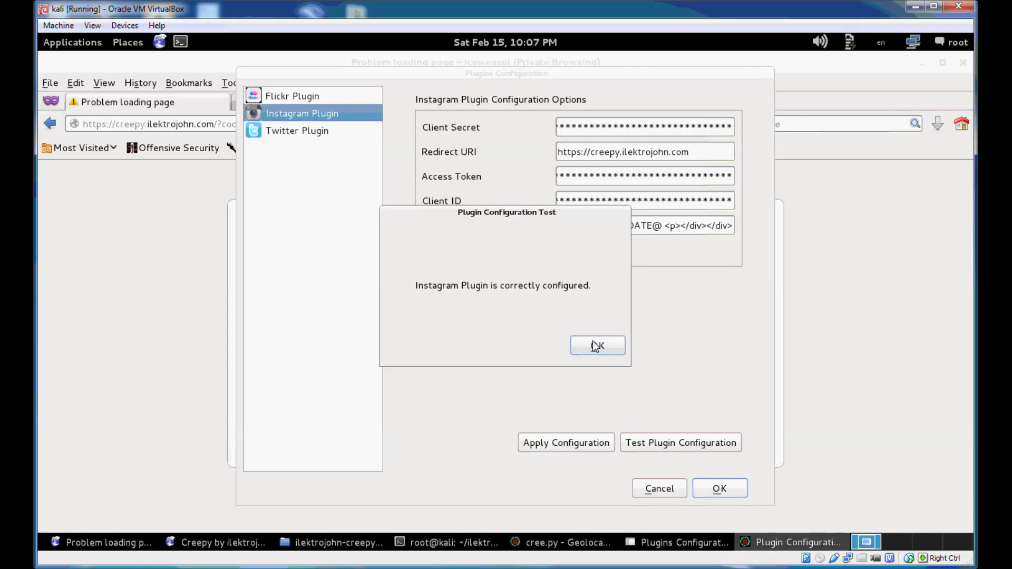
click(597, 345)
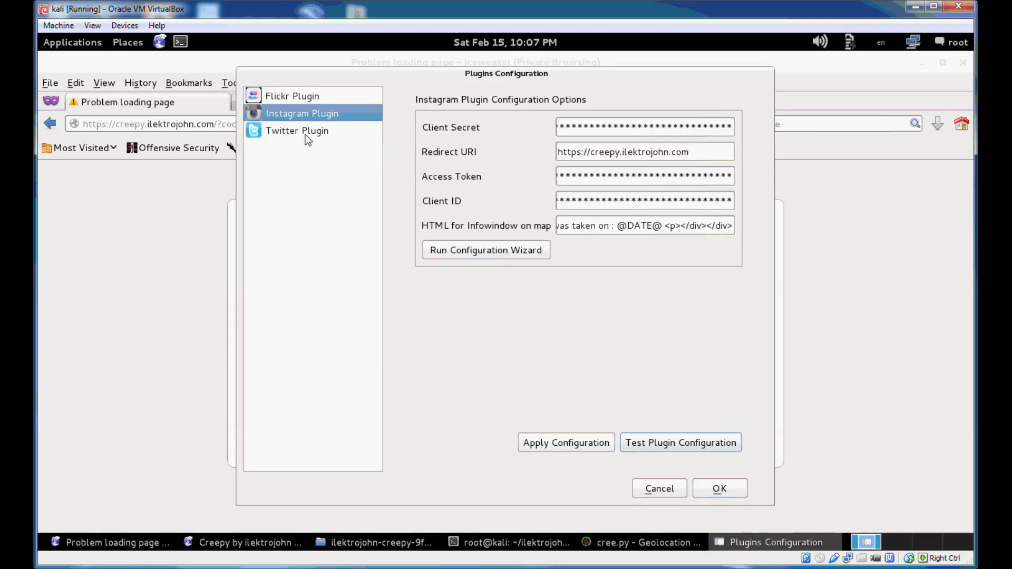
click(297, 131)
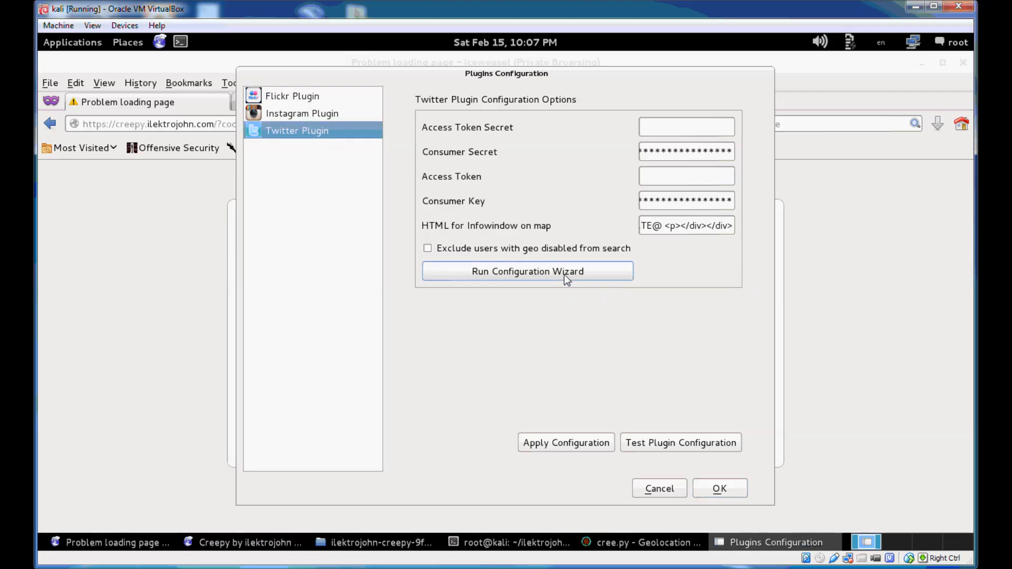
click(527, 271)
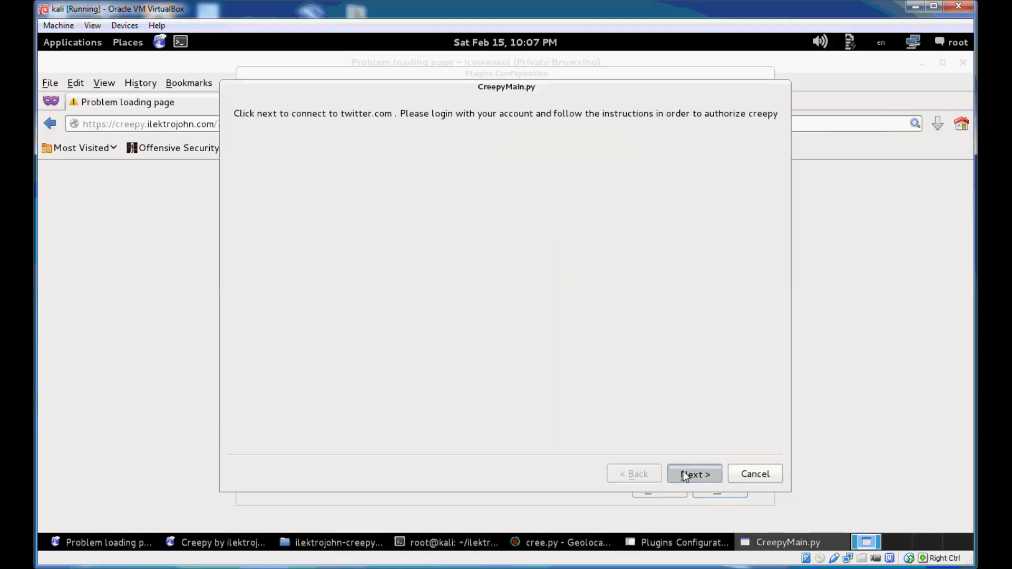
click(694, 474)
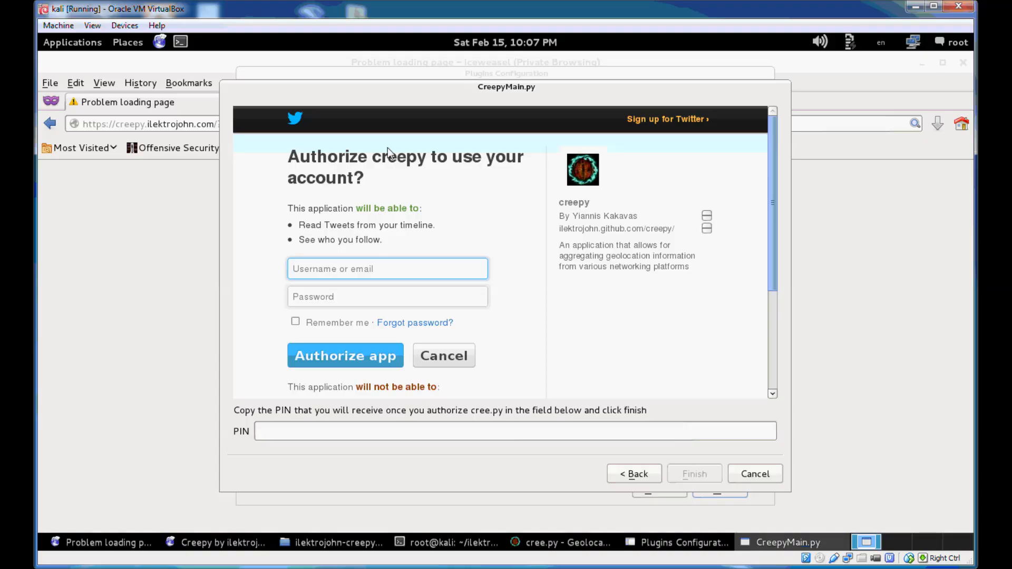
mouse_move(431, 202)
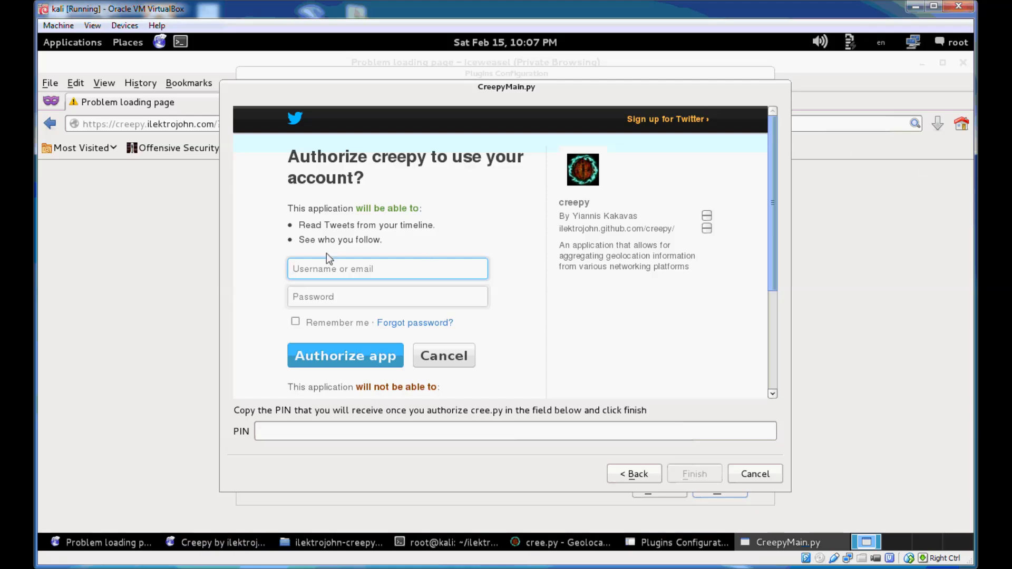
text(ilektrojohn)
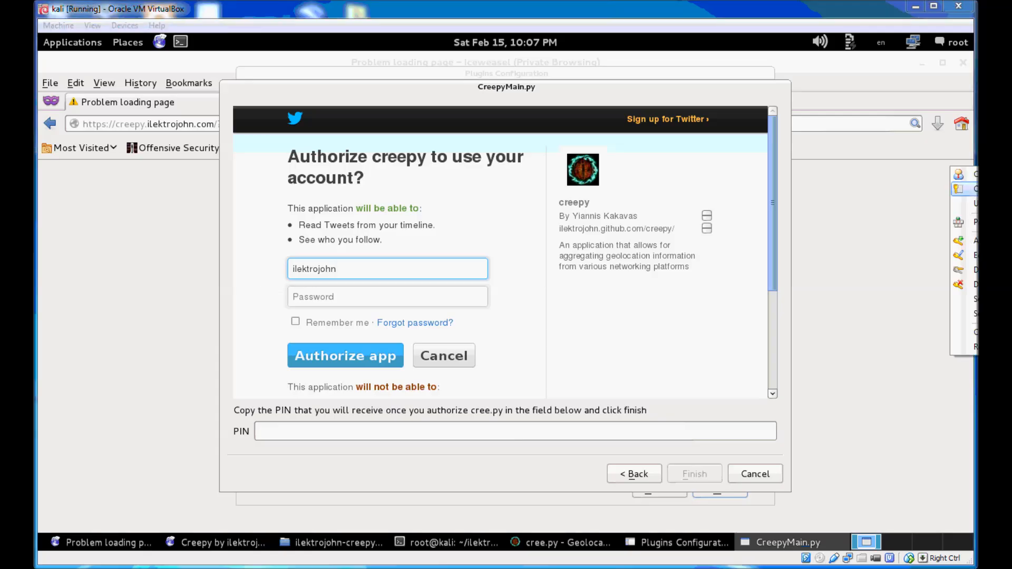
click(387, 296)
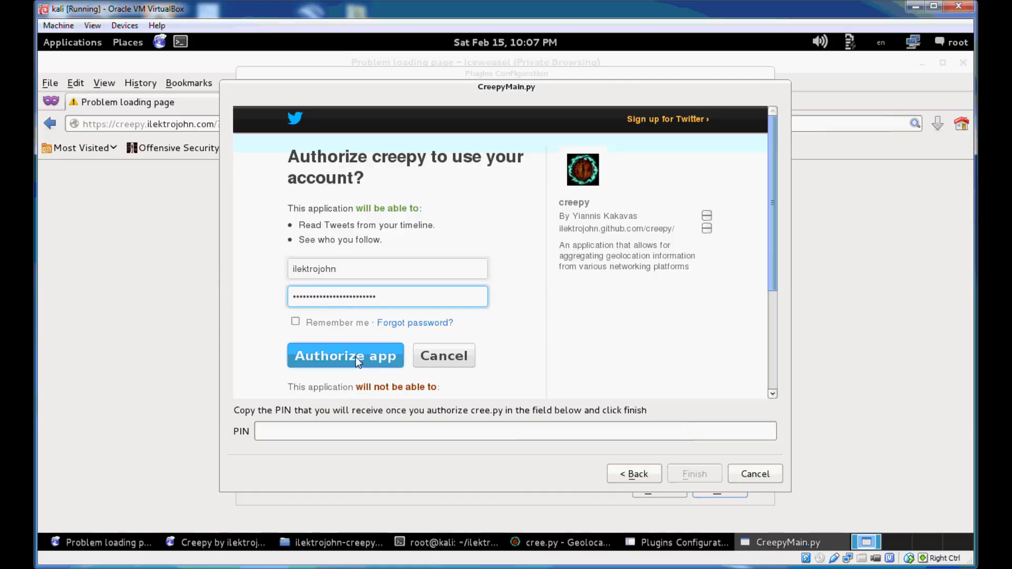
click(345, 355)
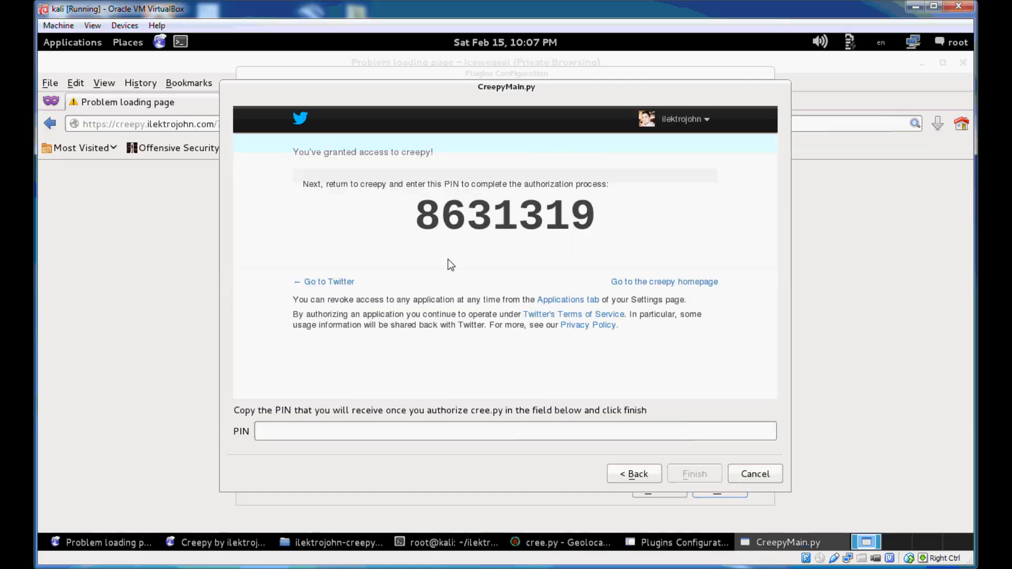
mouse_move(426, 218)
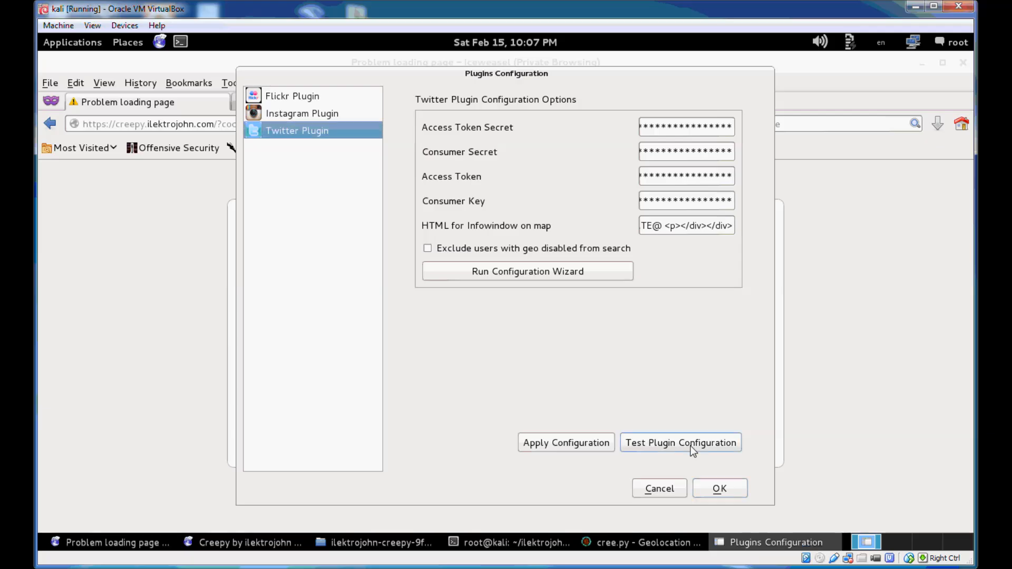
Verify the Twitter plugin passes its configuration test and dismiss the result
click(679, 443)
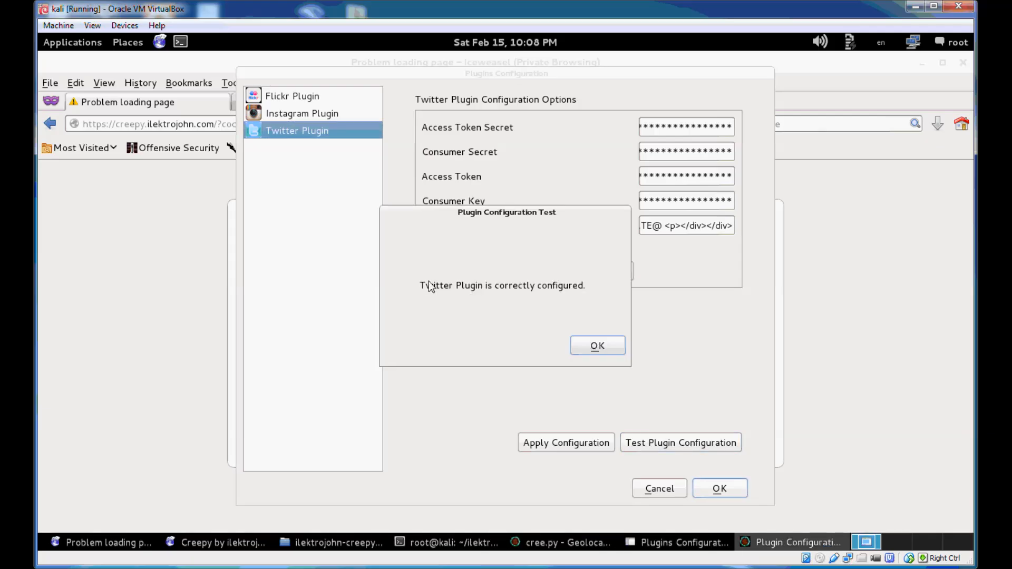
mouse_move(528, 295)
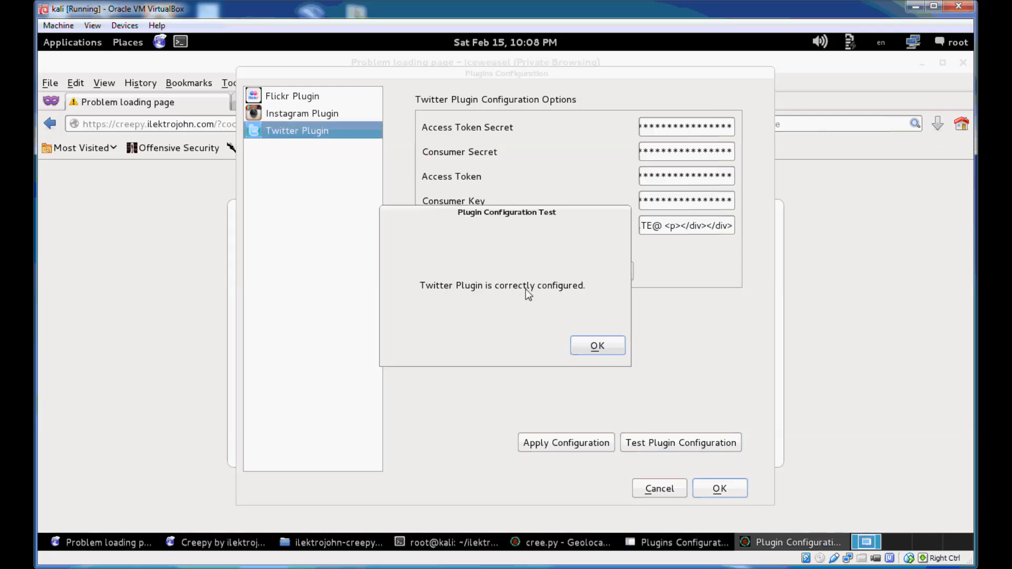
click(596, 345)
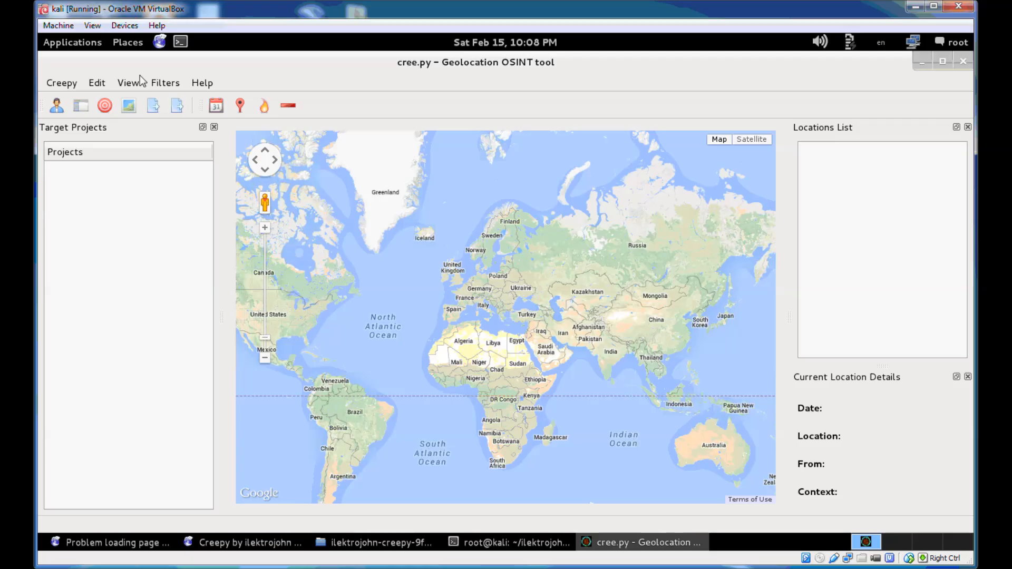
mouse_move(461, 89)
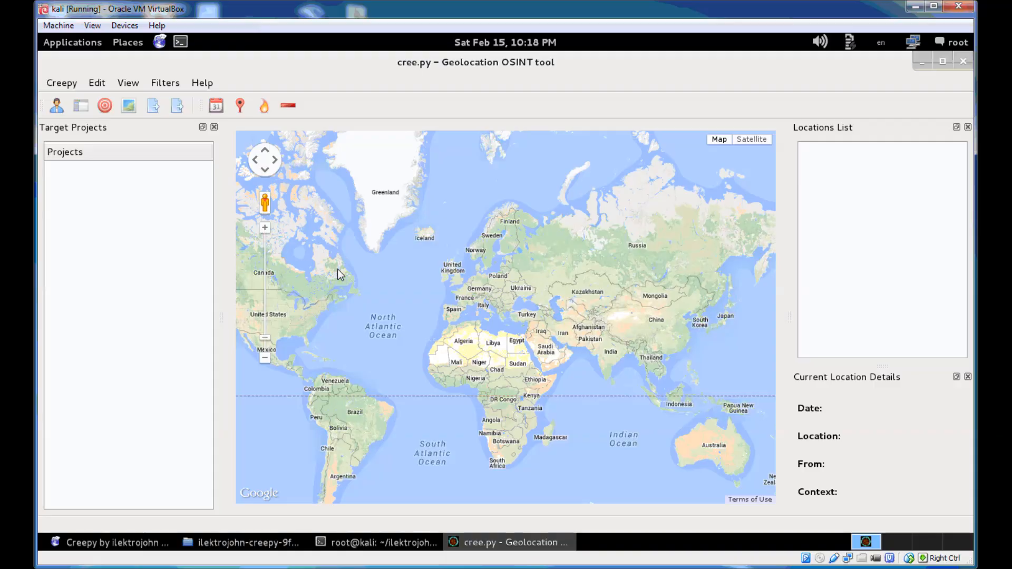
mouse_move(350, 183)
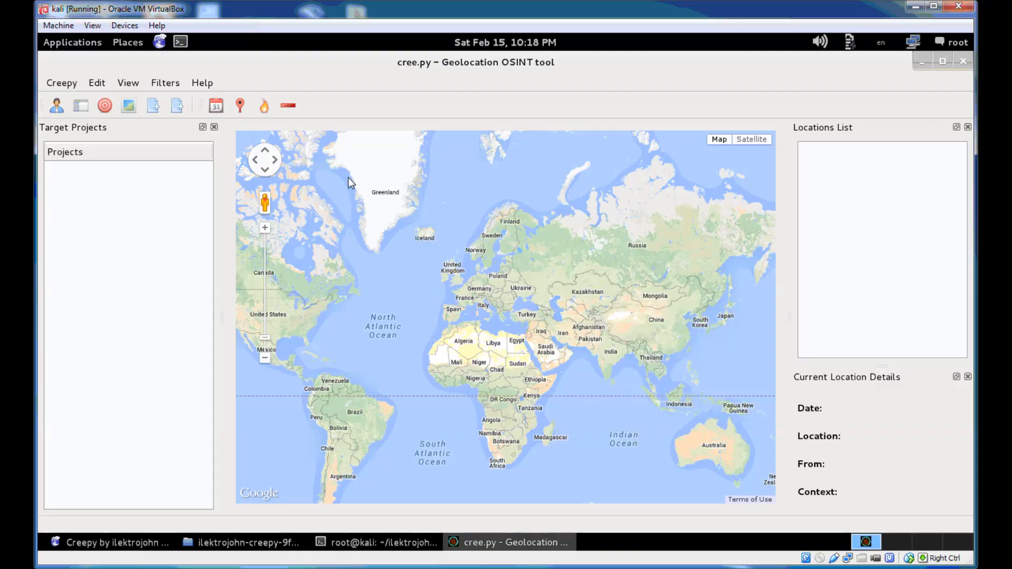
mouse_move(564, 95)
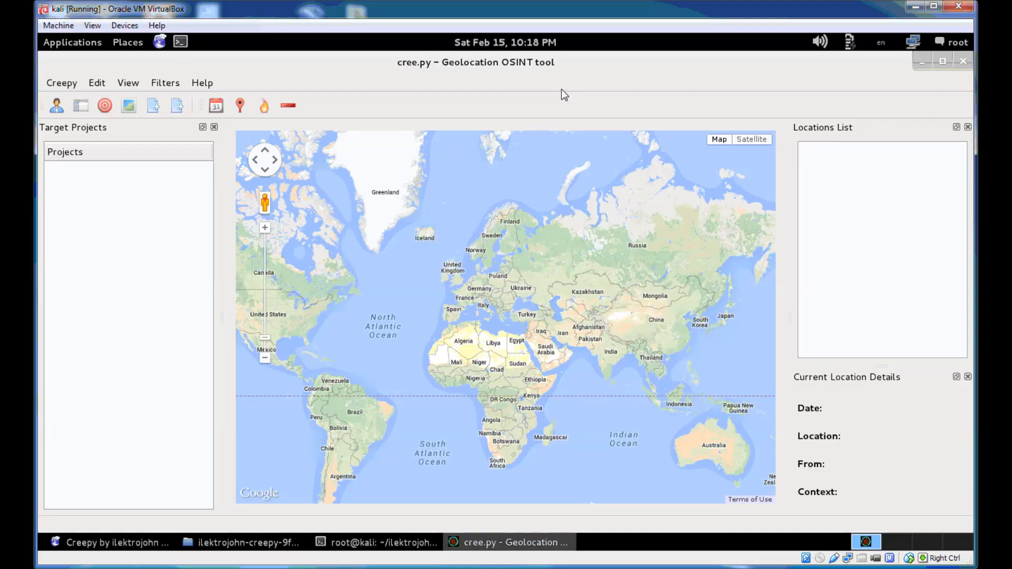
mouse_move(233, 197)
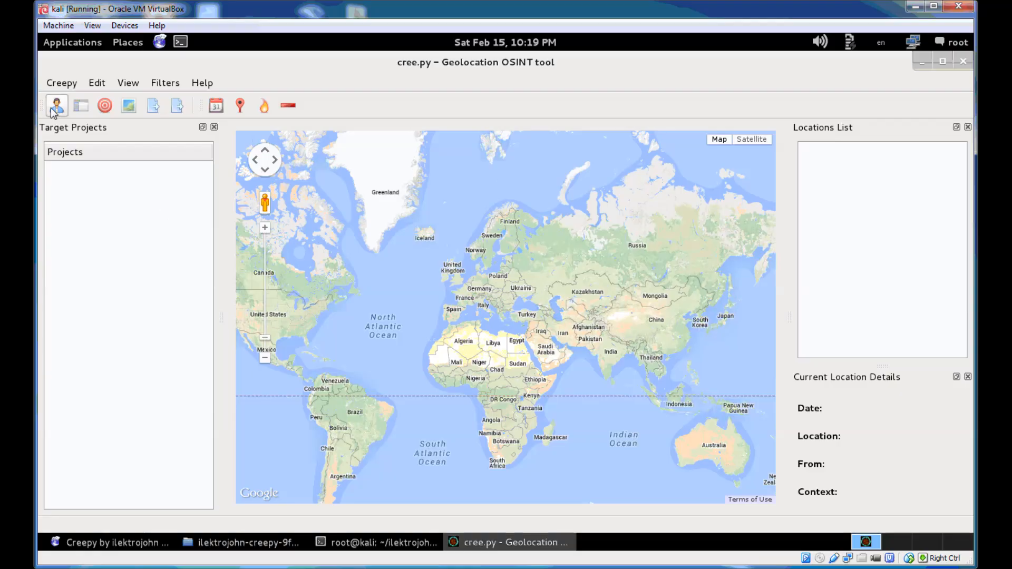
mouse_move(56, 105)
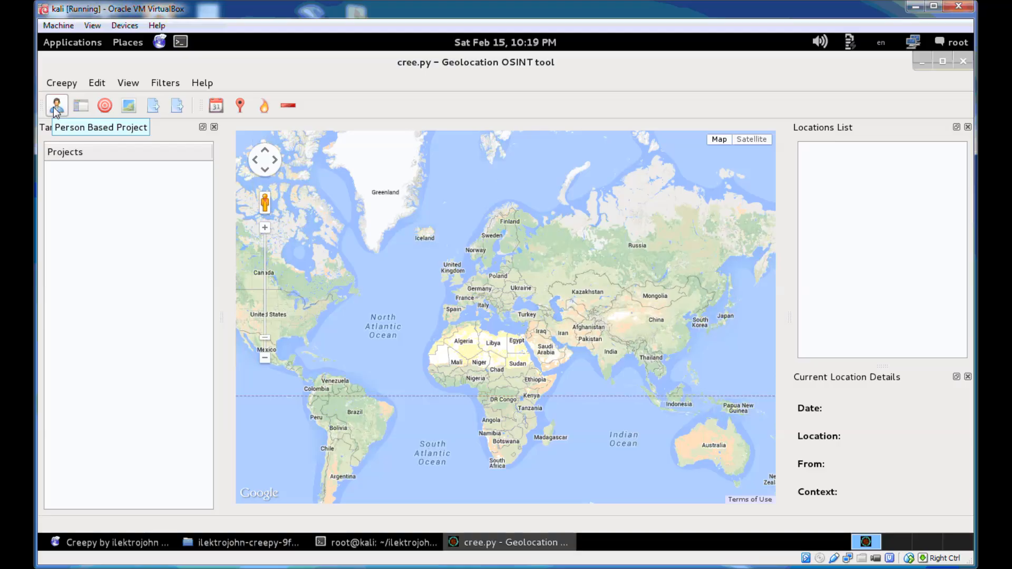
Create a person-based project named ilektrojohn and advance to the target step
click(57, 106)
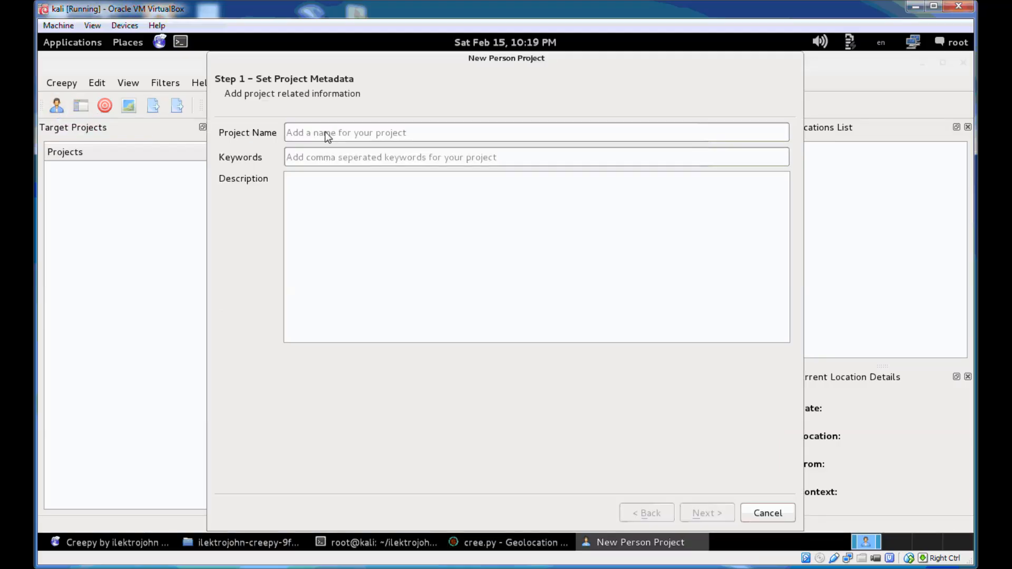
mouse_move(452, 162)
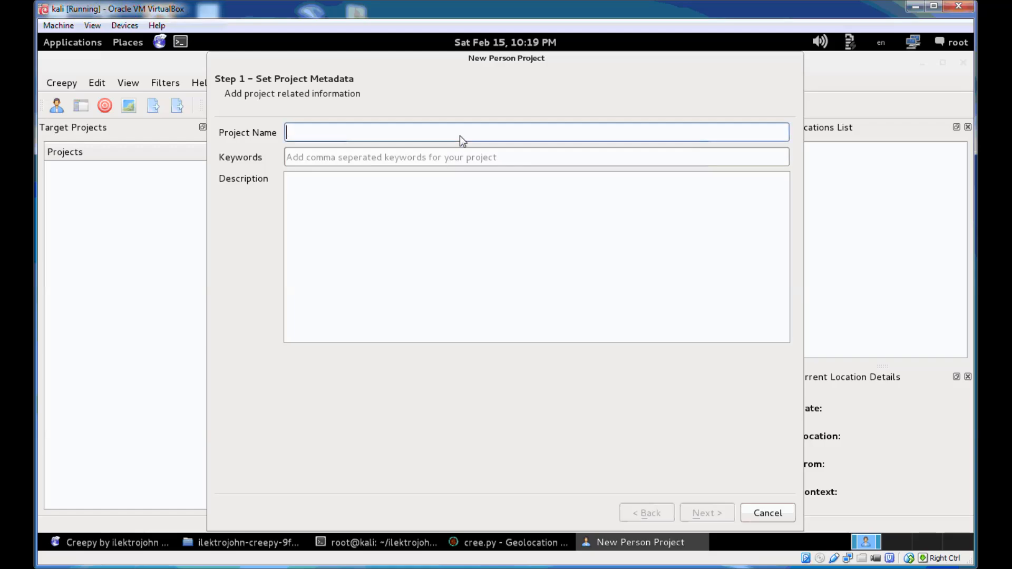
text(ilektrojohn)
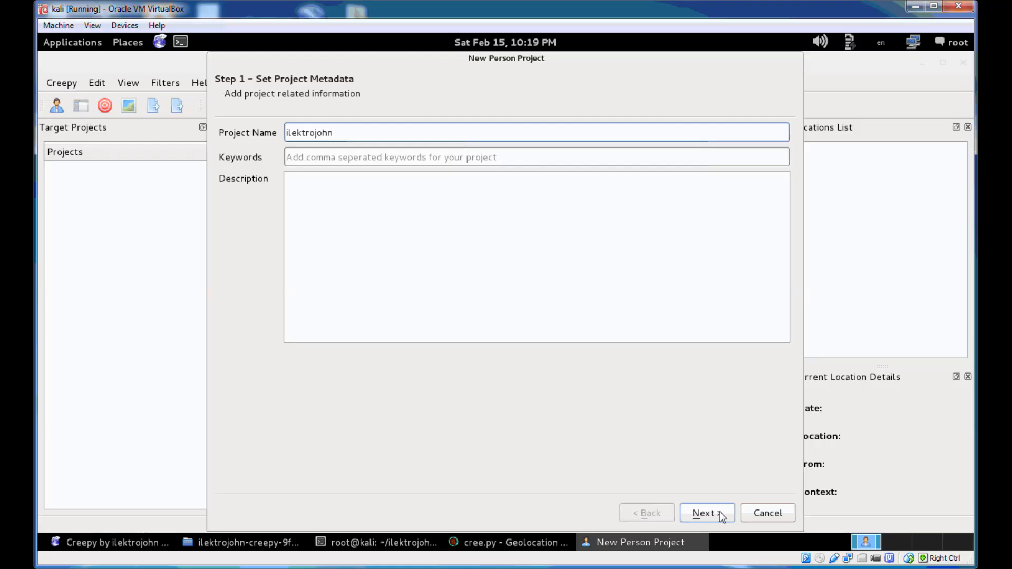
click(707, 512)
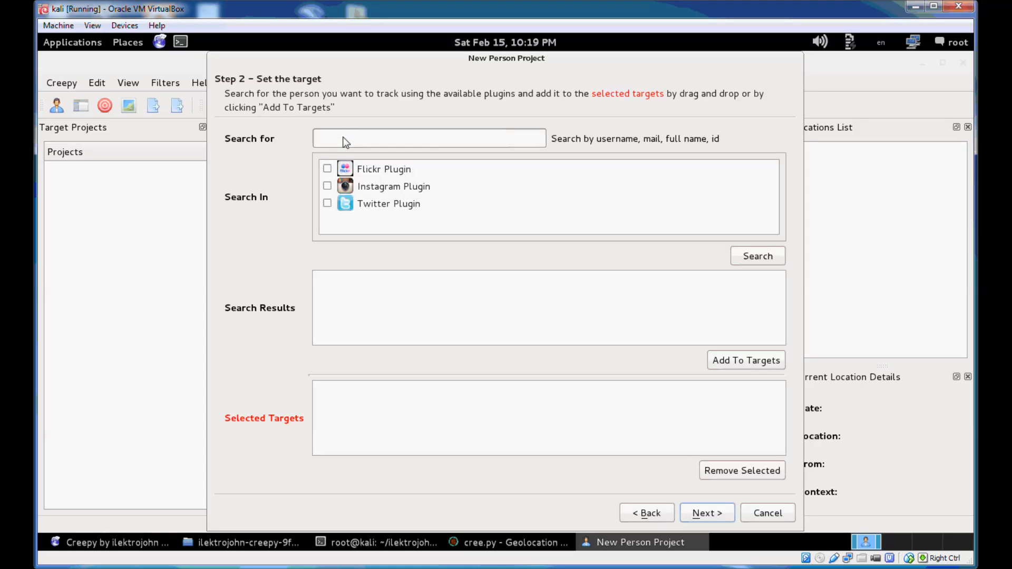
click(429, 138)
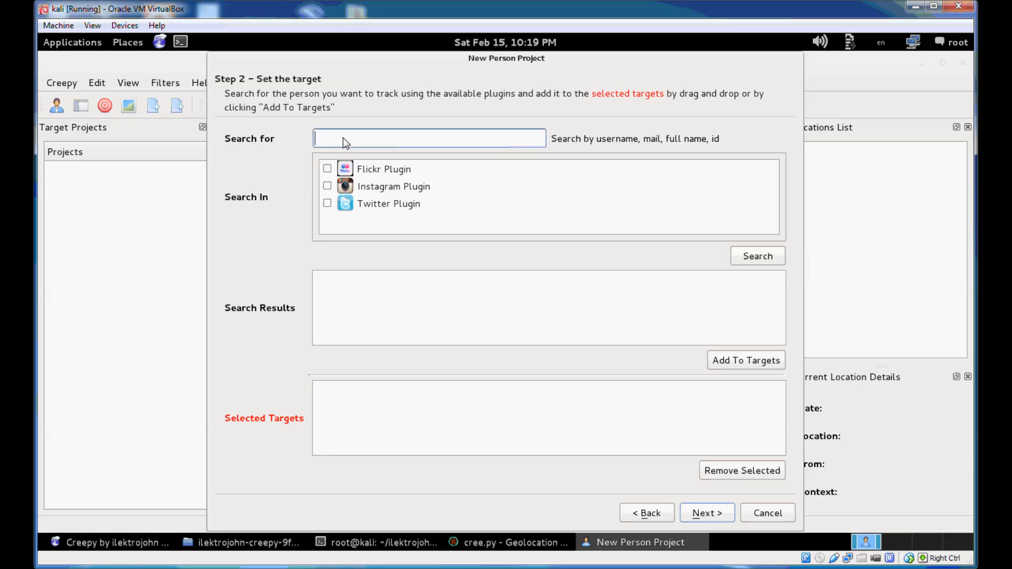
text(ile)
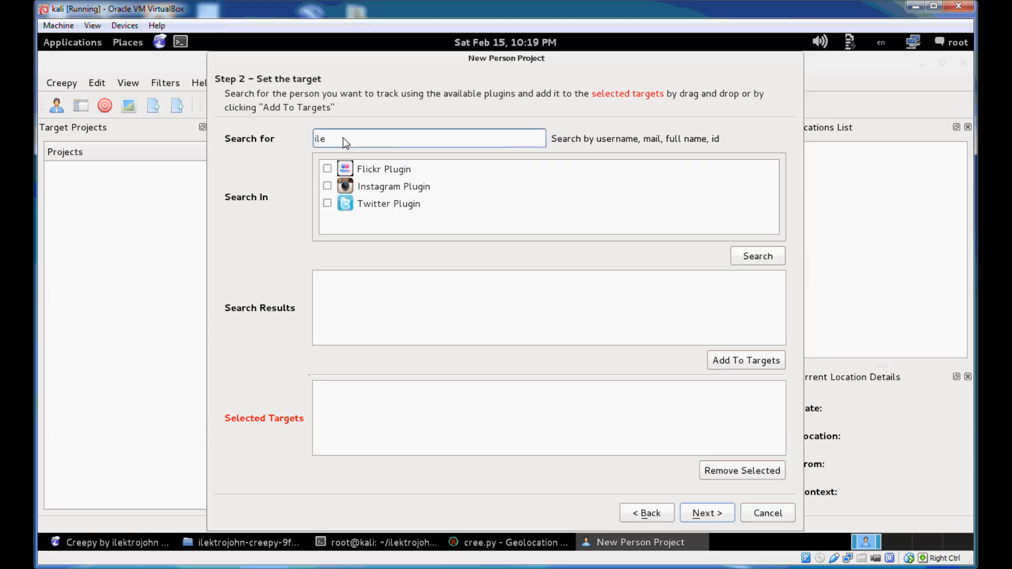
text(lektrojohn)
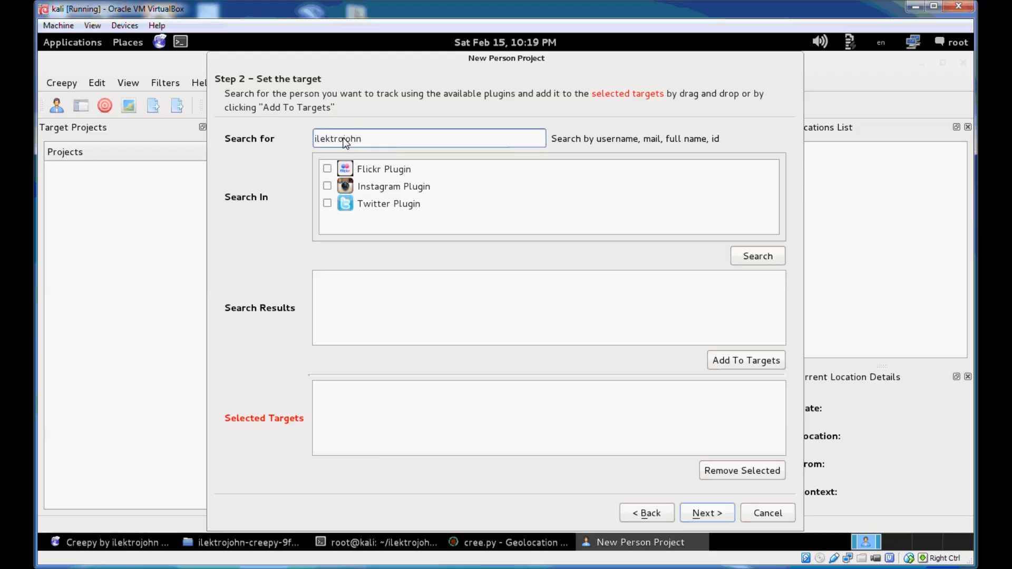
mouse_move(399, 146)
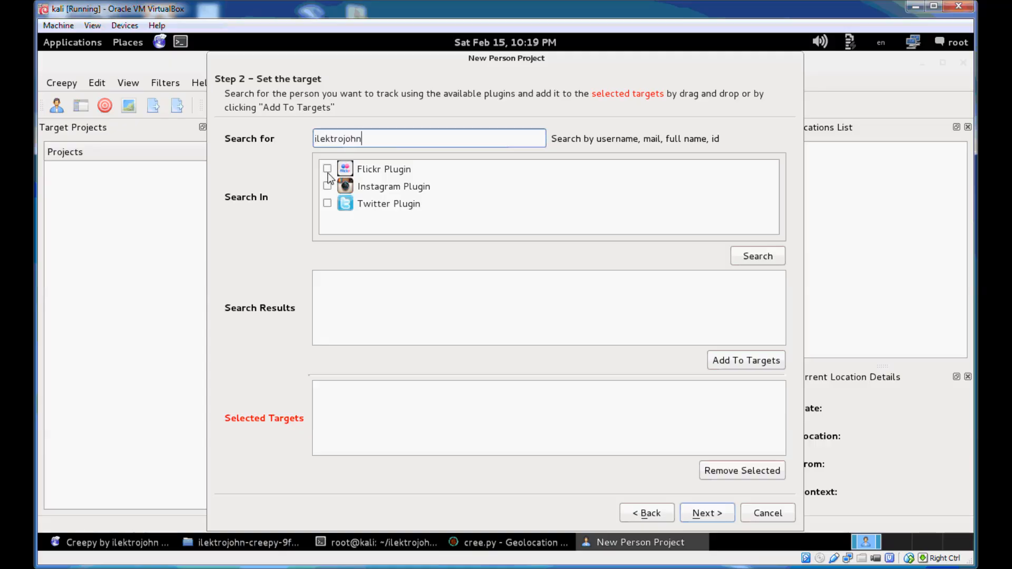
mouse_move(412, 177)
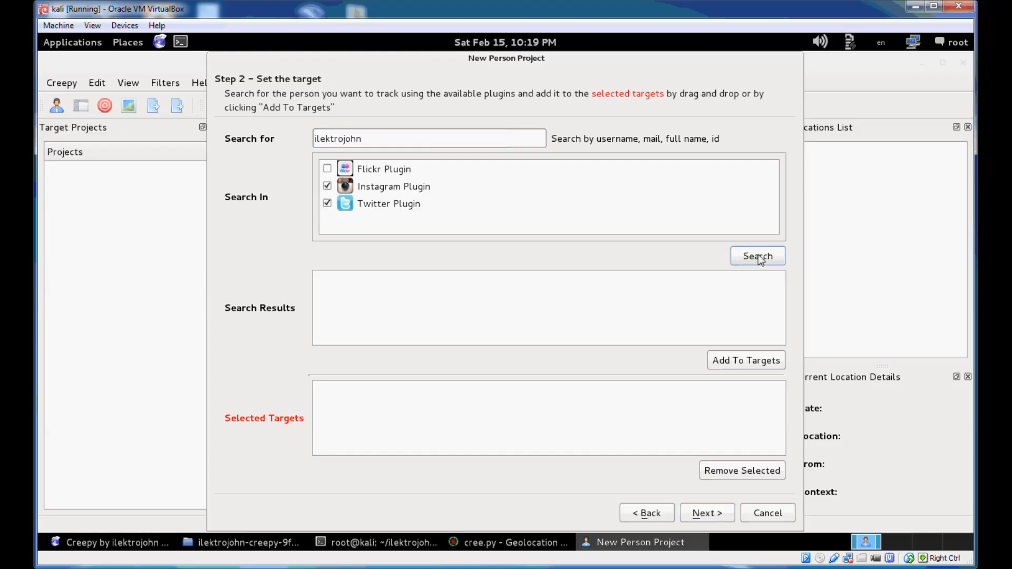
click(757, 255)
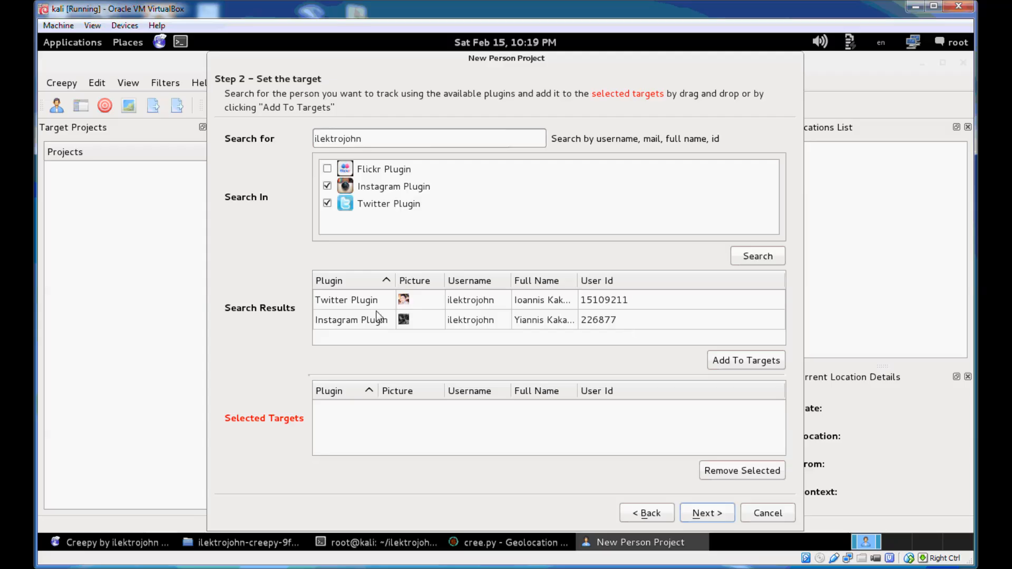
mouse_move(747, 458)
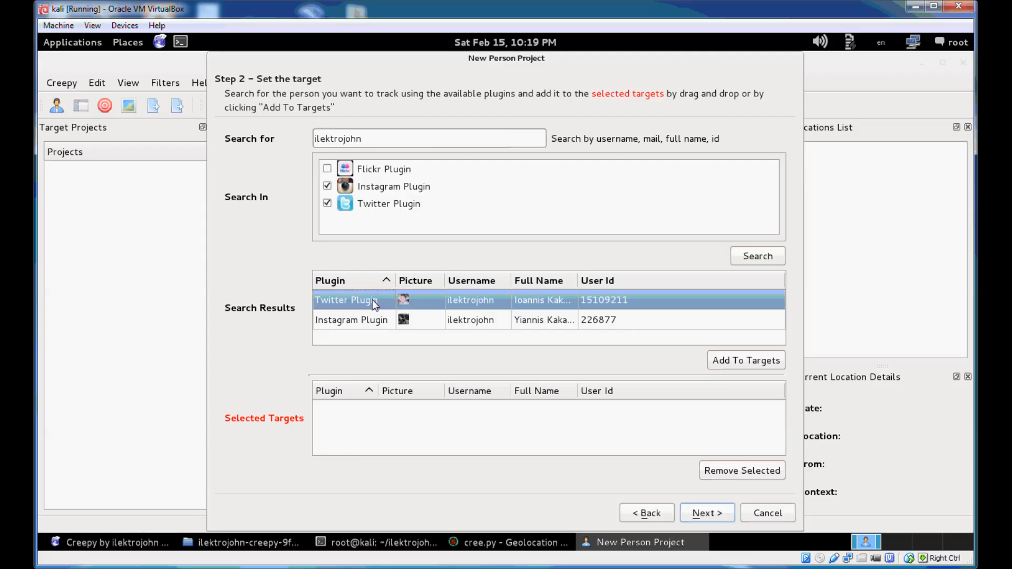
click(745, 360)
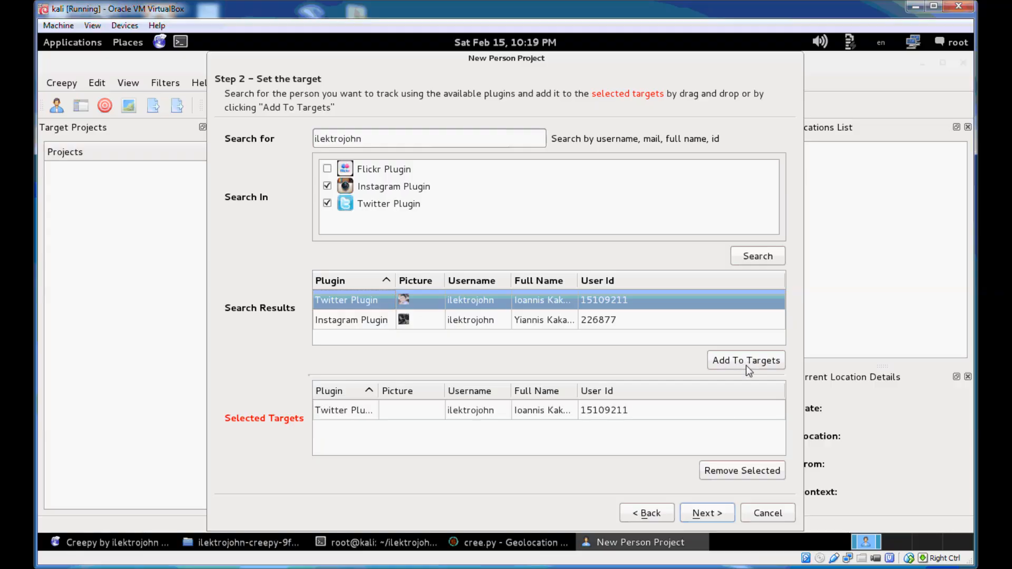
click(351, 320)
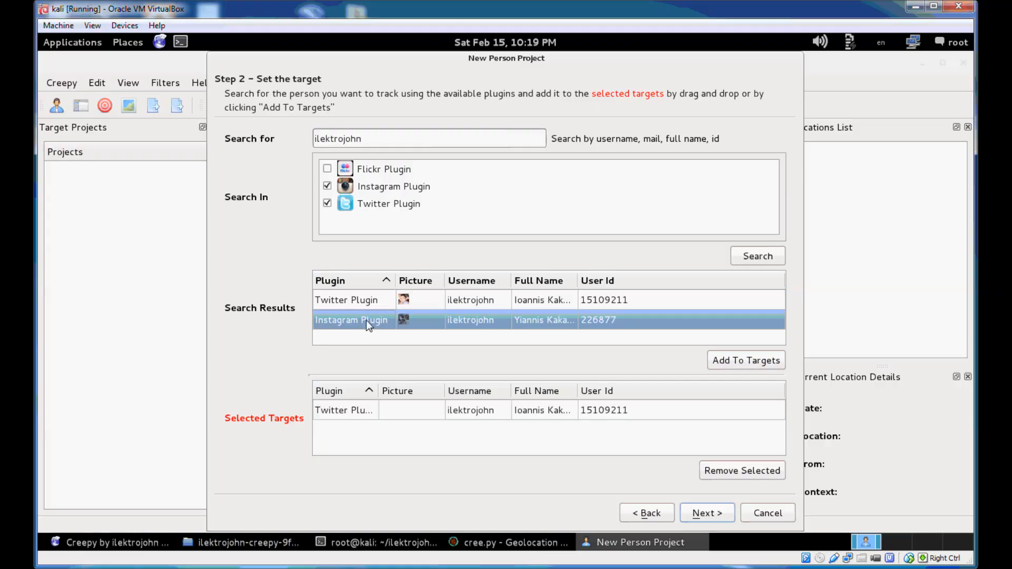
click(745, 360)
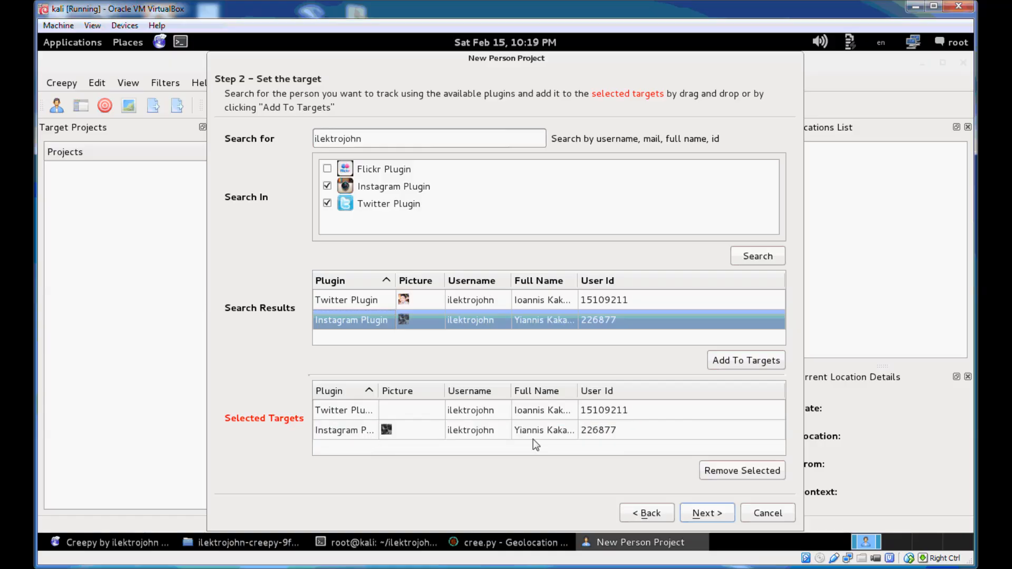
mouse_move(368, 205)
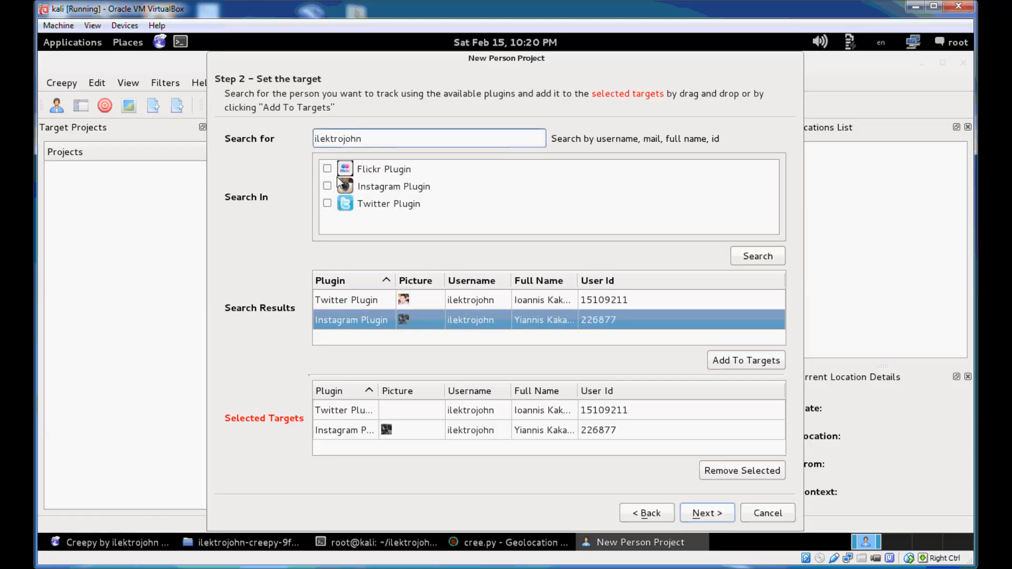
Search Flickr for 'under aurora borealis', add the result as a target, and proceed
click(327, 169)
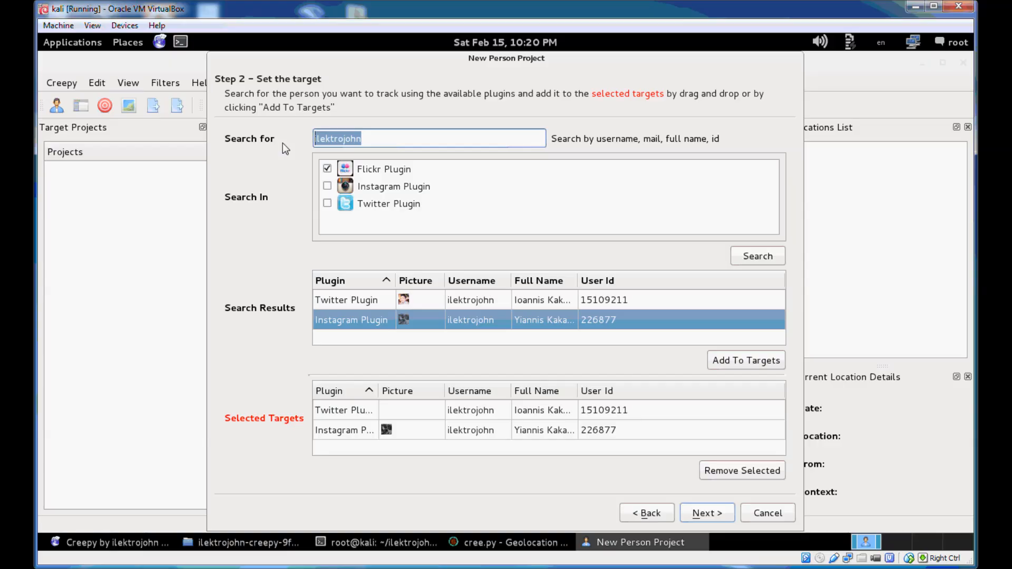
text(under aur)
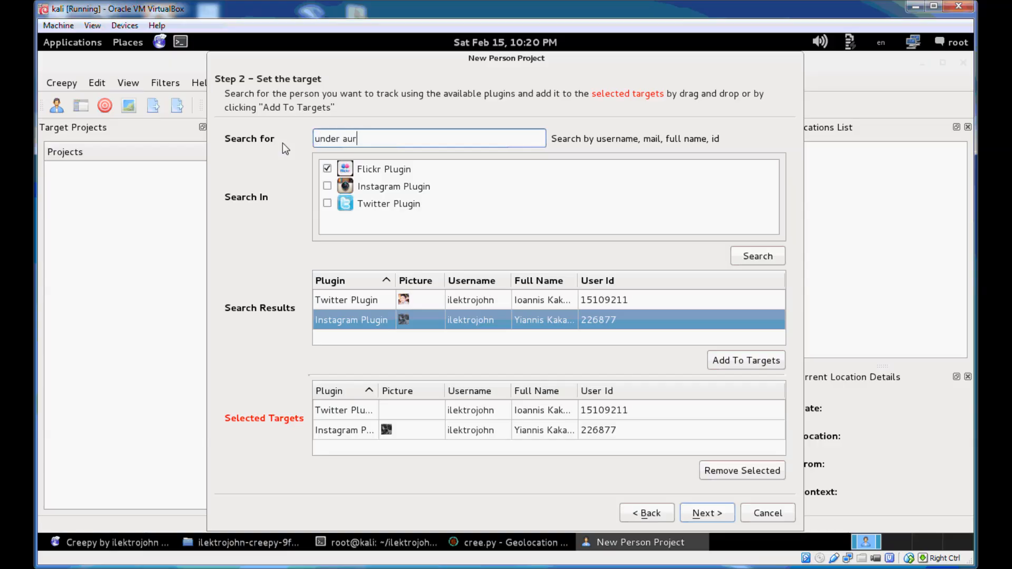
text(ora borea,is)
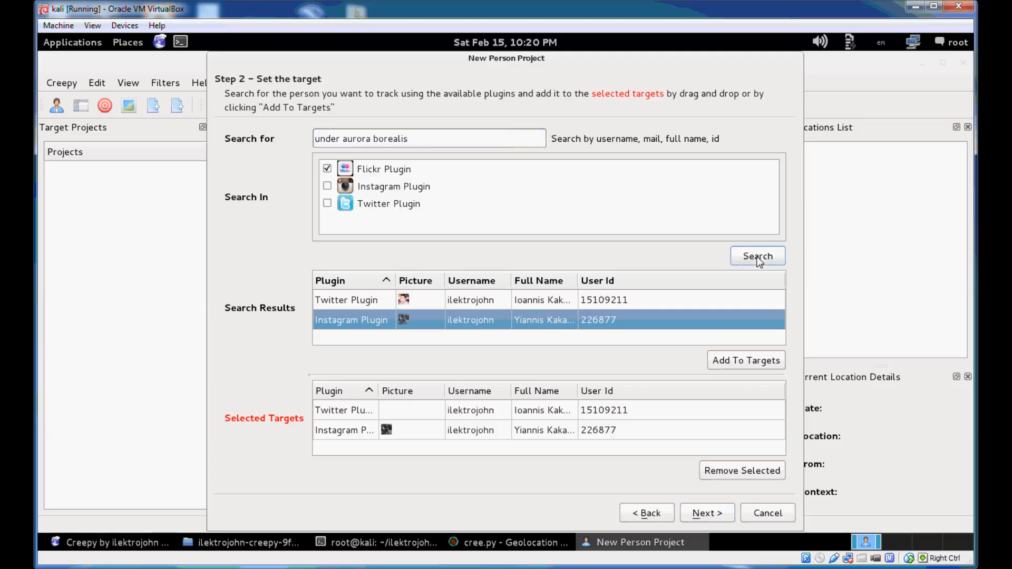
click(757, 256)
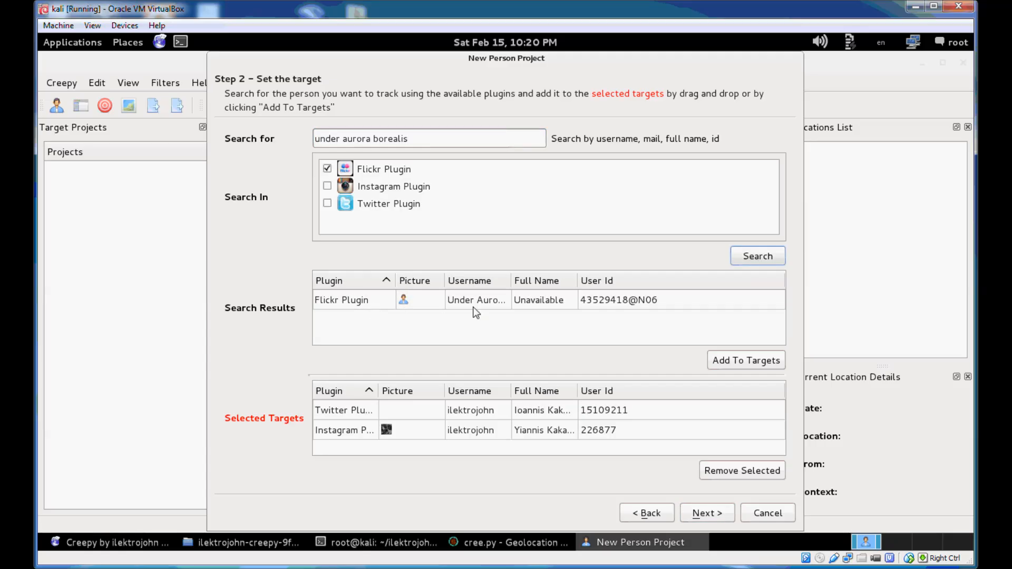
click(745, 360)
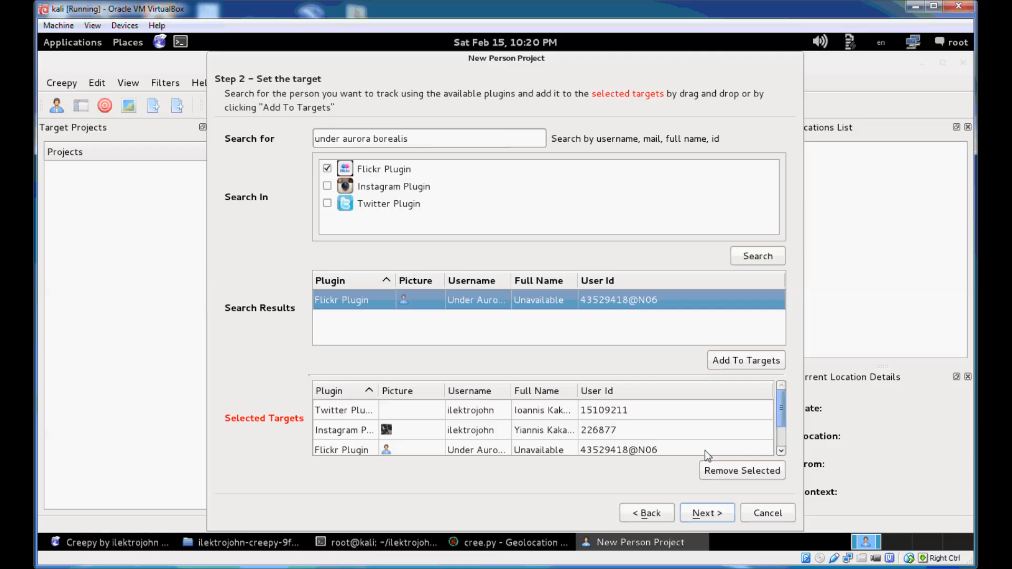
mouse_move(705, 499)
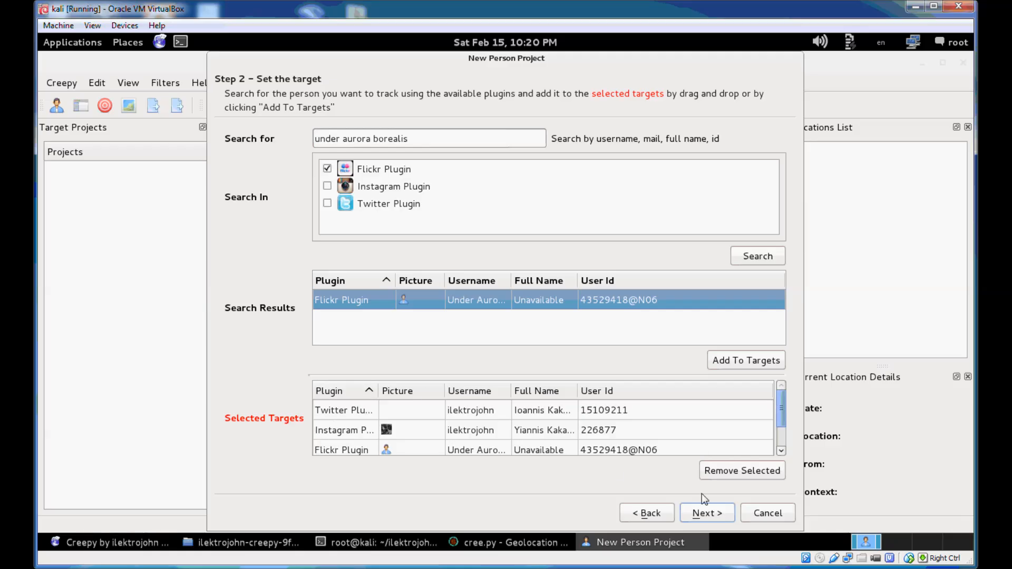
click(707, 513)
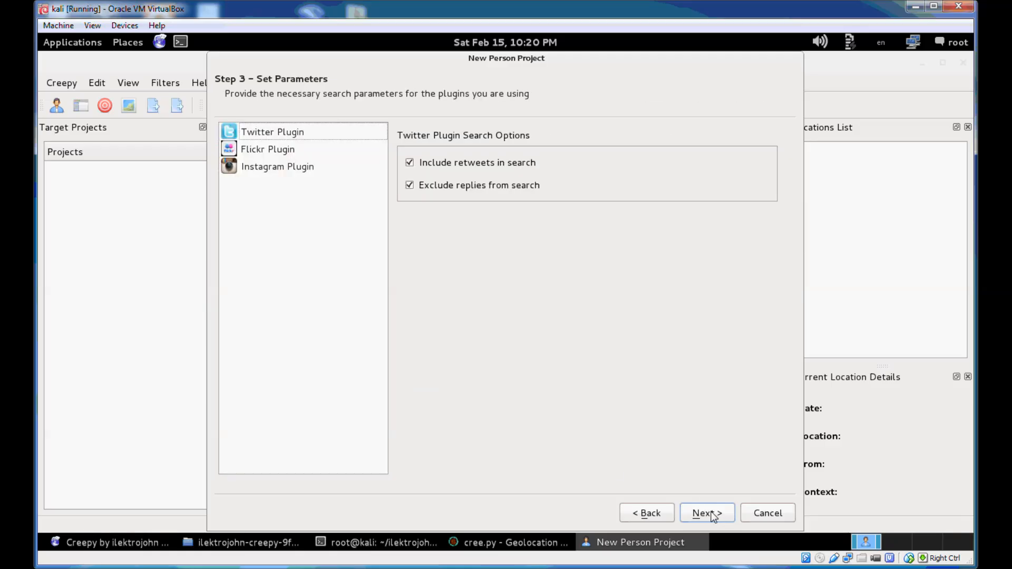
Untick 'Include retweets in search' for Twitter and review the Flickr and Instagram options
click(272, 132)
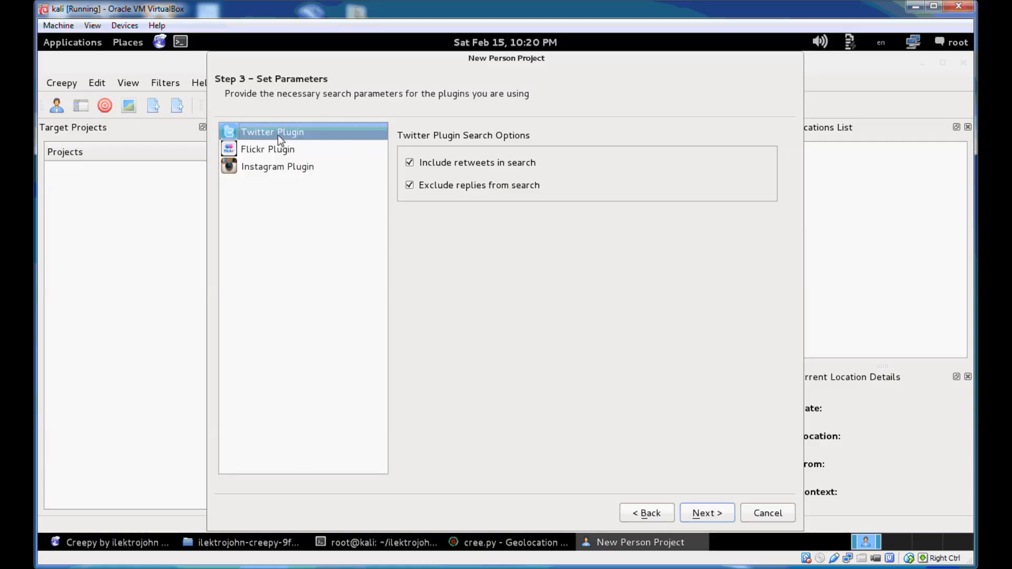
mouse_move(302, 138)
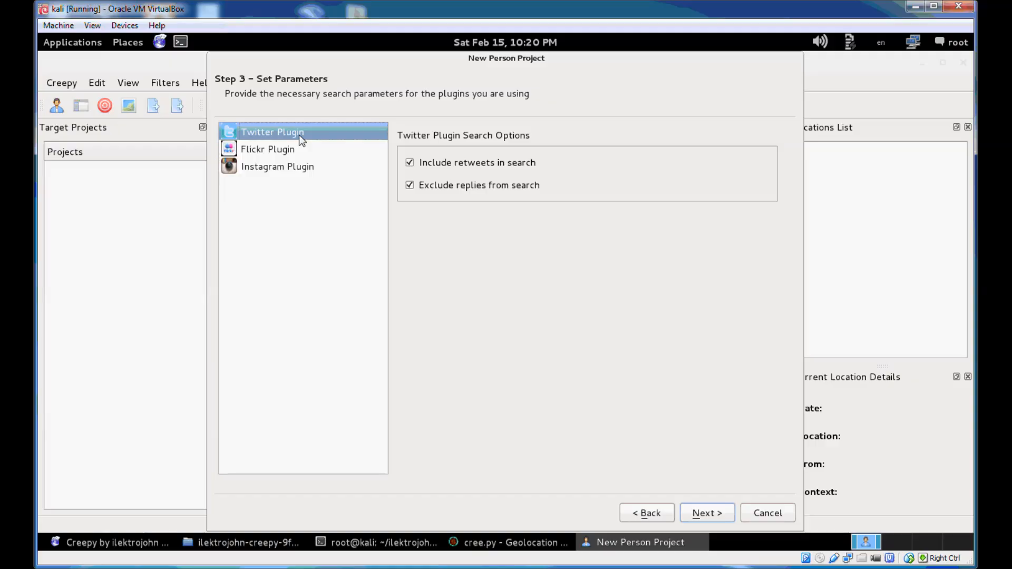
mouse_move(486, 138)
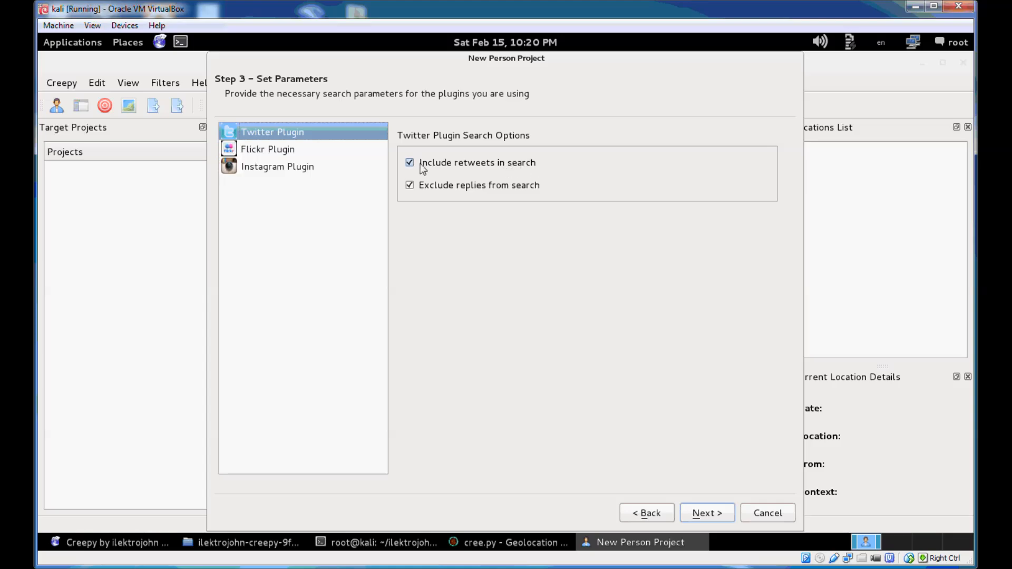
click(410, 162)
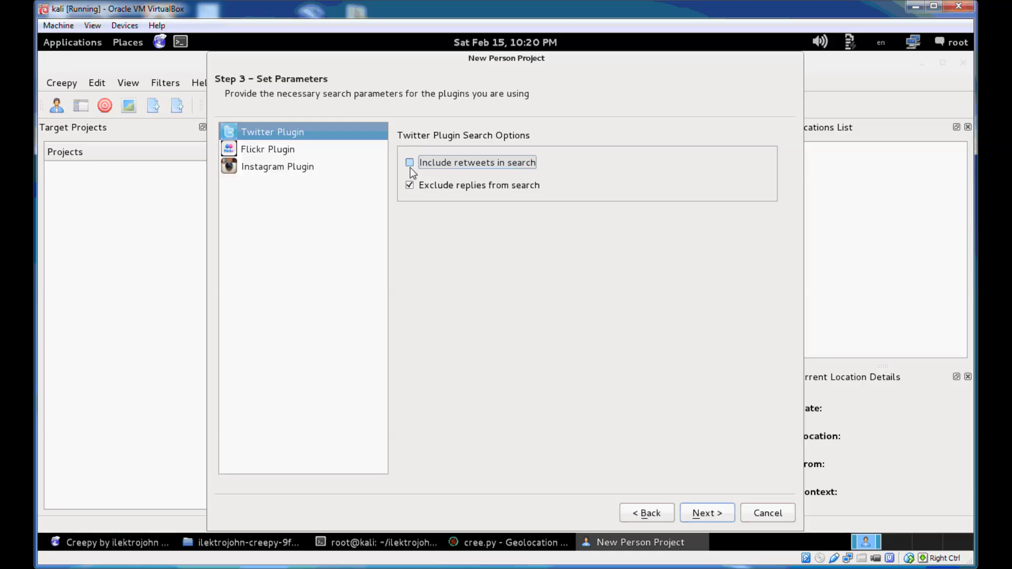
mouse_move(411, 175)
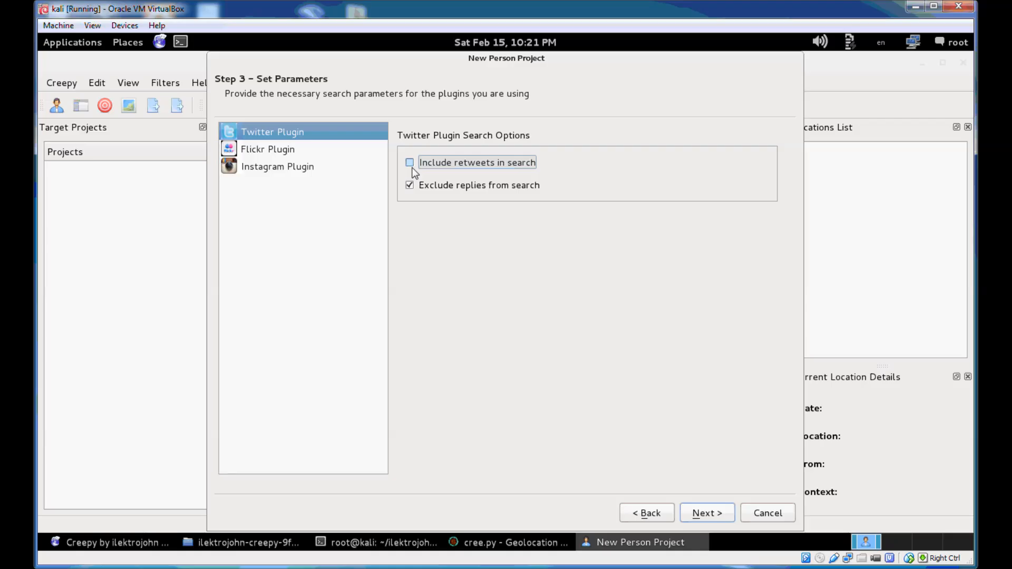
click(268, 150)
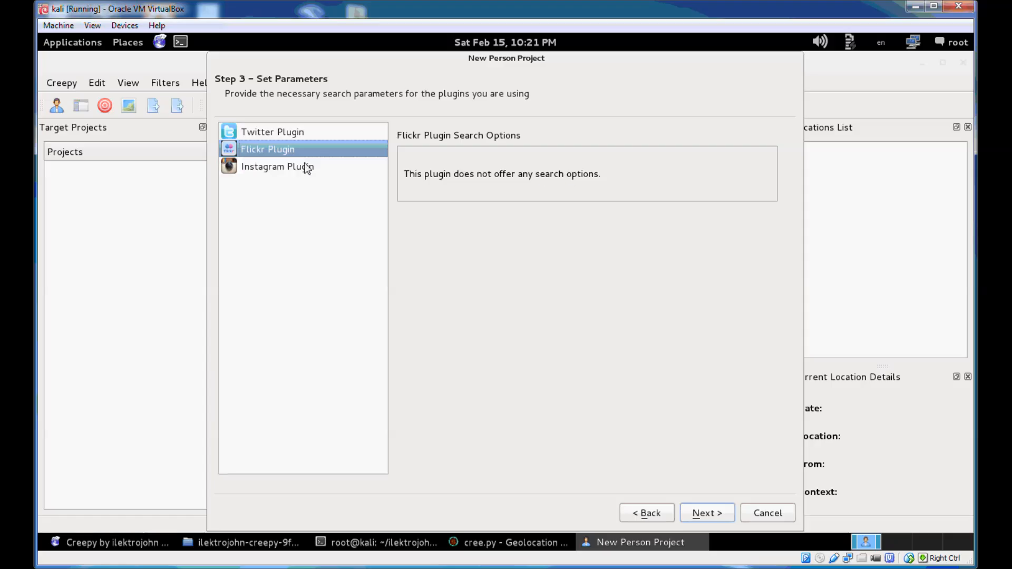
click(277, 167)
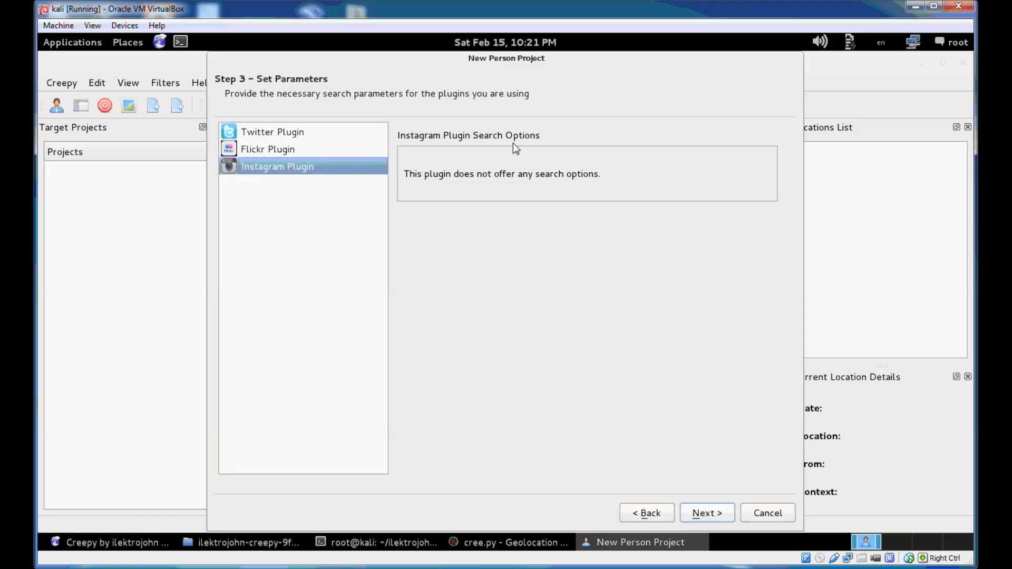
Finish the New Person Project wizard and select the new ilektrojohn project
click(707, 512)
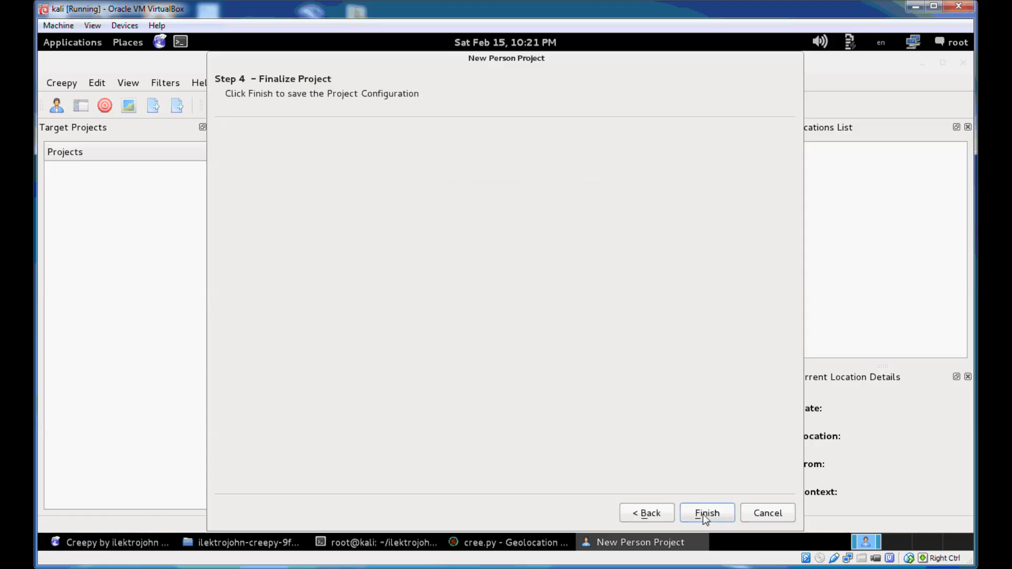
click(707, 513)
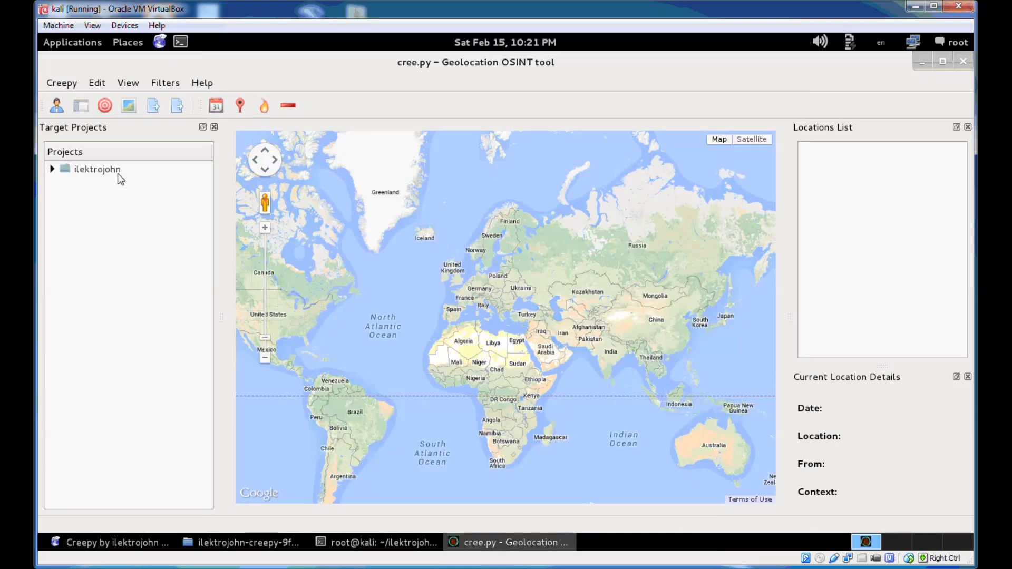
mouse_move(180, 178)
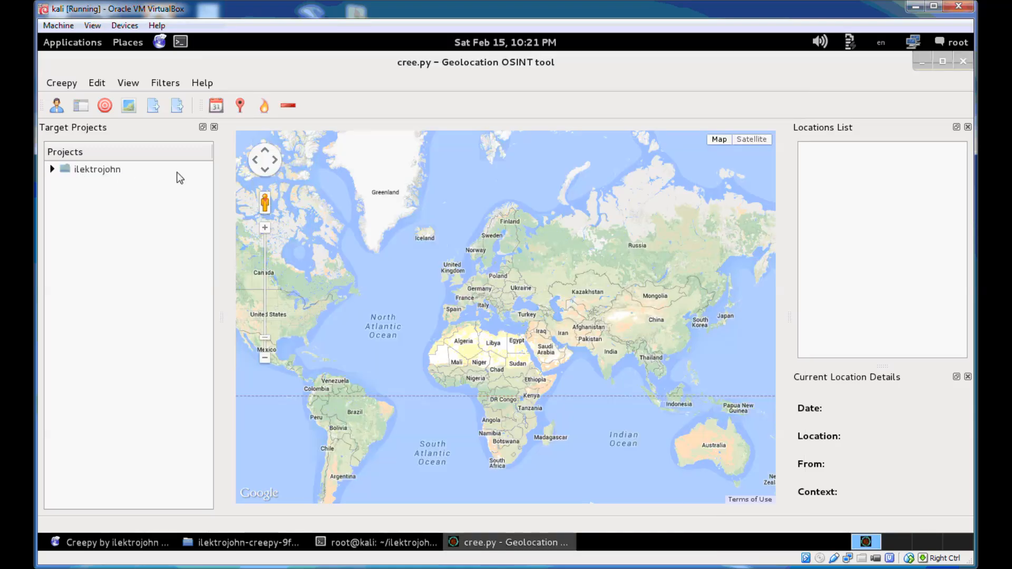
mouse_move(111, 206)
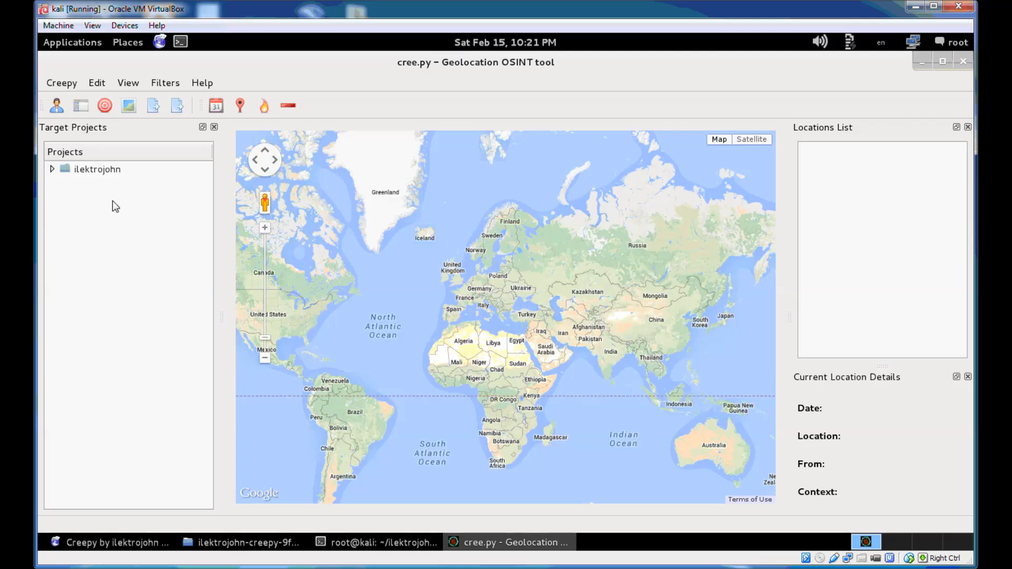
click(97, 169)
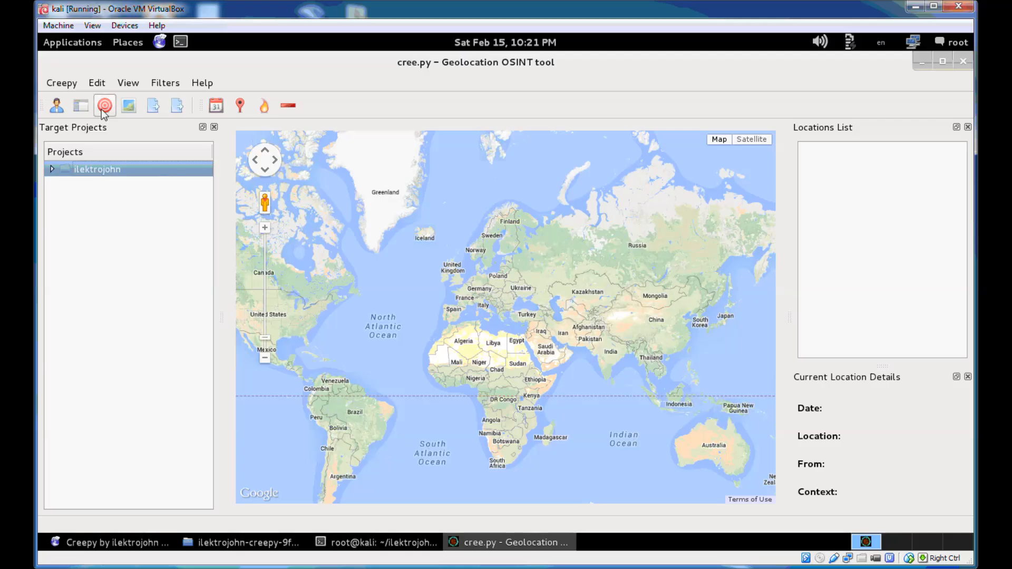
mouse_move(104, 105)
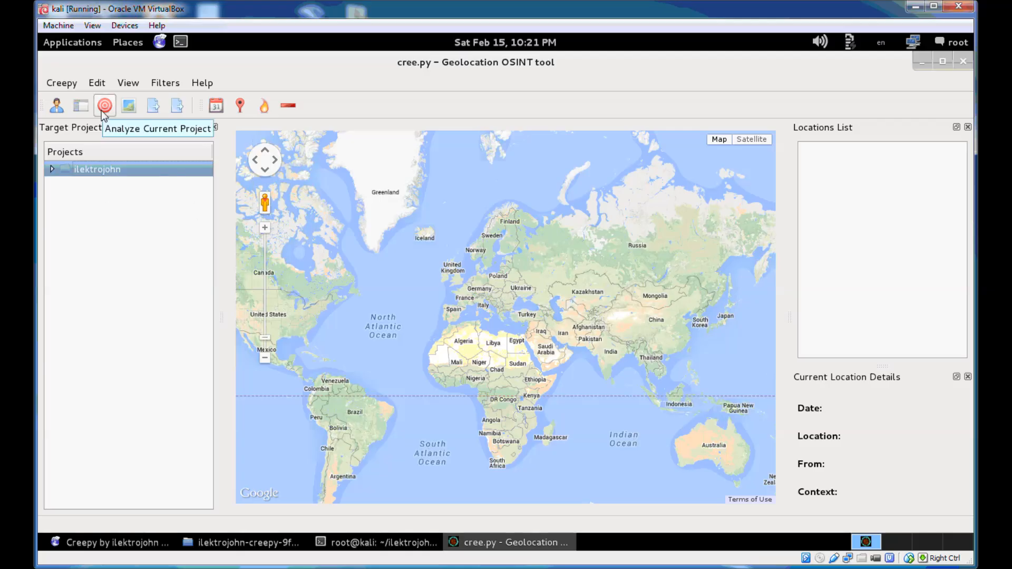
Run Analyze Current Project on ilektrojohn from its context menu
right_click(97, 169)
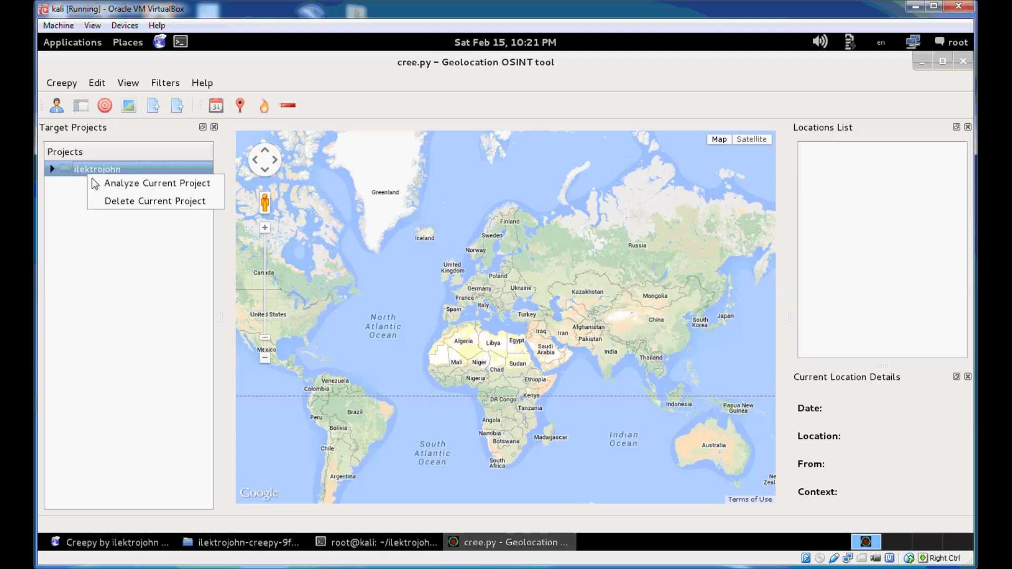
mouse_move(129, 136)
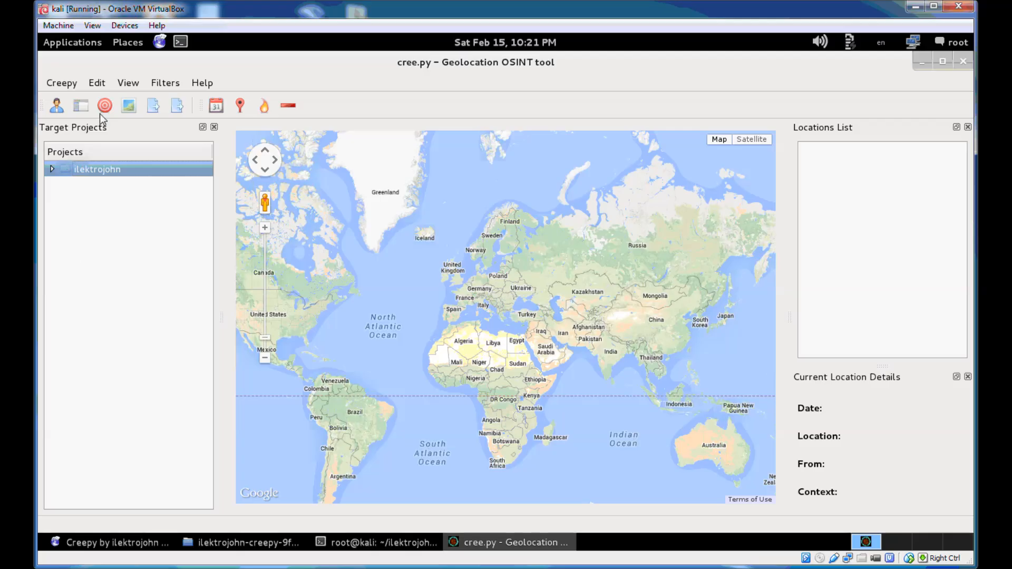
click(105, 105)
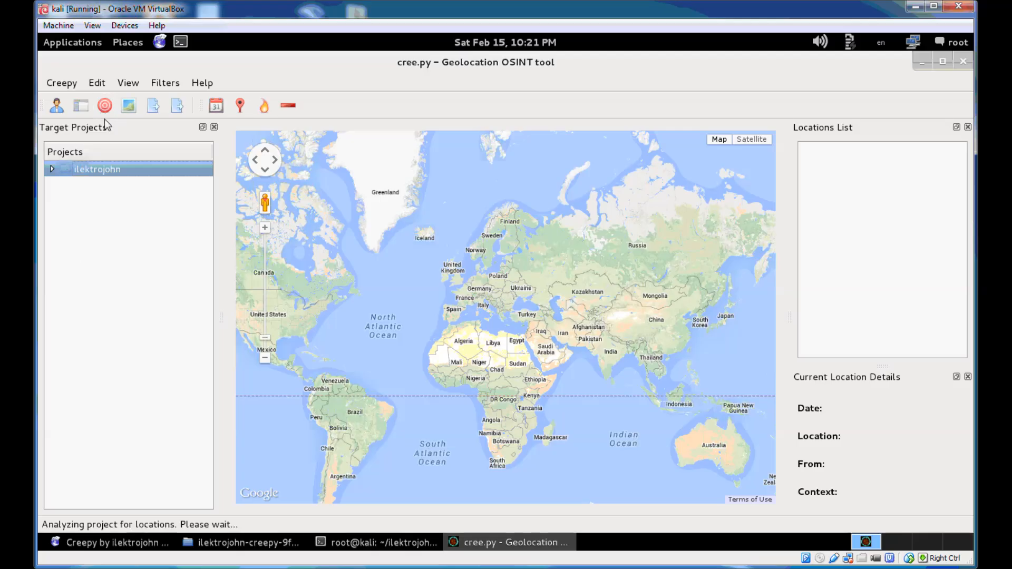
mouse_move(176, 541)
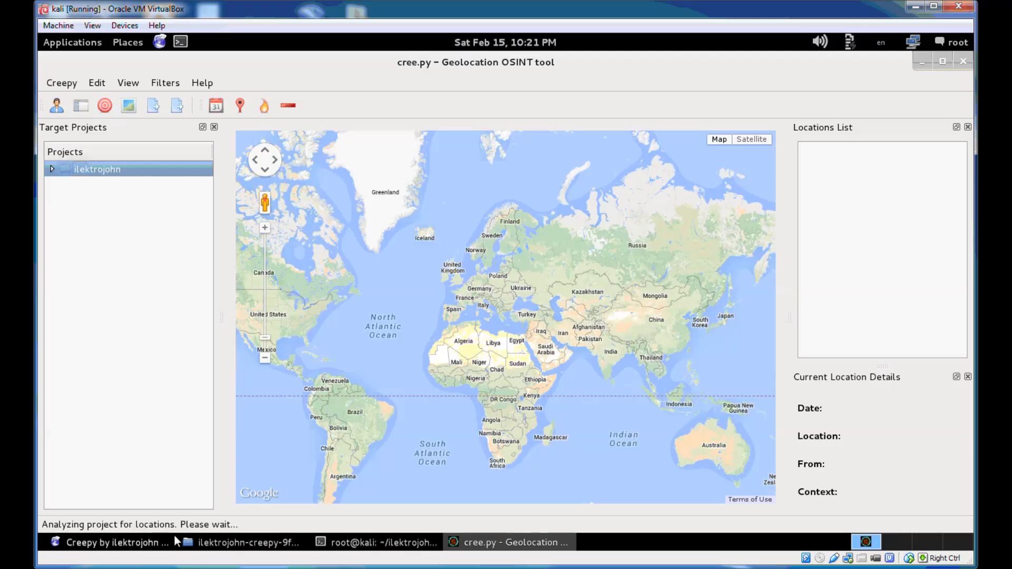
mouse_move(458, 501)
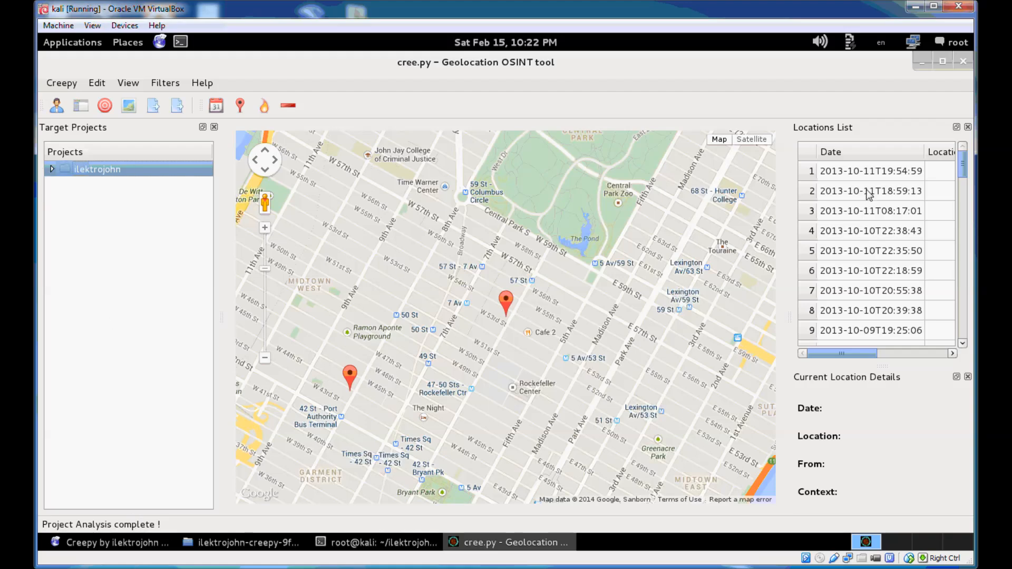
mouse_move(271, 265)
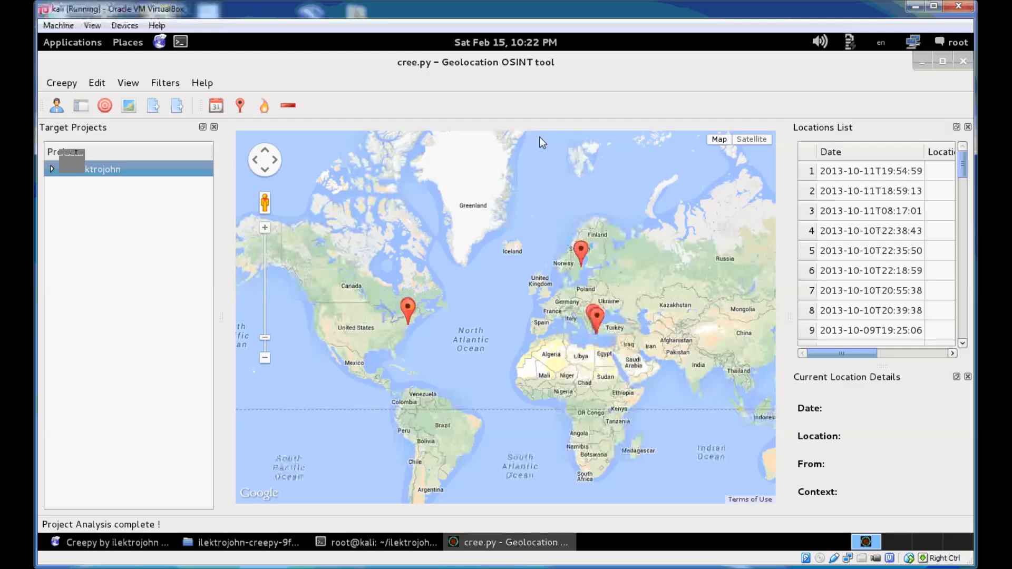
mouse_move(852, 121)
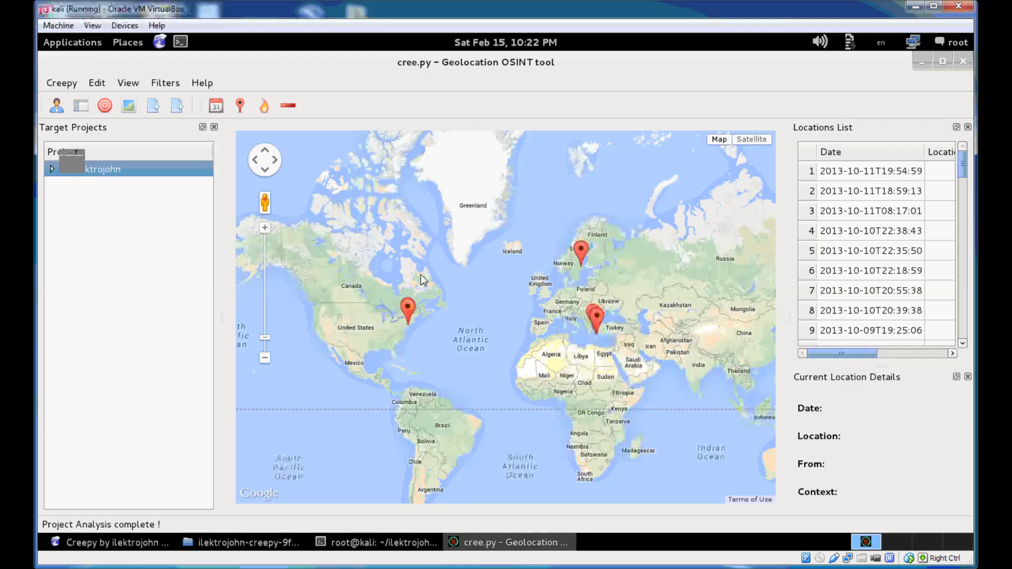
mouse_move(503, 199)
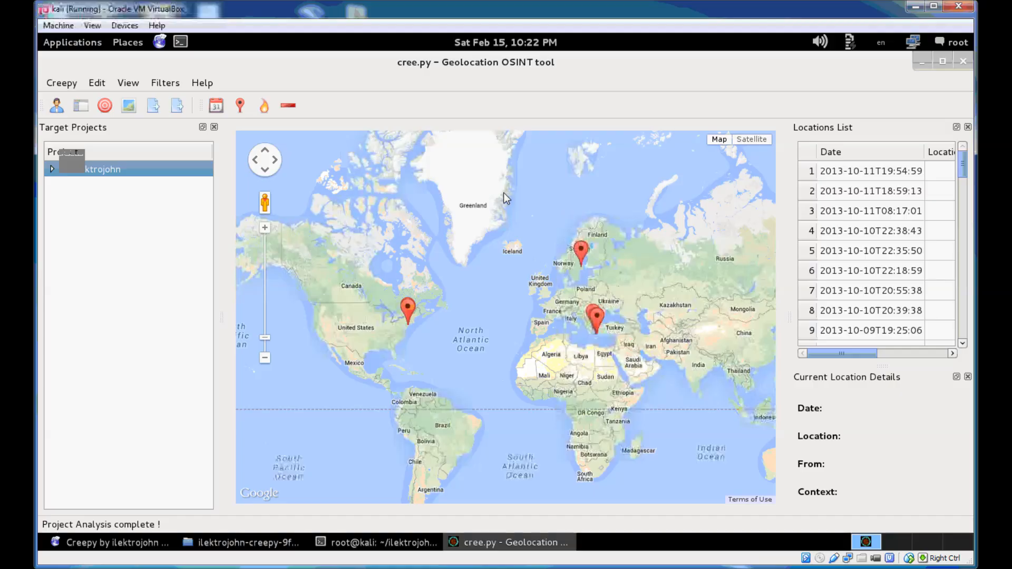
mouse_move(791, 262)
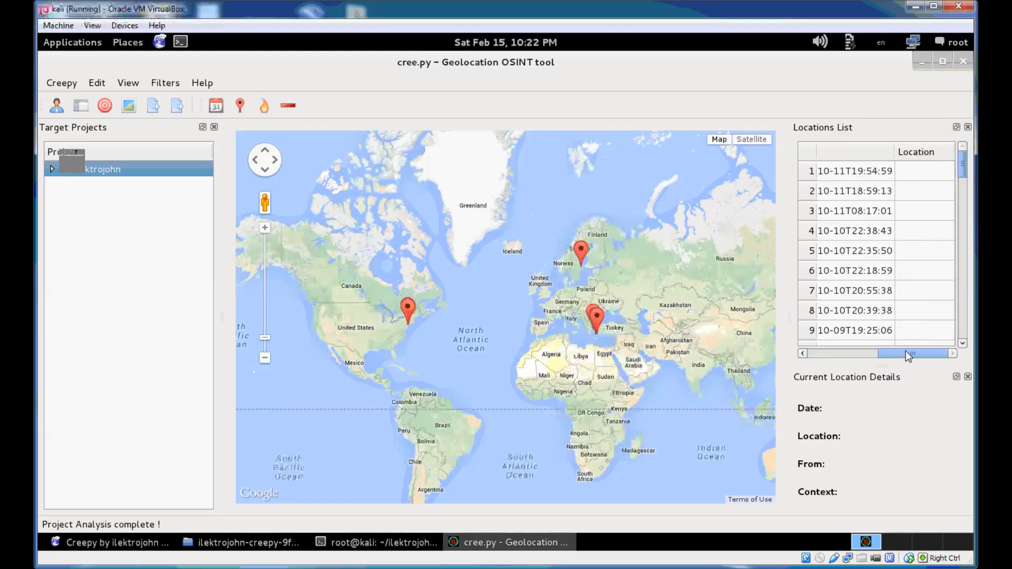
scroll(down, 3)
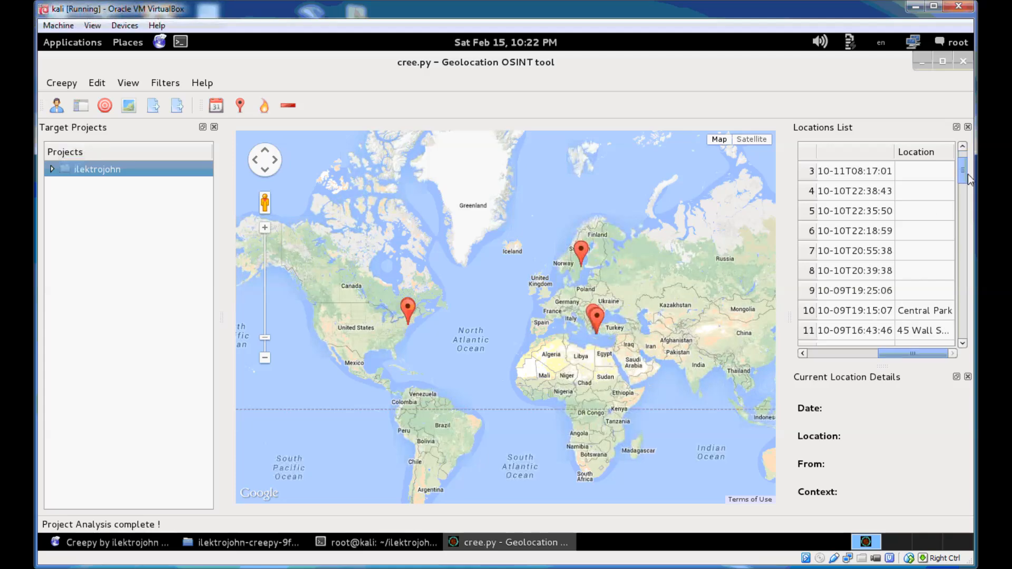
scroll(down, 3)
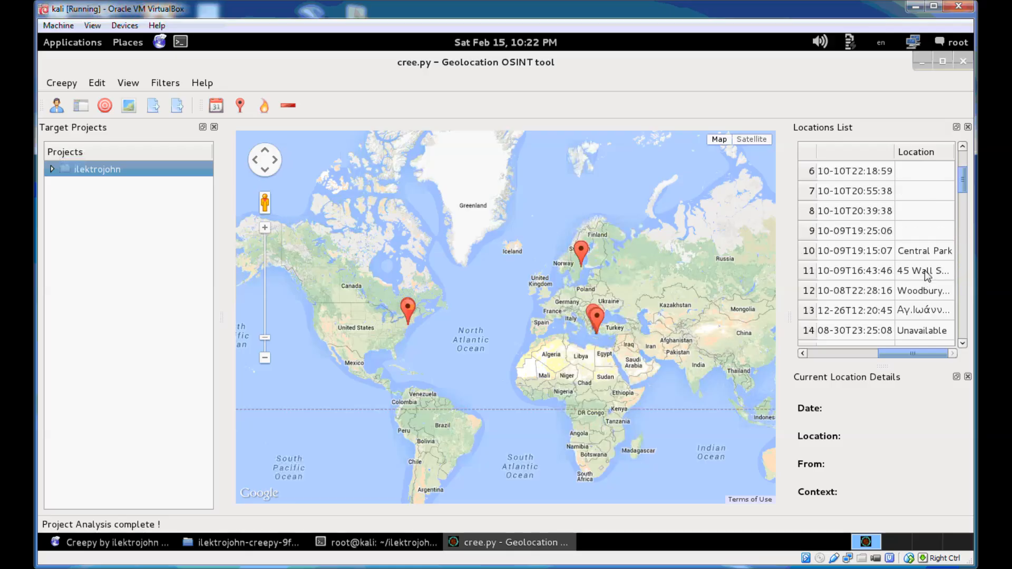
click(855, 230)
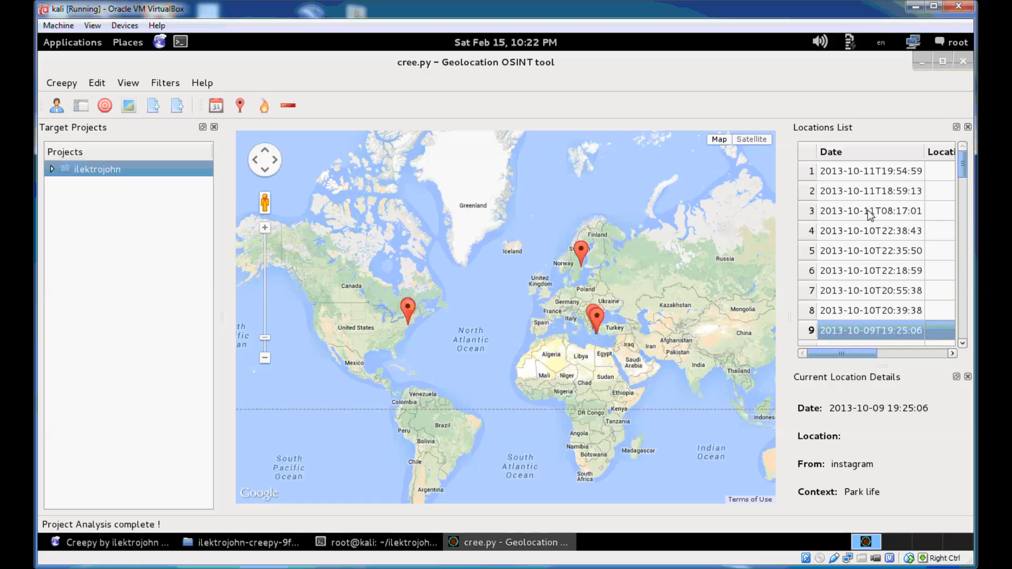
Show the 2013-10-11 'Ultra festival after party' post details, then scroll to 2010 entries
click(871, 210)
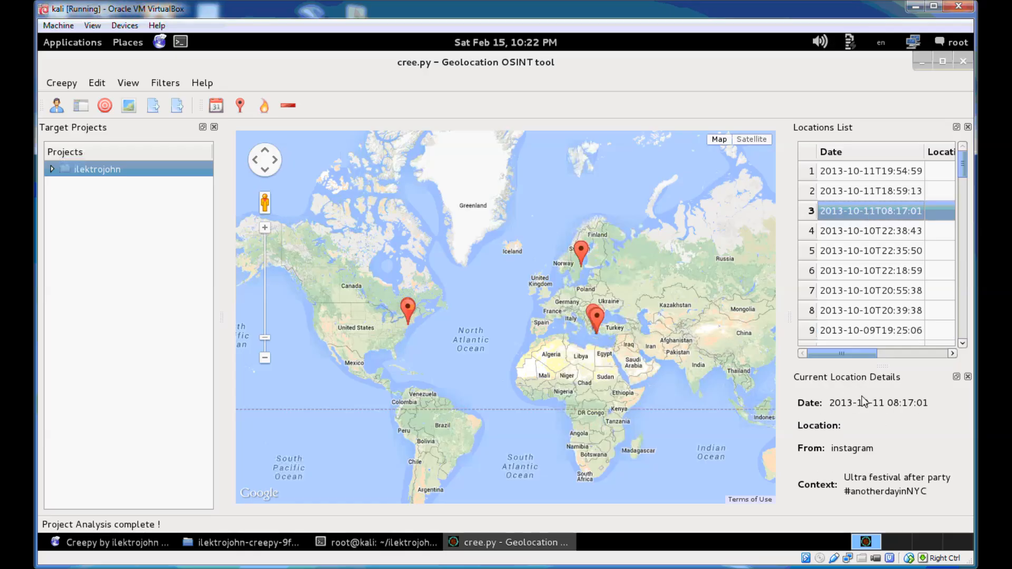
mouse_move(849, 406)
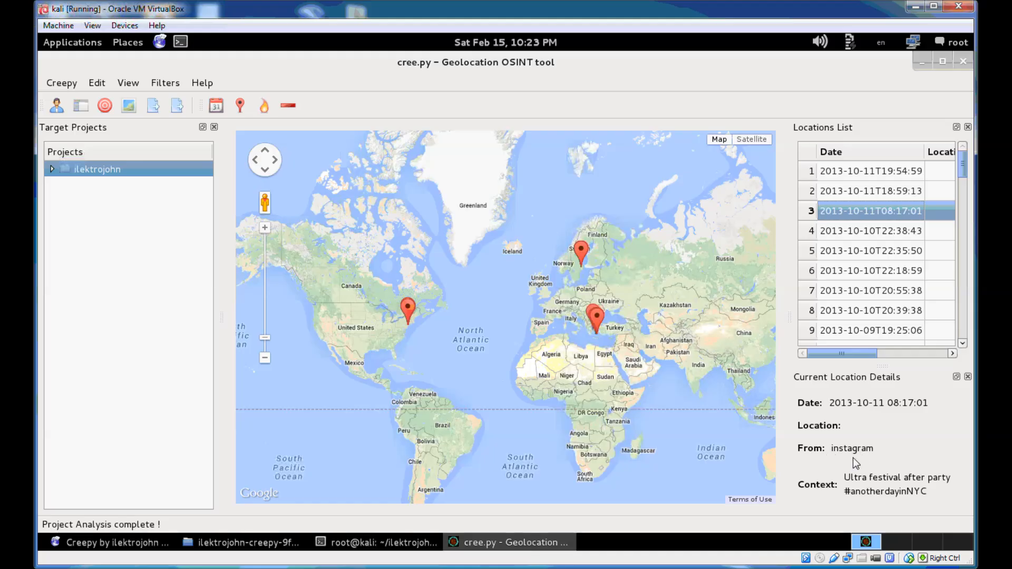
mouse_move(851, 280)
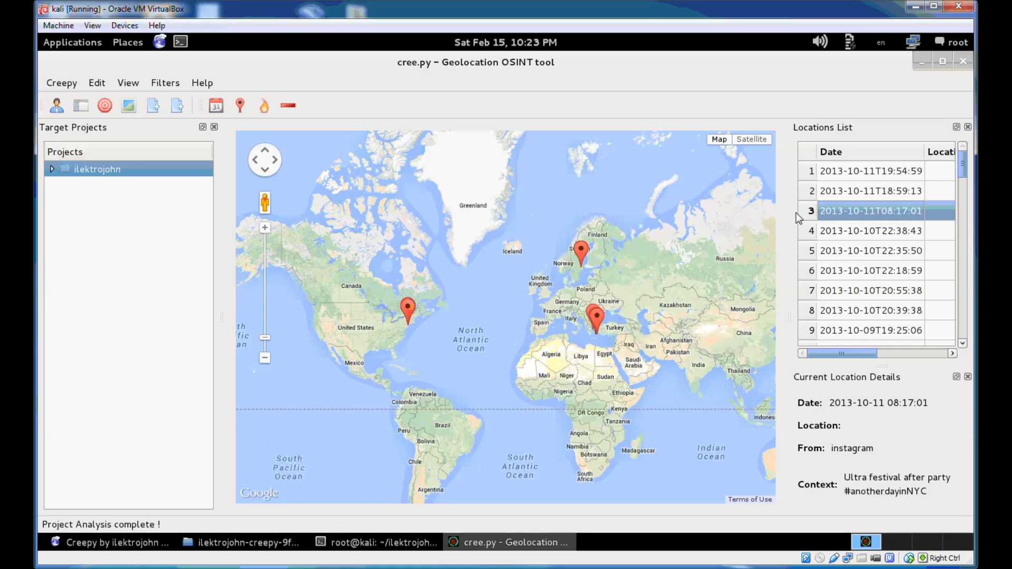
mouse_move(772, 216)
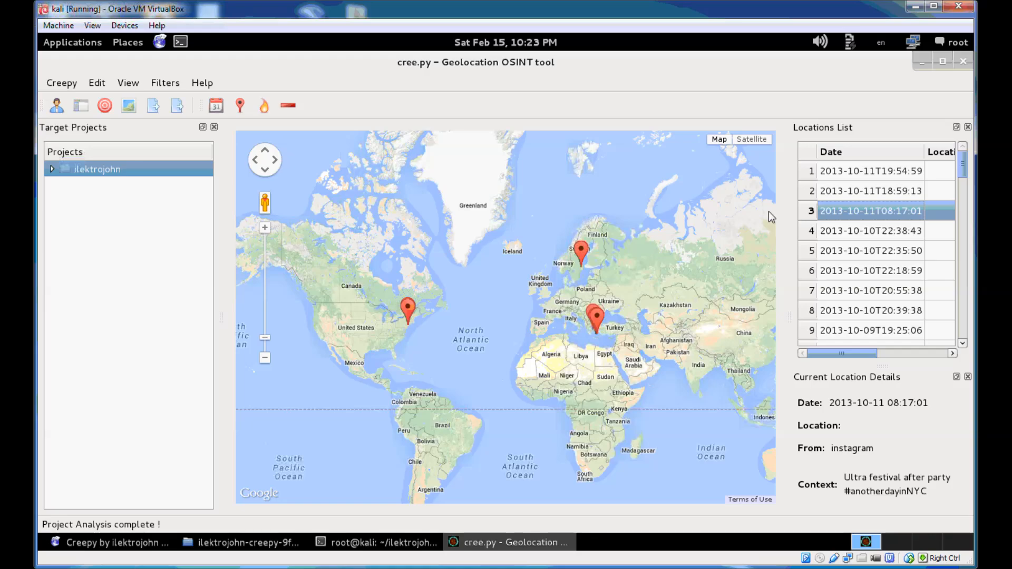
mouse_move(915, 285)
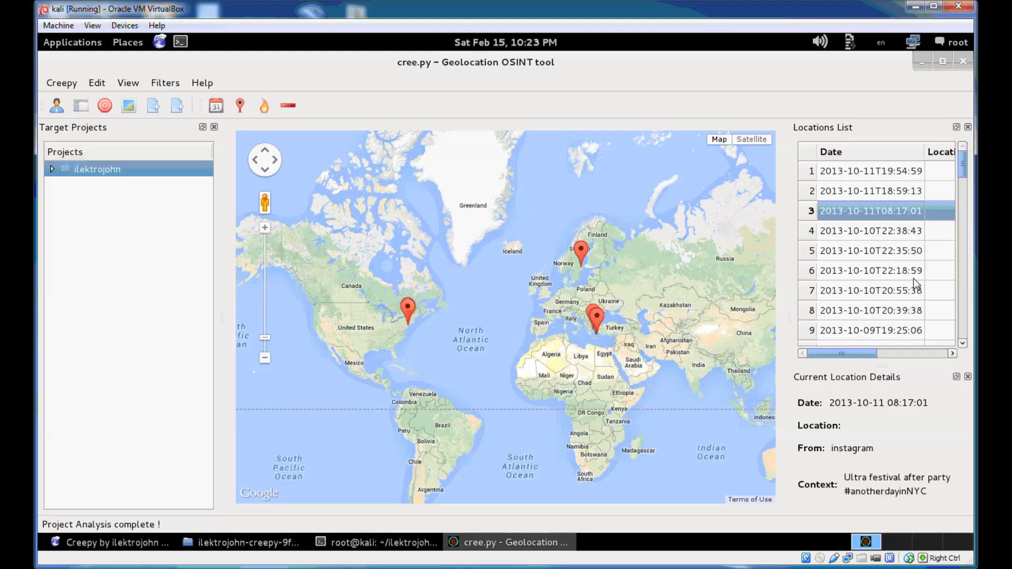
mouse_move(883, 316)
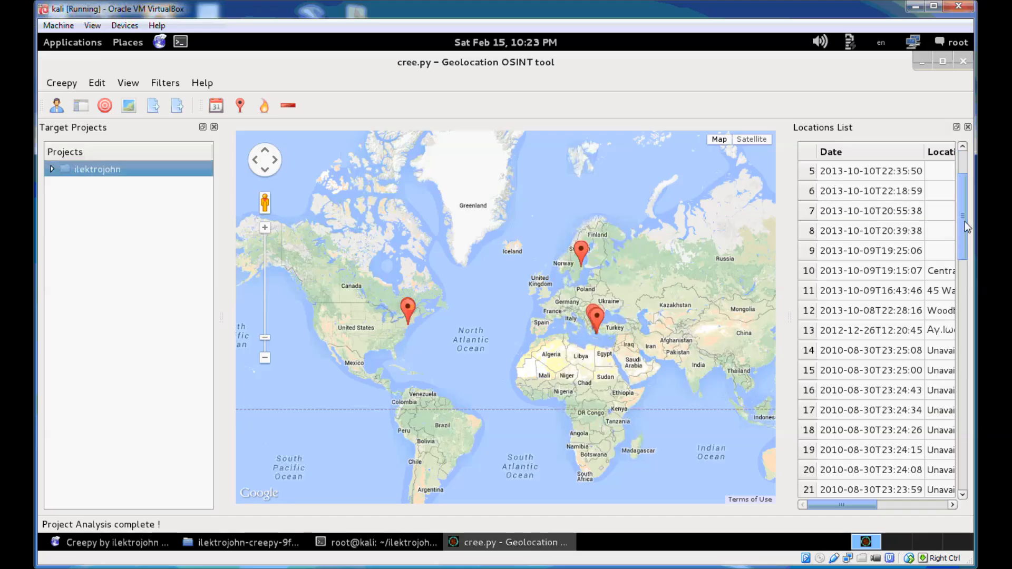
scroll(down, 3)
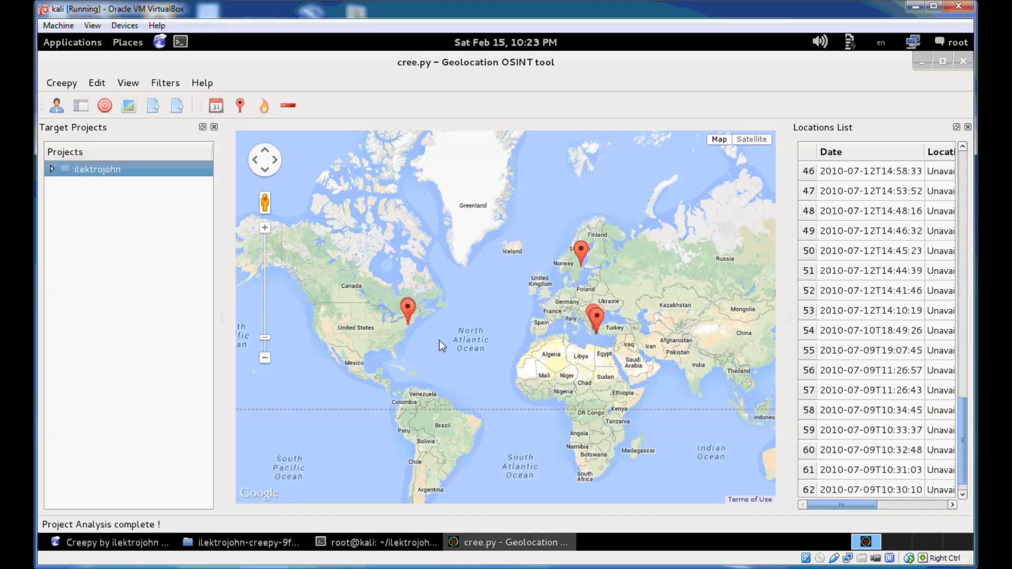
double_click(408, 311)
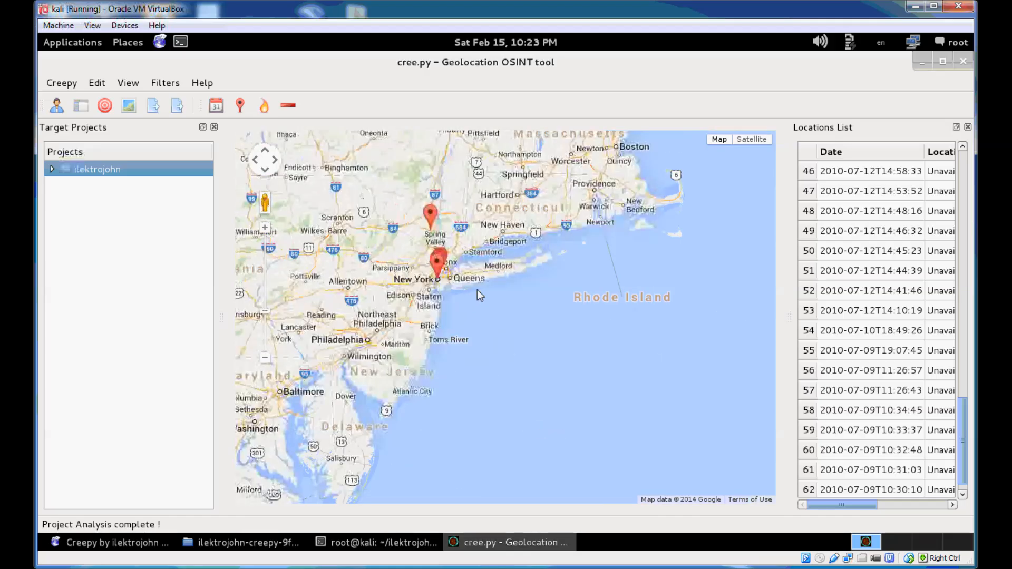
drag(478, 296, 523, 400)
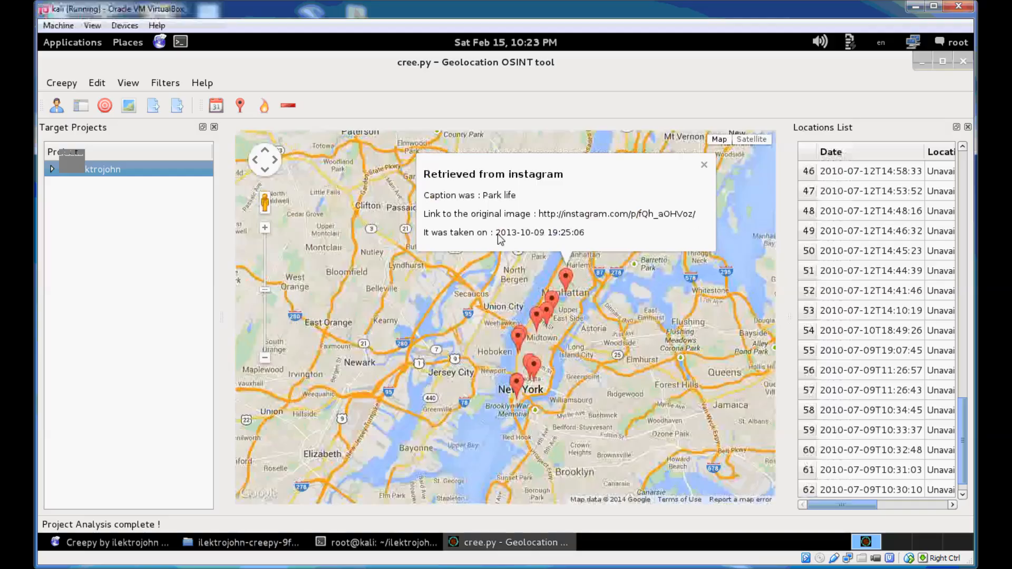
mouse_move(612, 239)
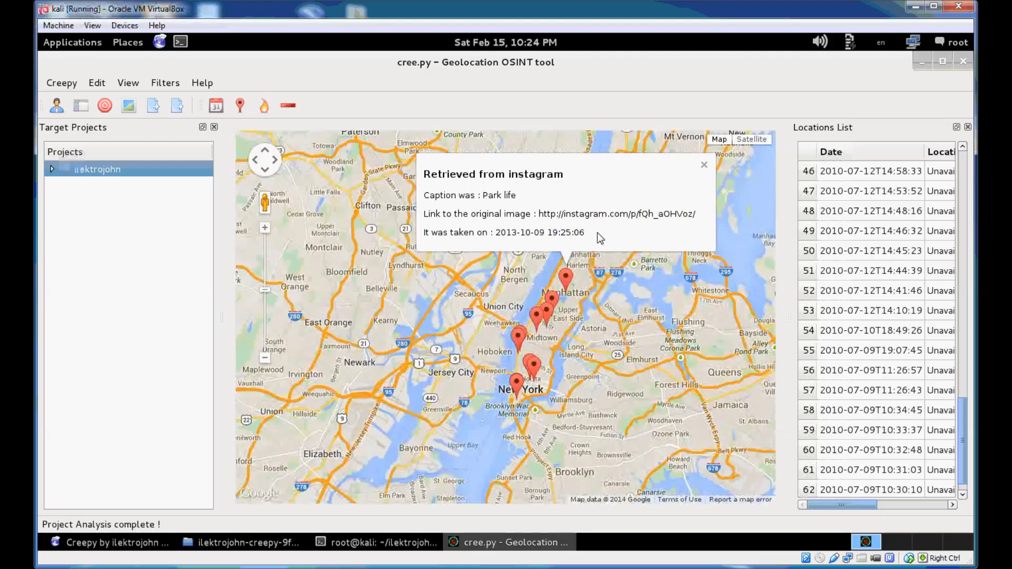
click(704, 165)
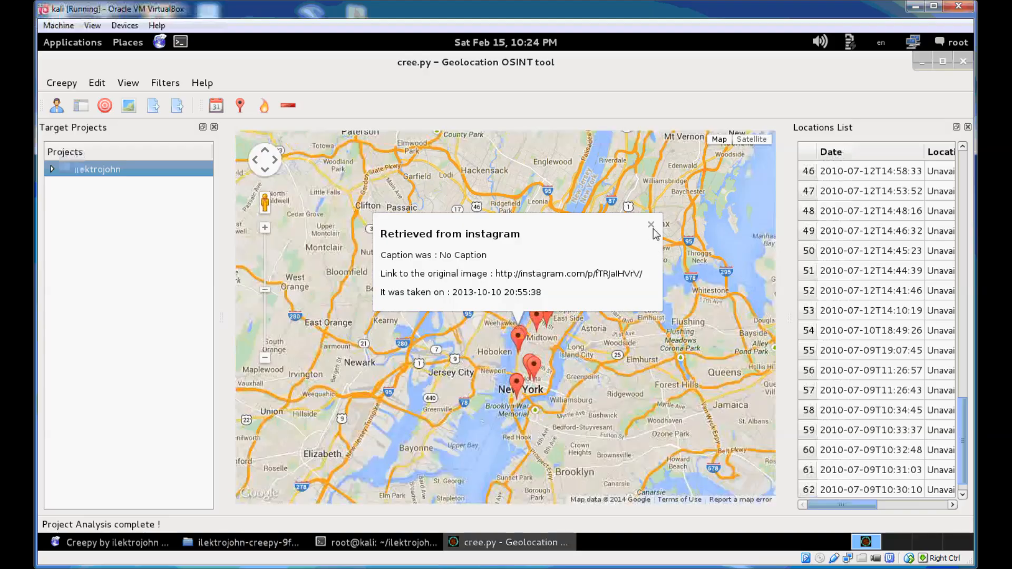
click(650, 225)
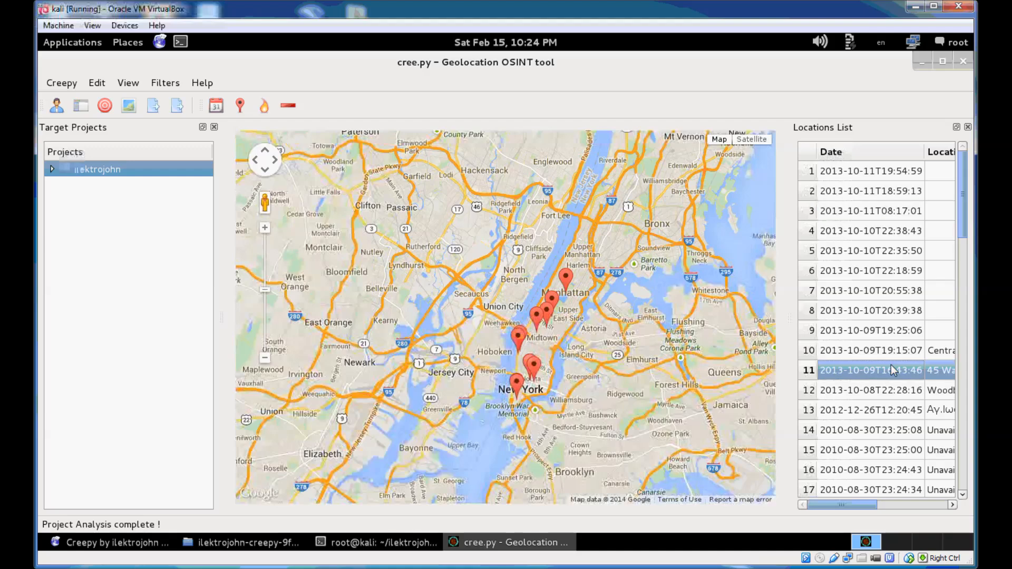
Select the 2012-12-26 and 2010-08-30 entries, then view and close the Central Park post details
scroll(down, 3)
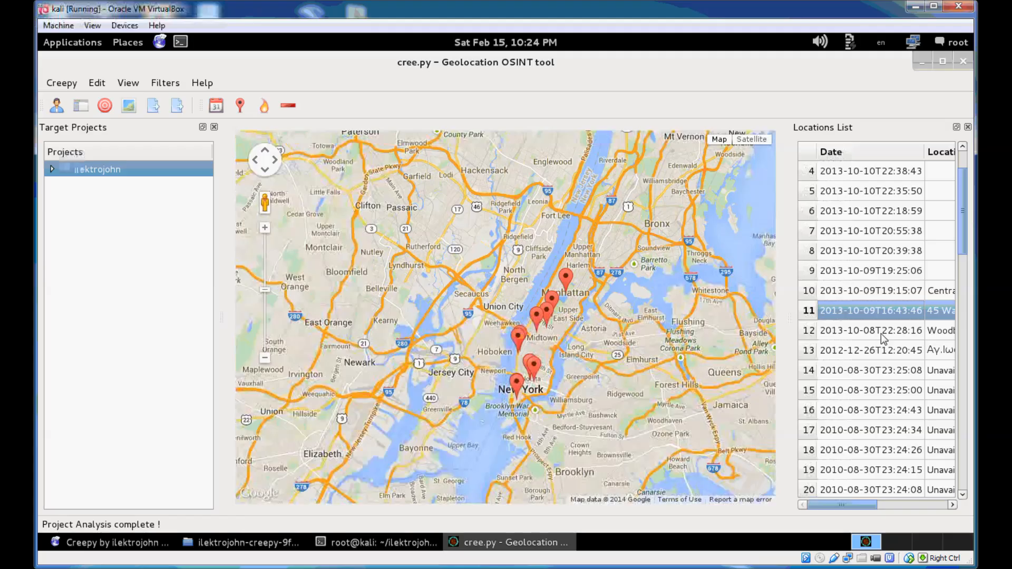
click(871, 350)
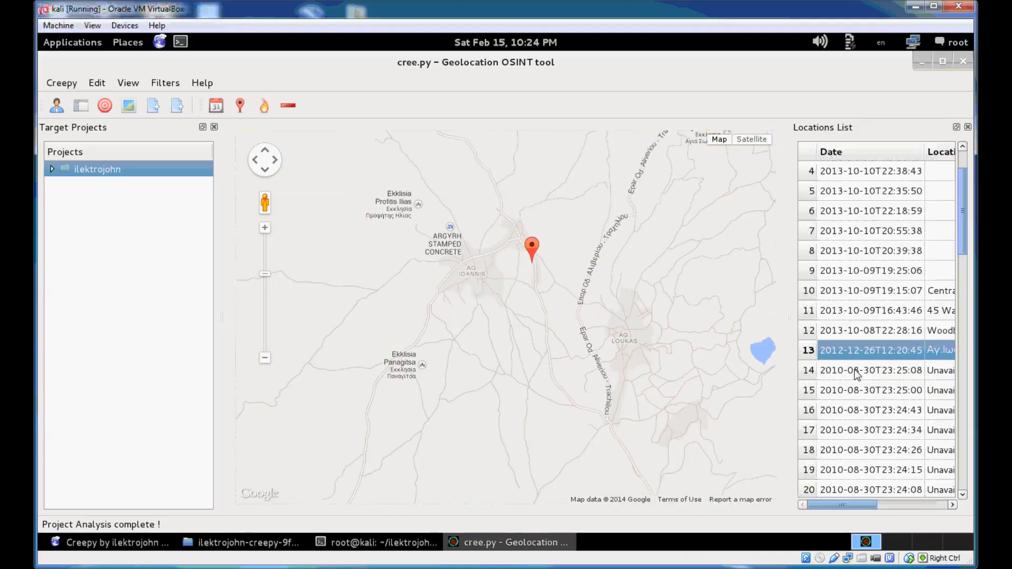
click(870, 291)
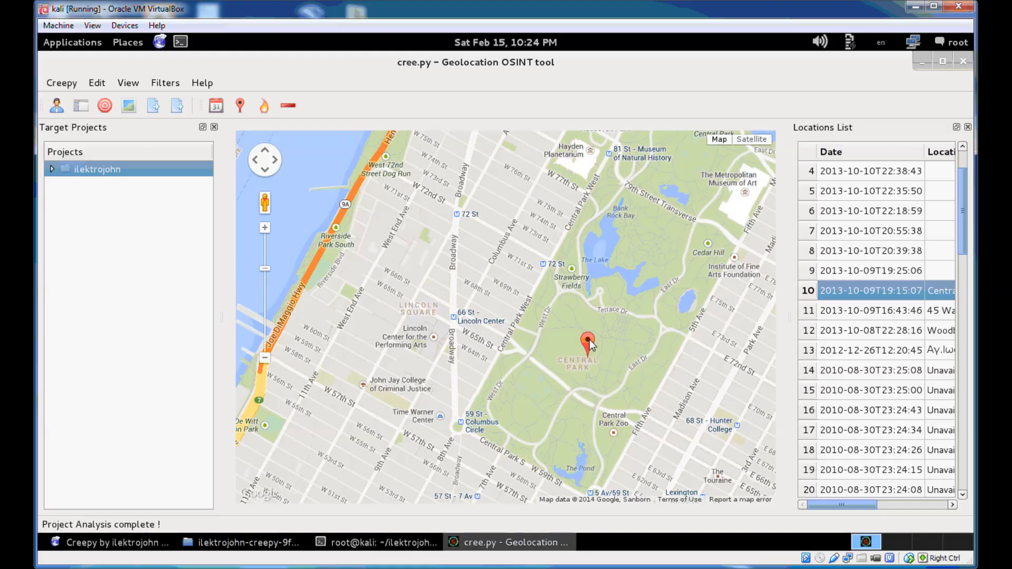
click(588, 340)
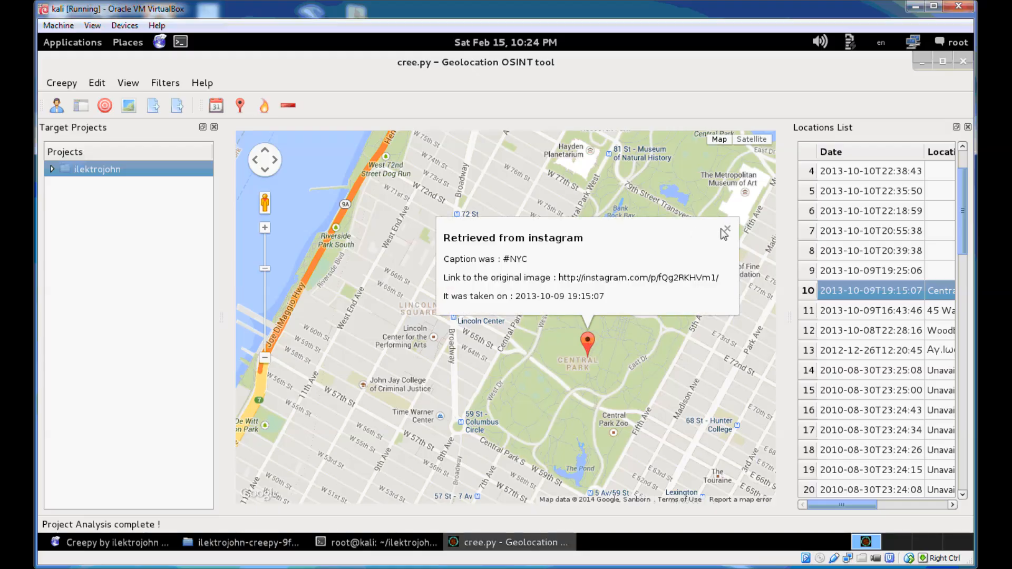
click(724, 230)
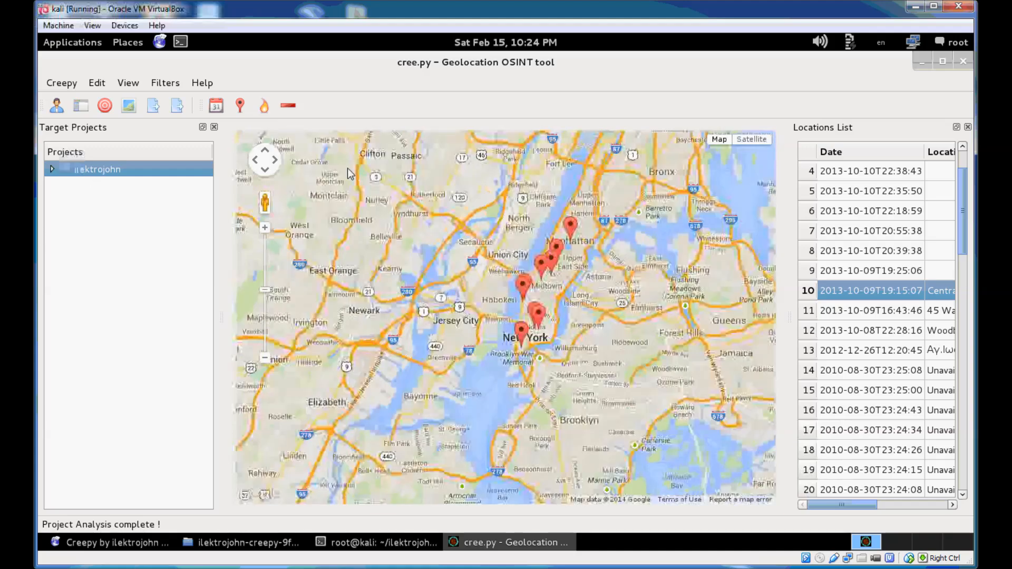
mouse_move(632, 284)
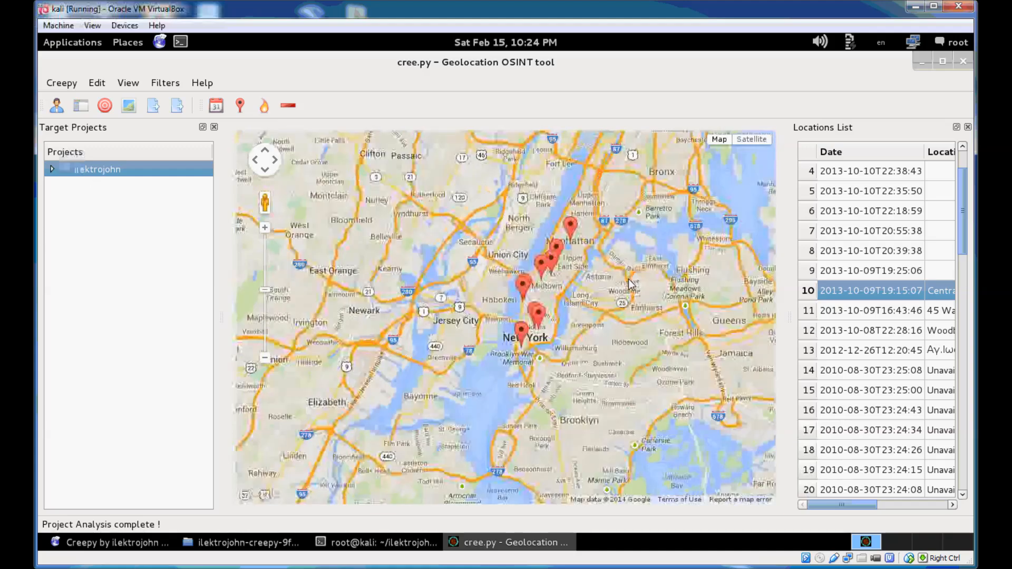
mouse_move(240, 105)
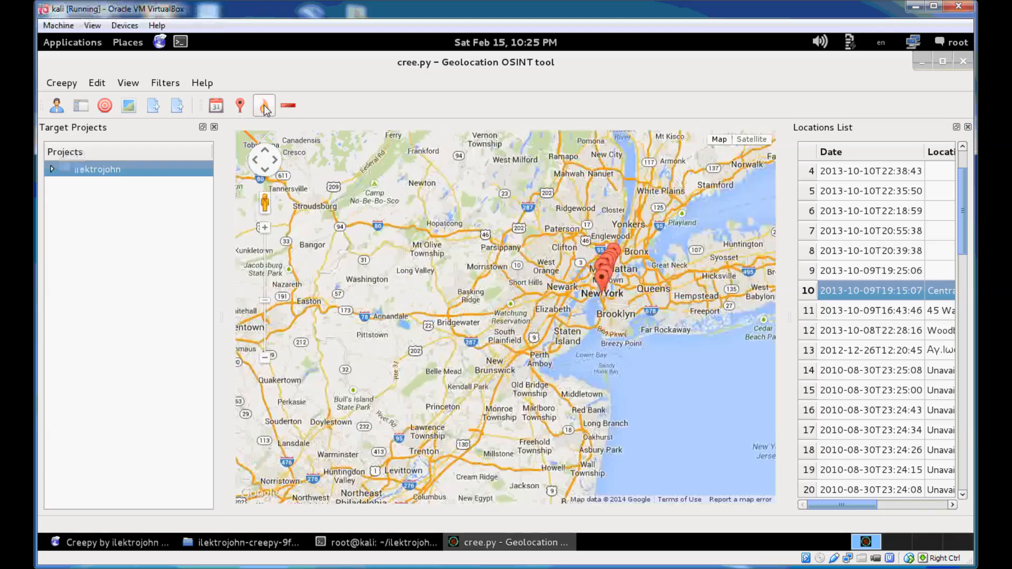
mouse_move(264, 105)
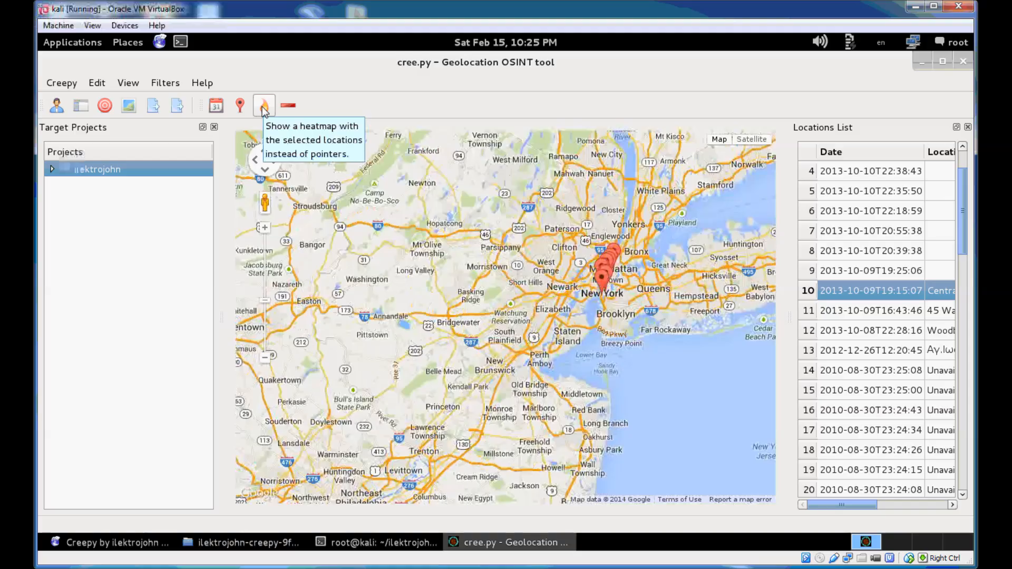
click(263, 105)
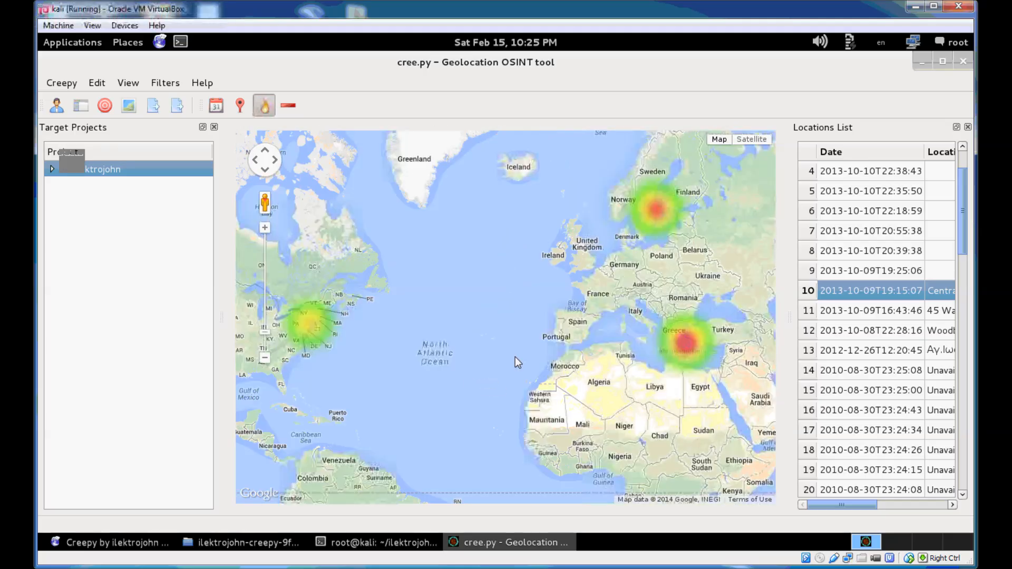
mouse_move(523, 367)
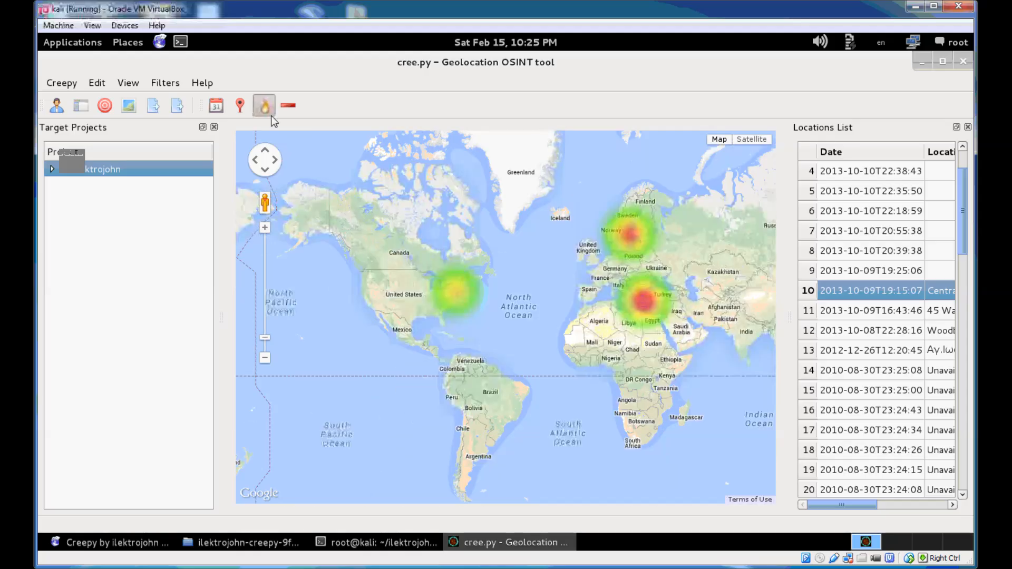
click(264, 105)
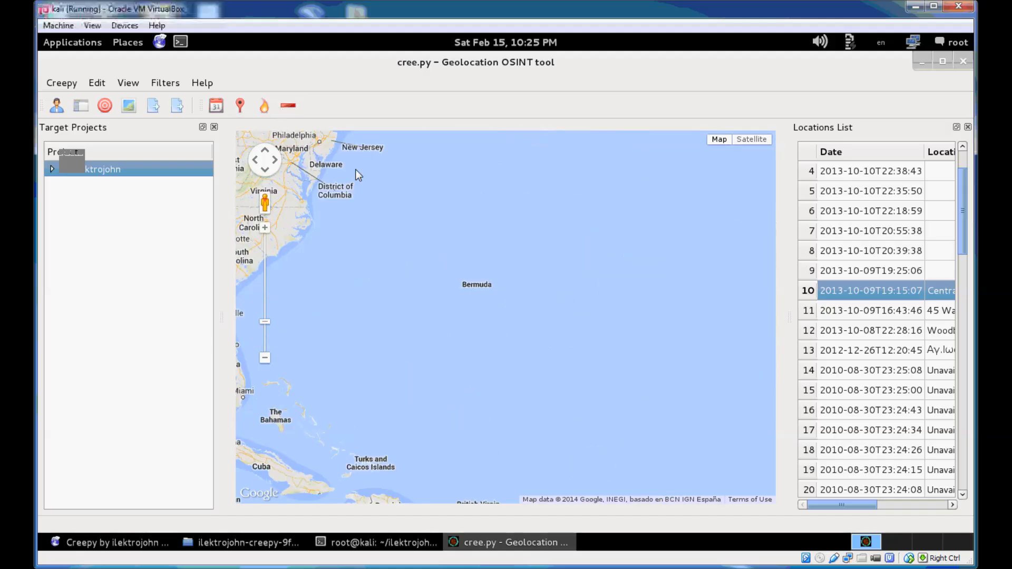
Set the Filter Locations By Date range from 9 September to 15 December 2013
click(216, 105)
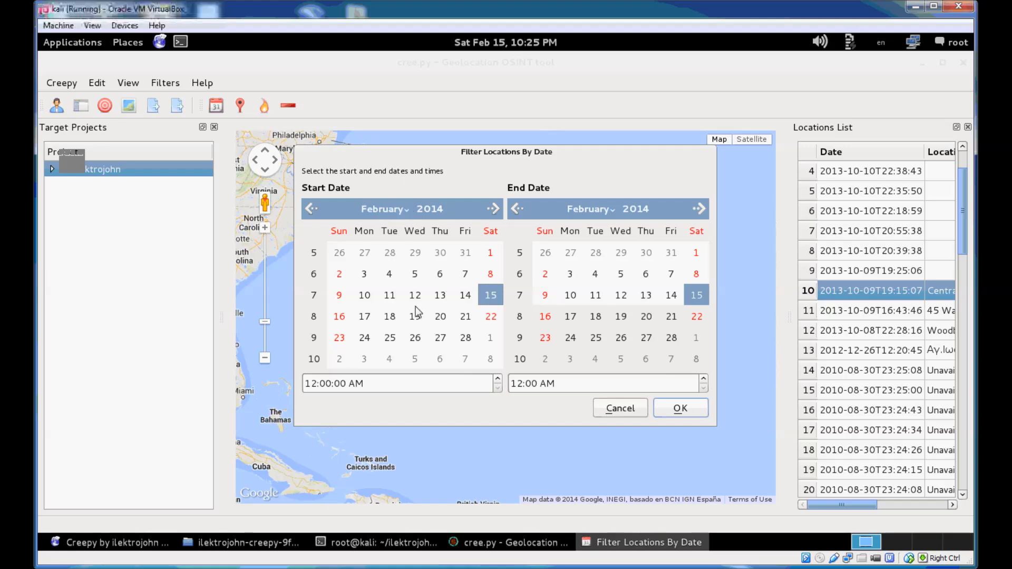
click(310, 209)
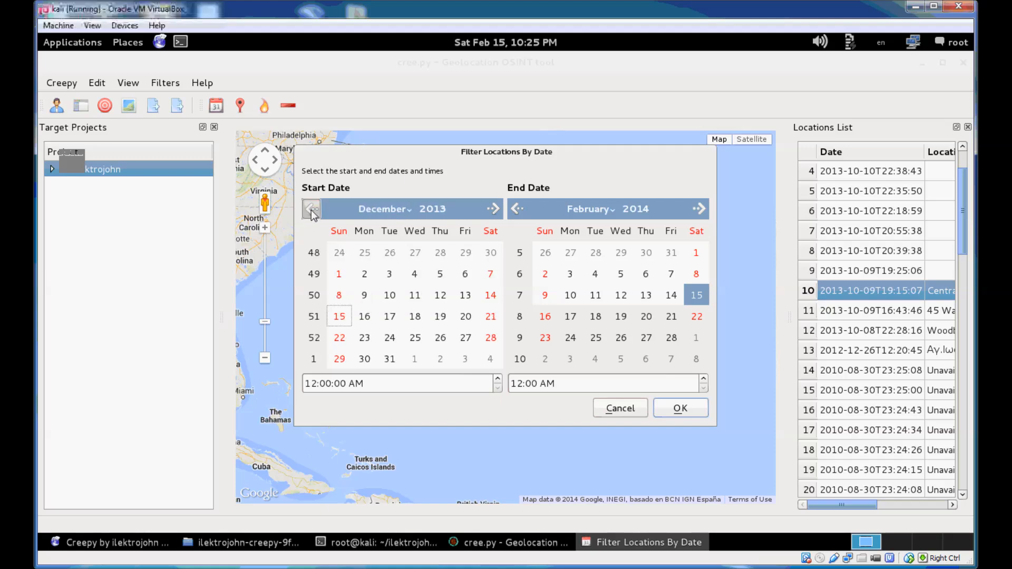
click(311, 208)
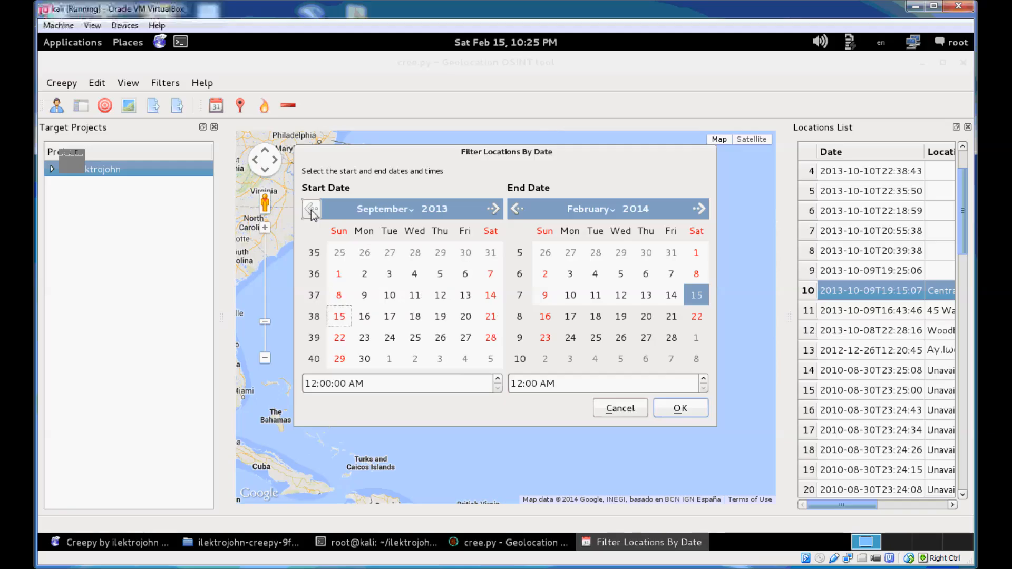
mouse_move(364, 295)
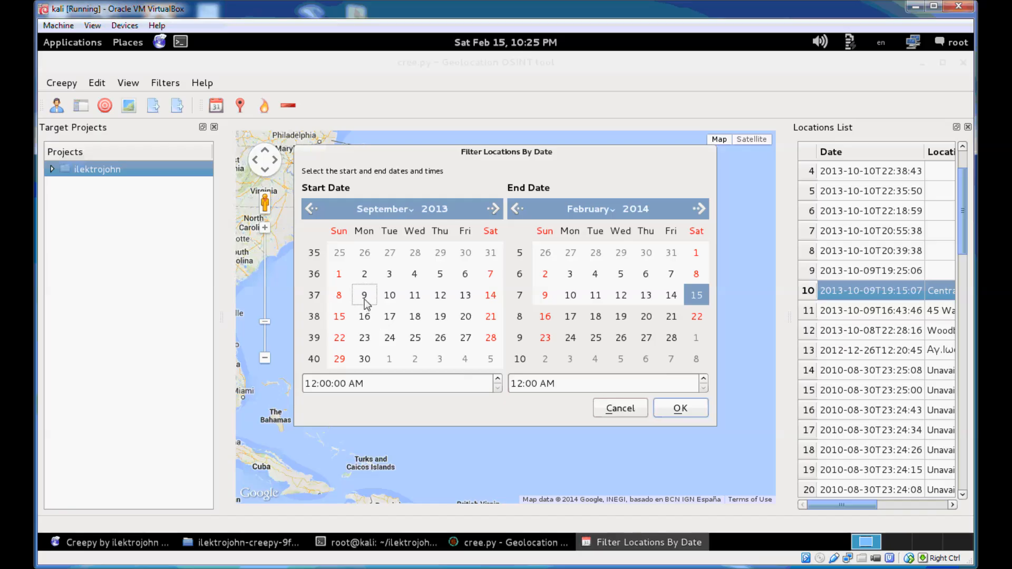
click(364, 295)
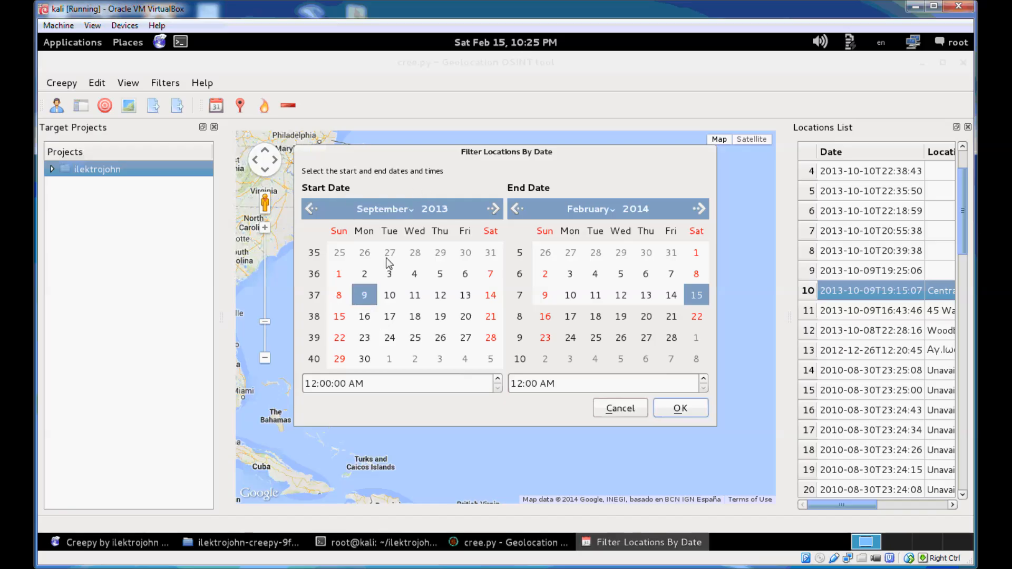
mouse_move(405, 202)
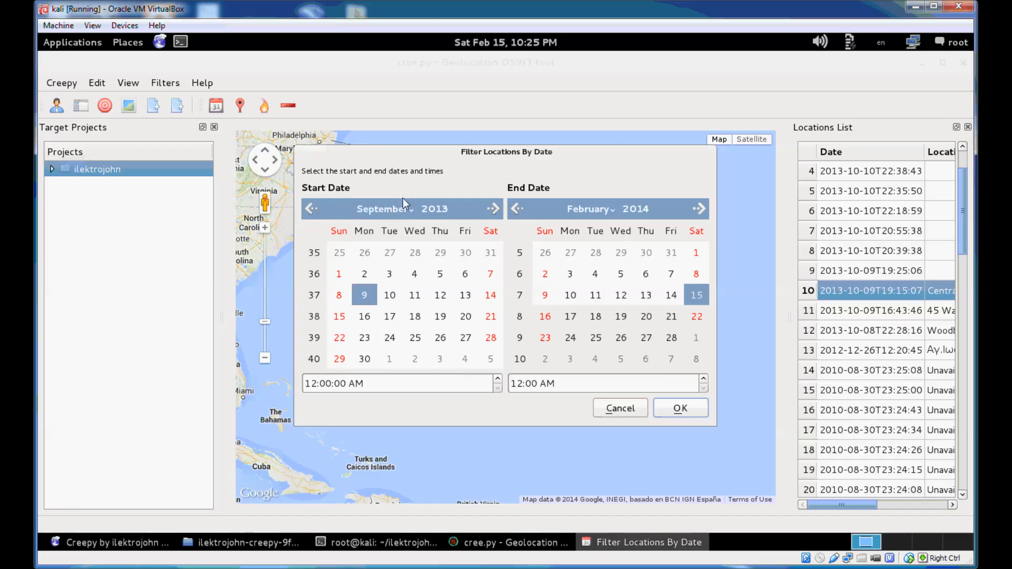
mouse_move(696, 222)
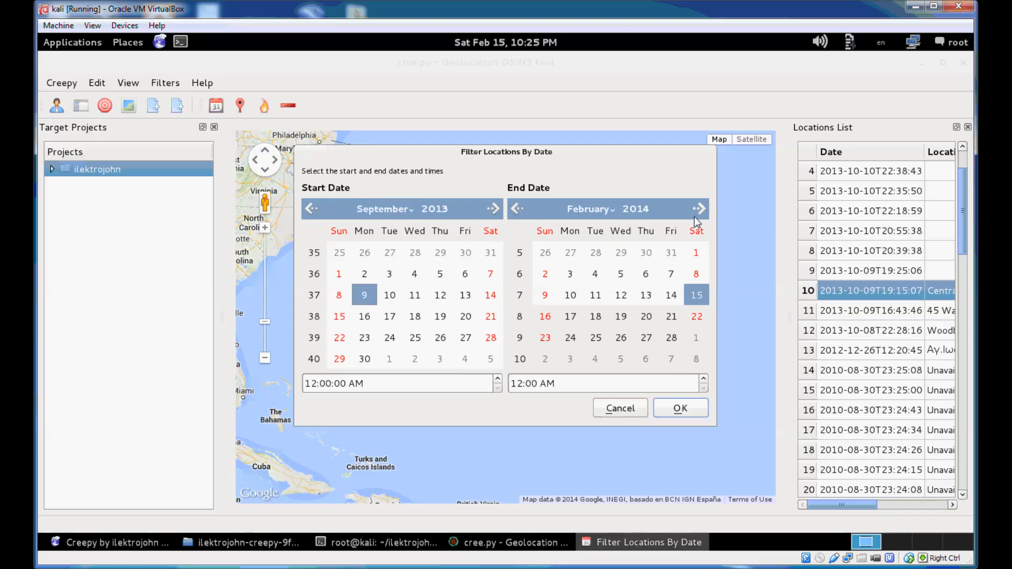
click(518, 209)
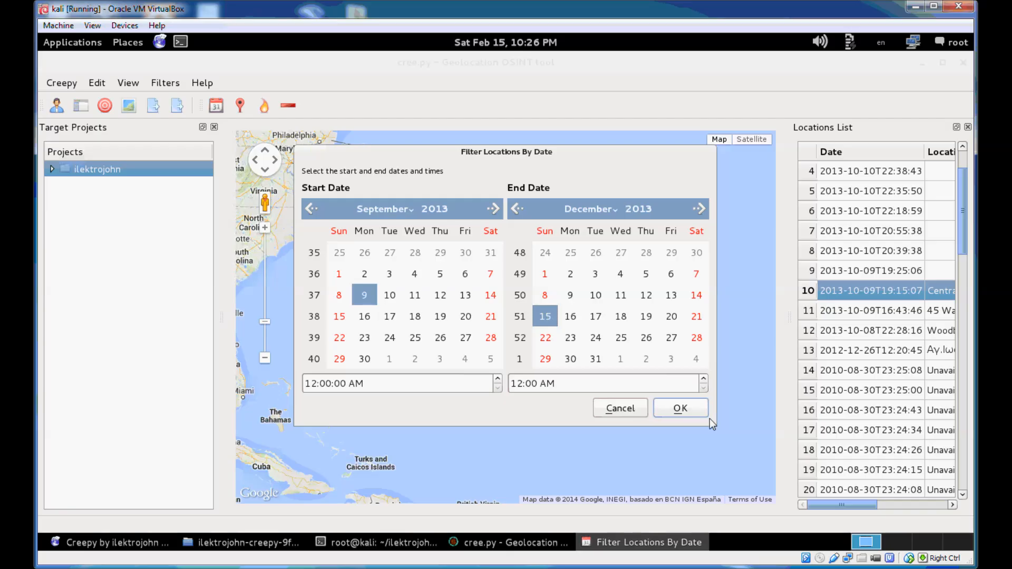
Apply the date filter showing twelve October 2013 locations, then remove all filters
click(679, 408)
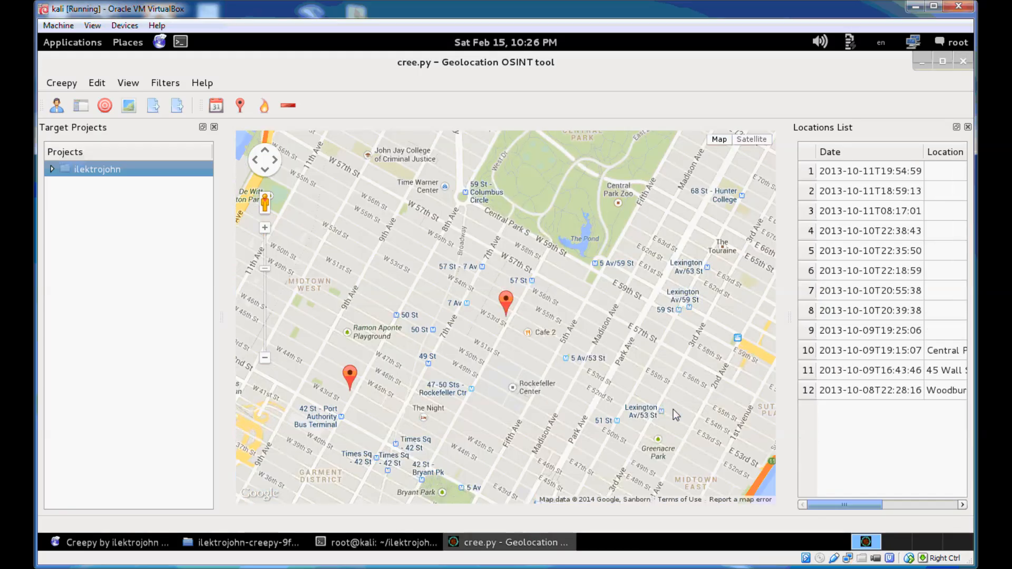
mouse_move(925, 147)
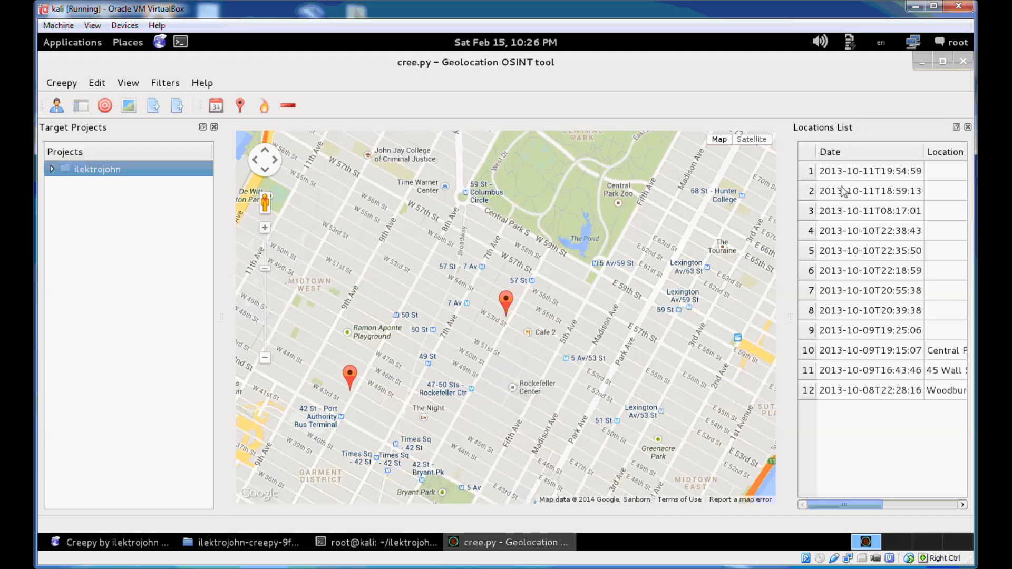
mouse_move(889, 397)
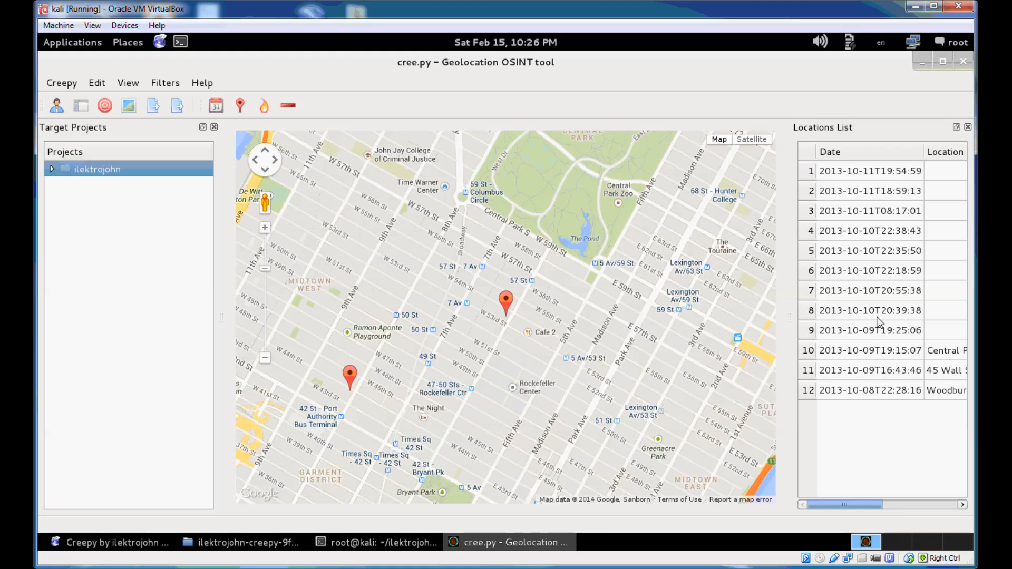
mouse_move(879, 414)
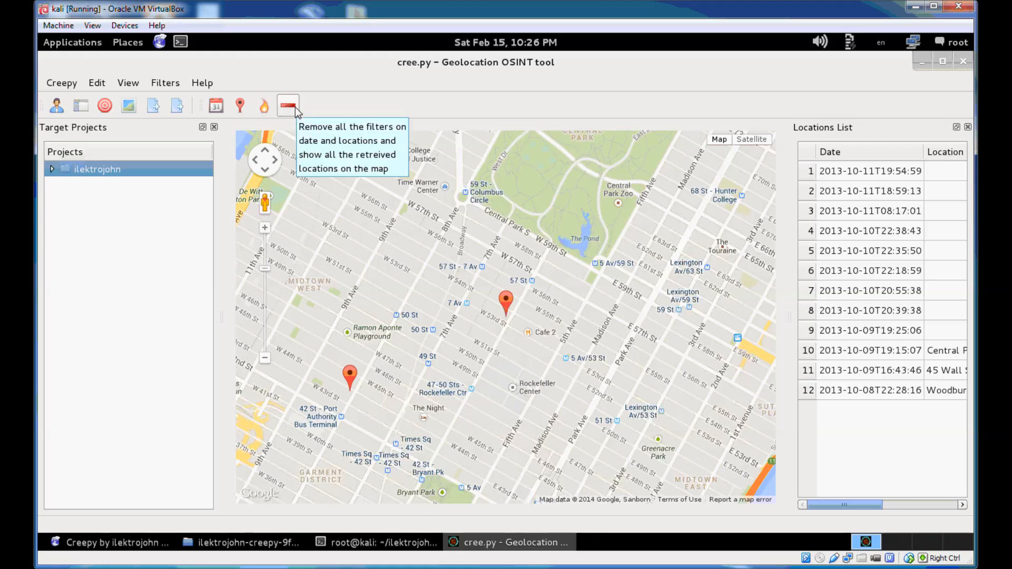
click(288, 105)
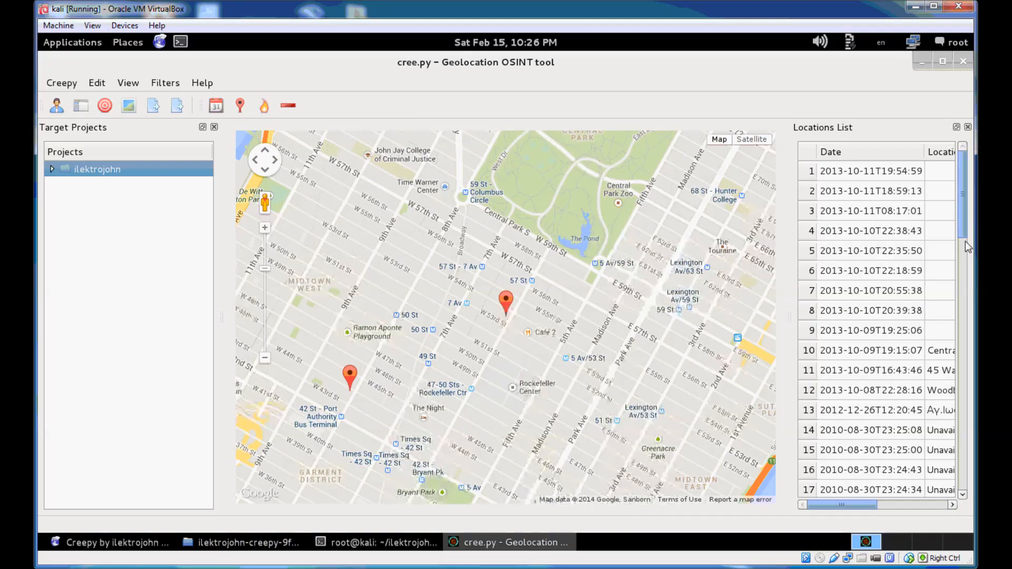
scroll(down, 3)
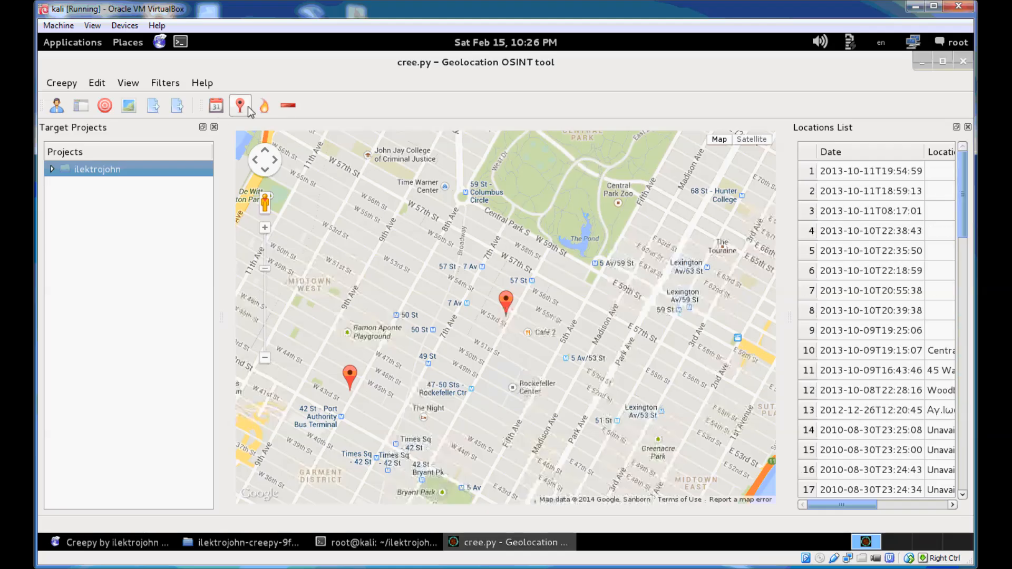
Filter locations by place around a New York pin, adjusting the distance radius
click(239, 106)
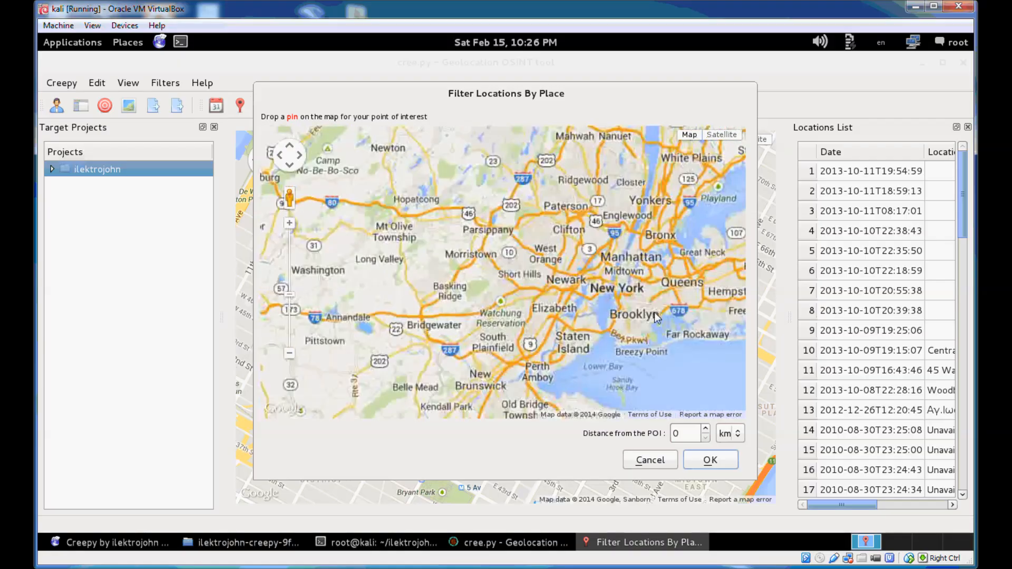
click(537, 246)
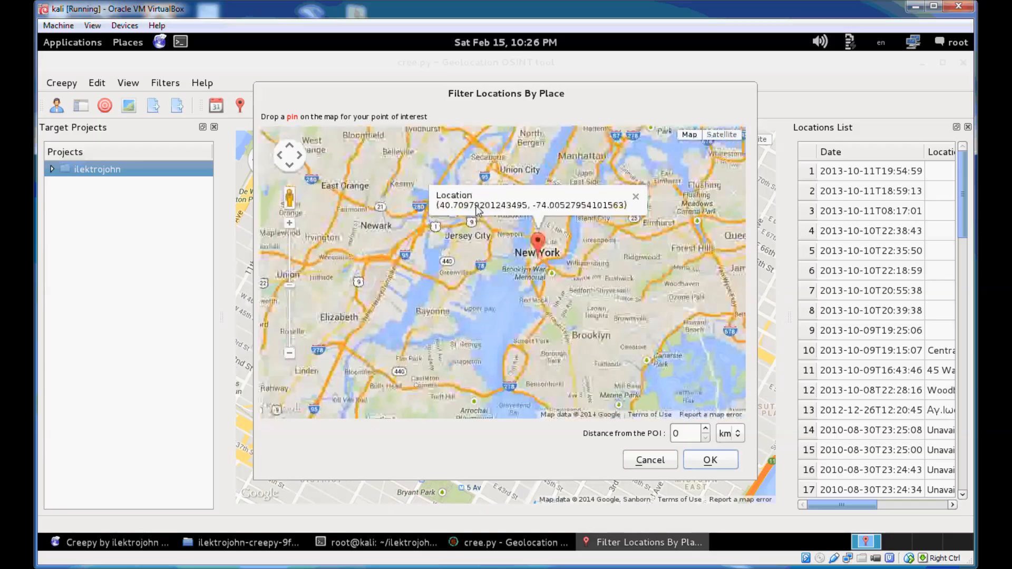
mouse_move(623, 209)
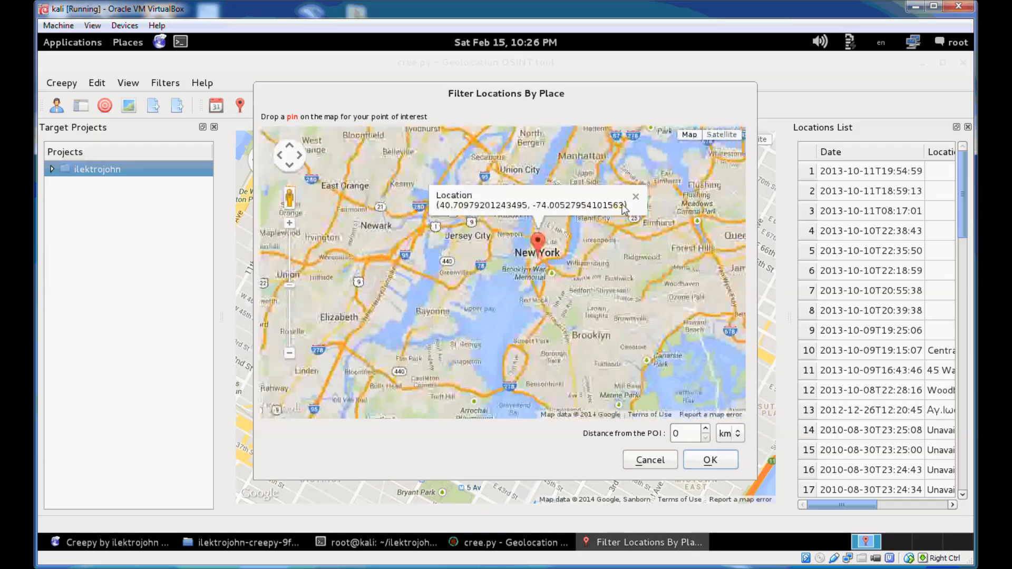
click(702, 430)
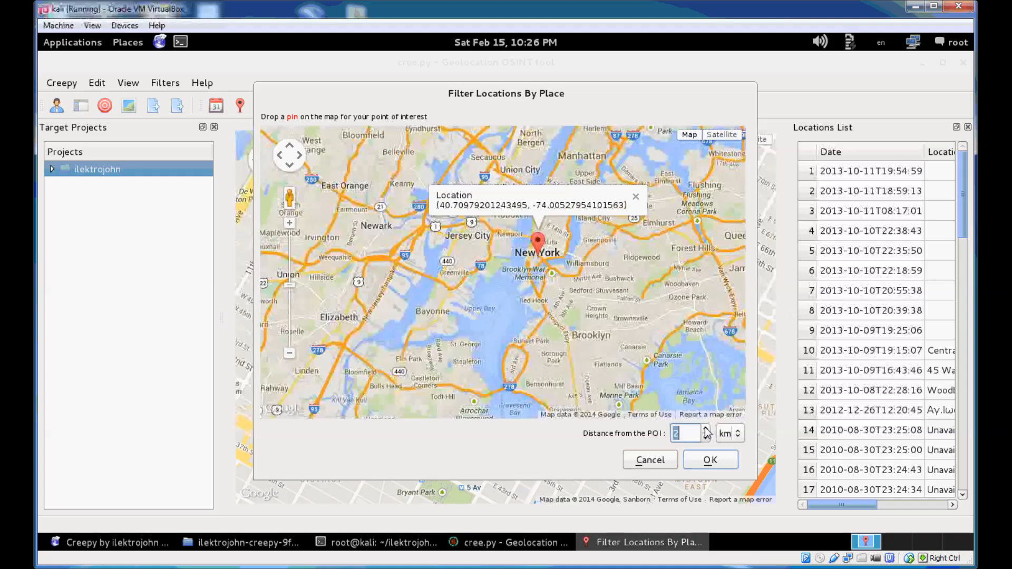
click(704, 437)
text(15)
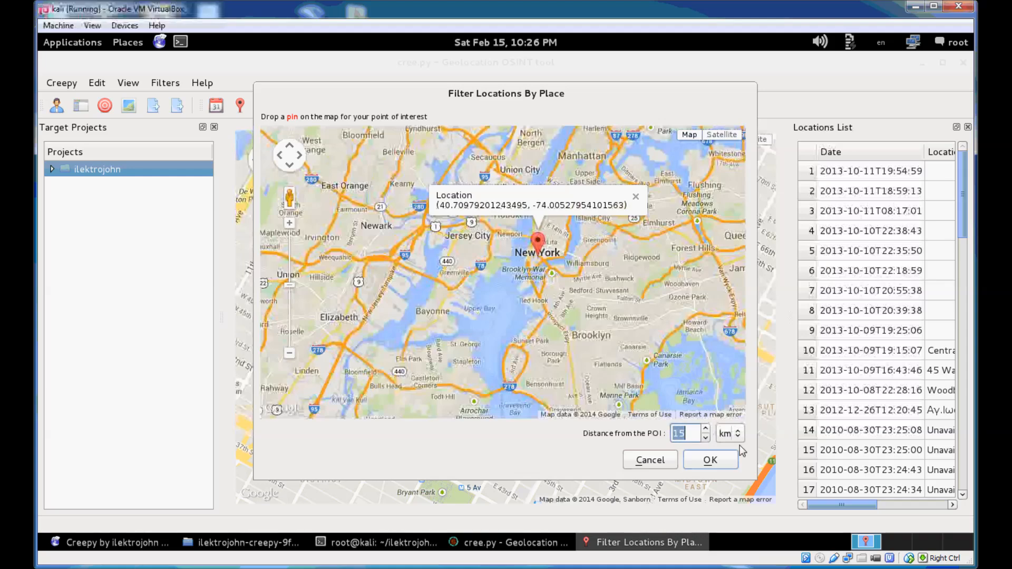
click(710, 460)
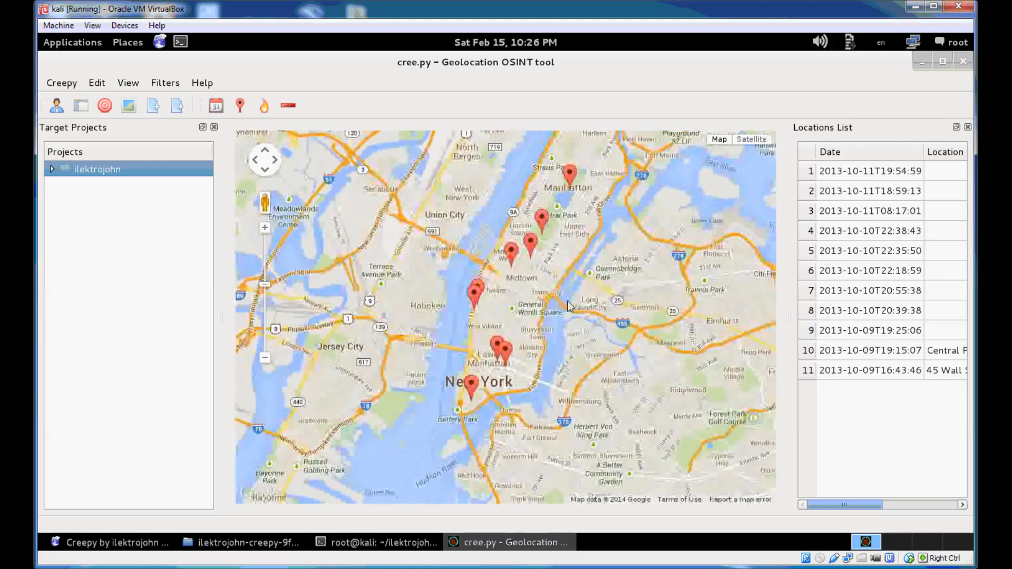
mouse_move(633, 303)
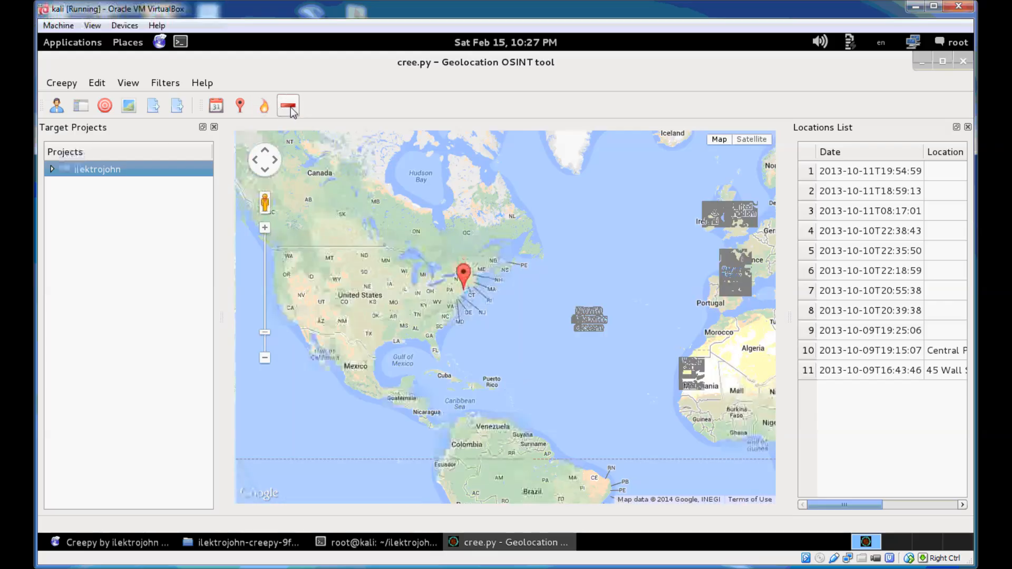
Remove all filters, expand ilektrojohn, and show its CSV/KML export menu
click(288, 106)
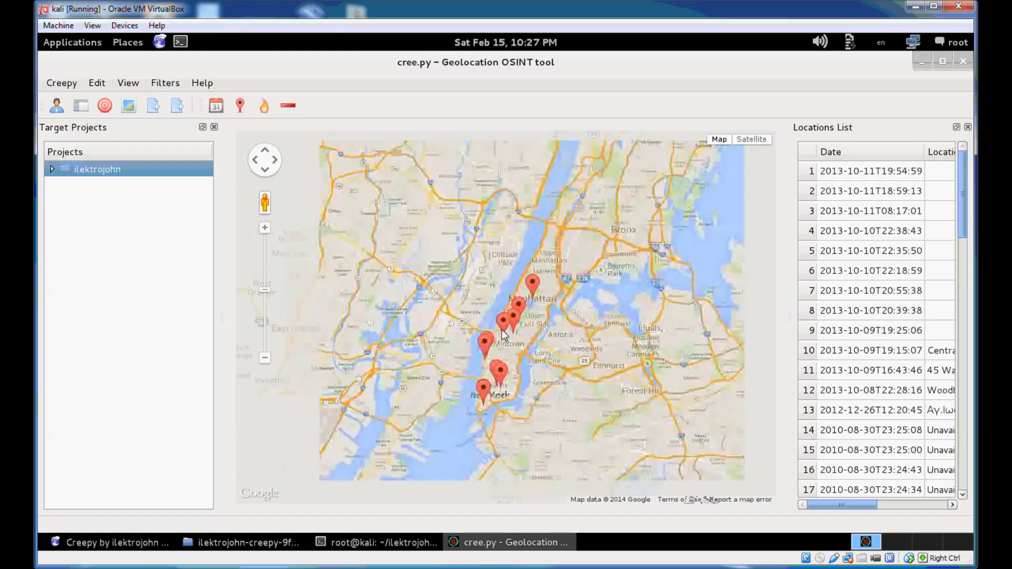
click(51, 170)
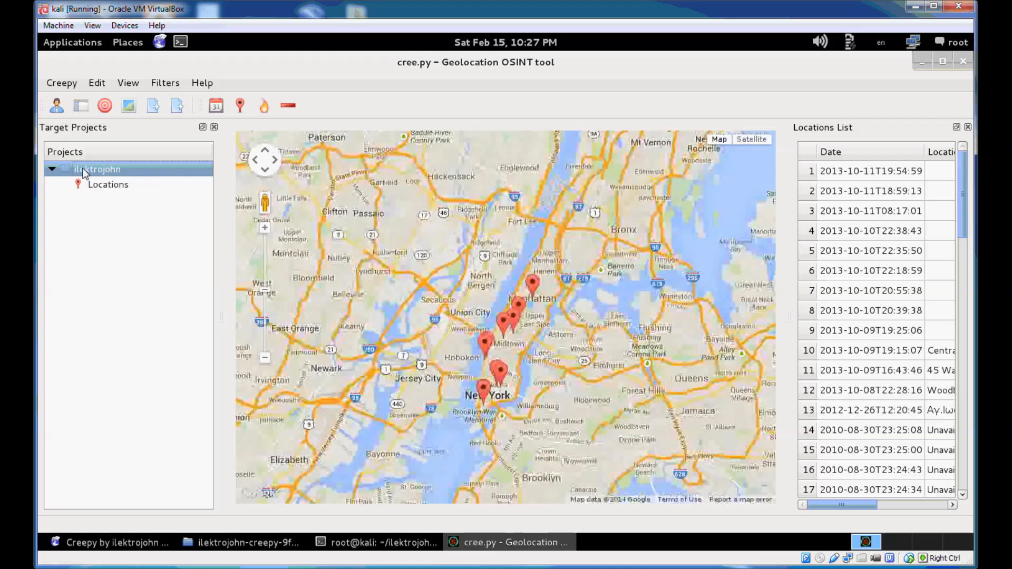
right_click(95, 169)
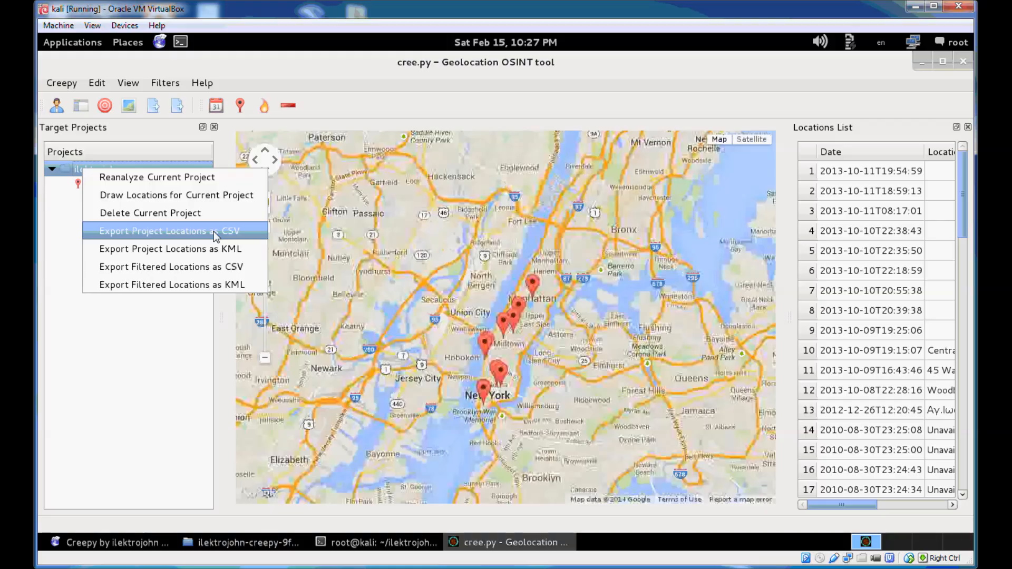
mouse_move(170, 249)
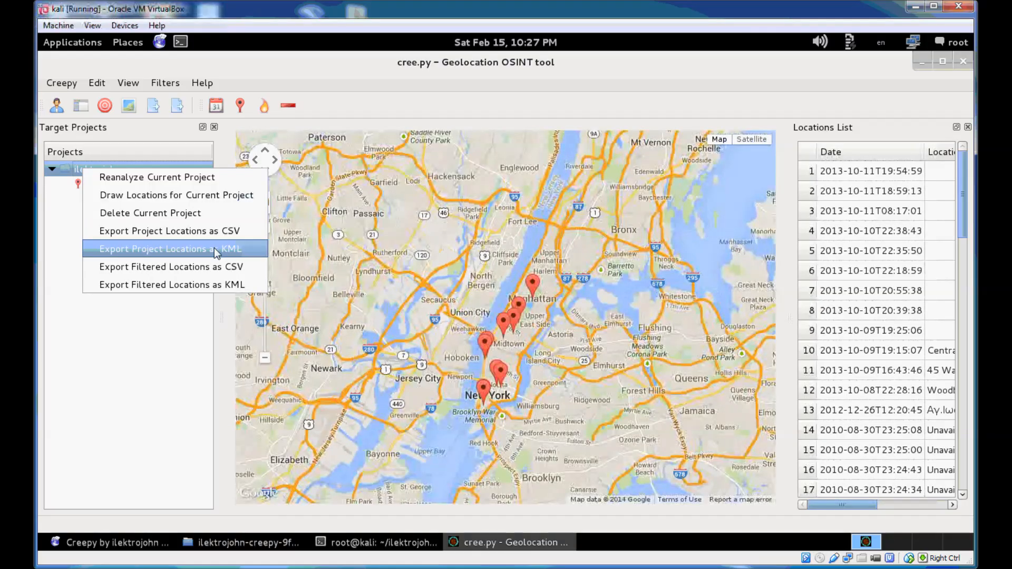
mouse_move(197, 240)
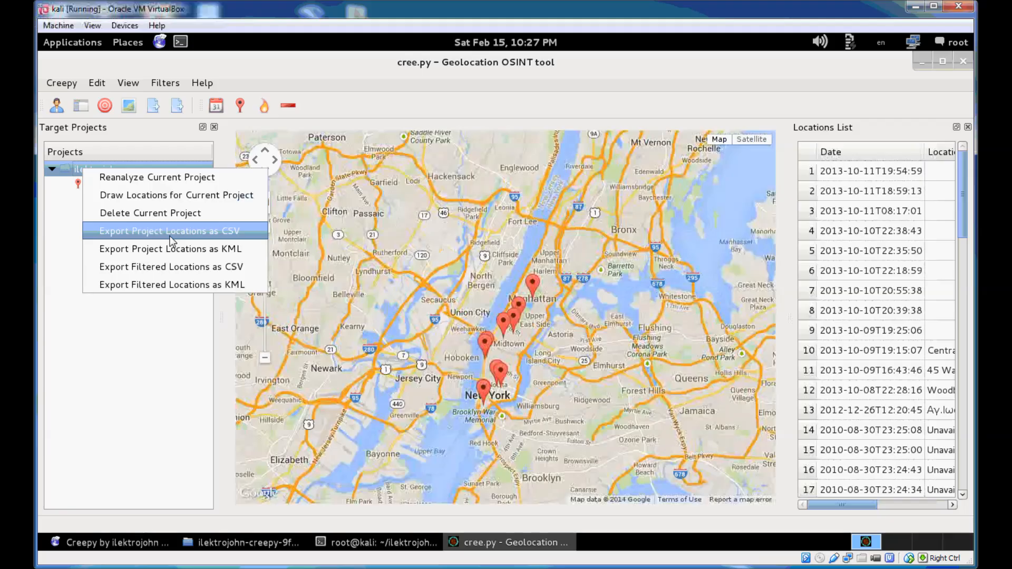
mouse_move(187, 267)
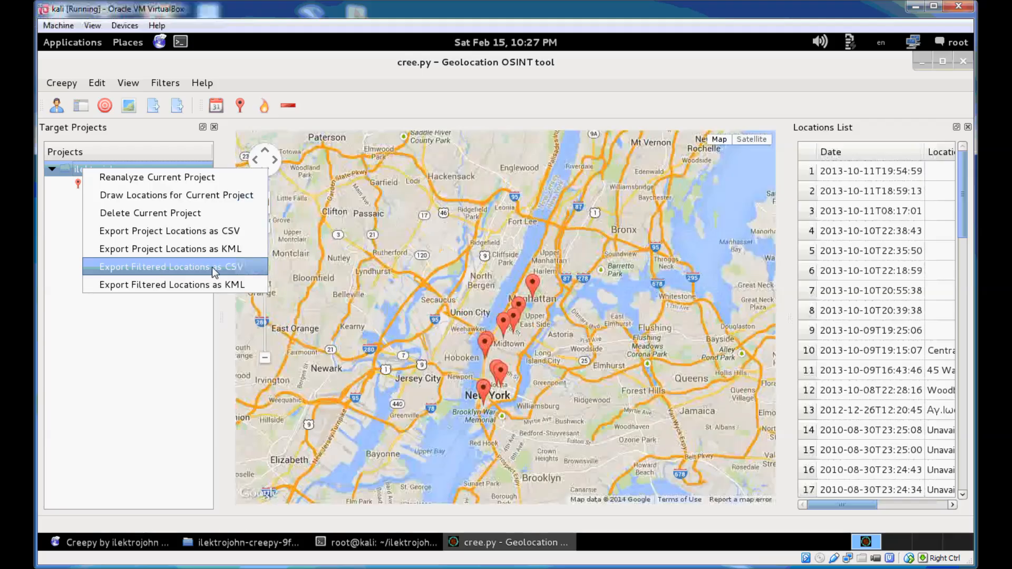
mouse_move(178, 277)
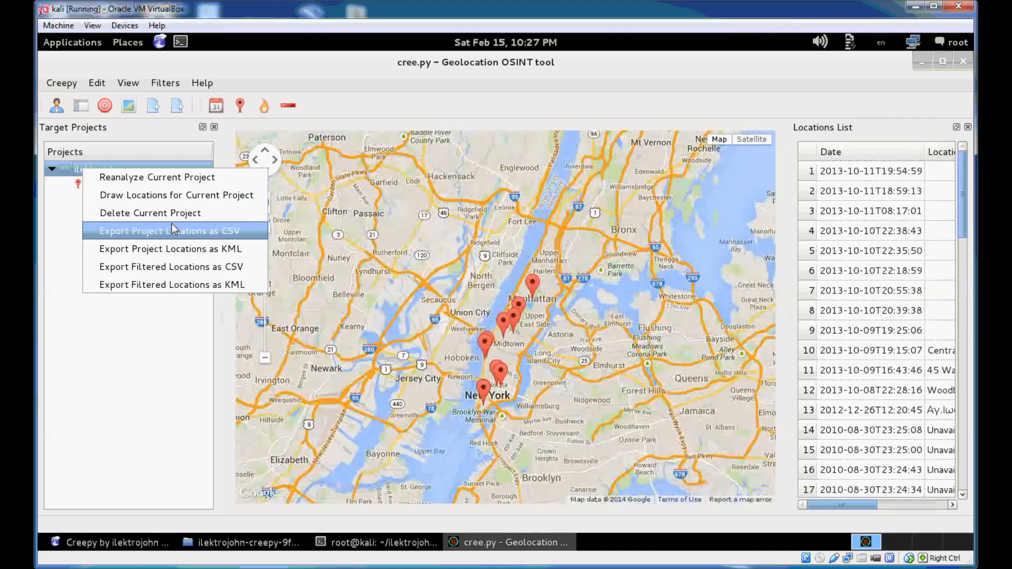
mouse_move(169, 248)
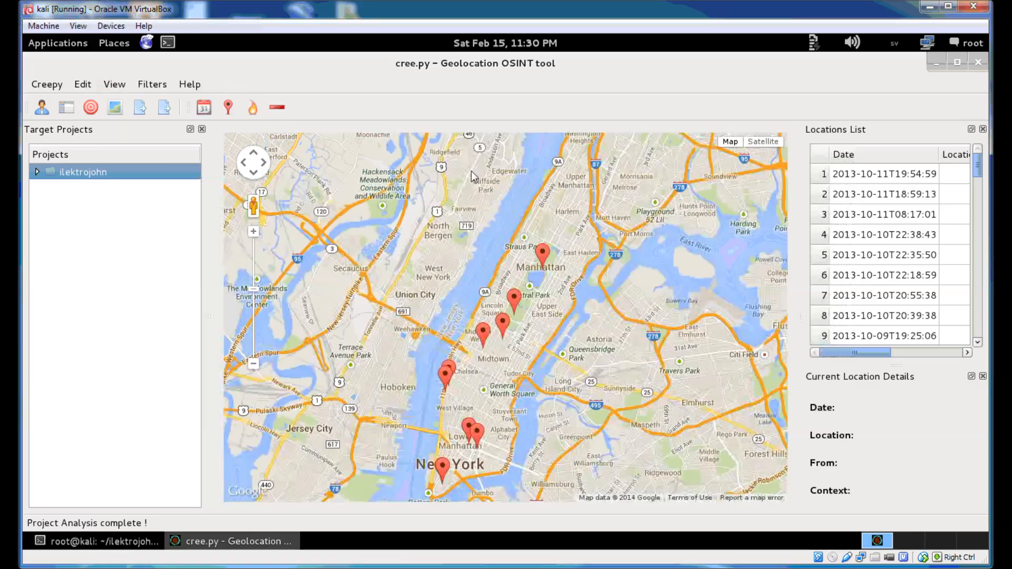
mouse_move(557, 386)
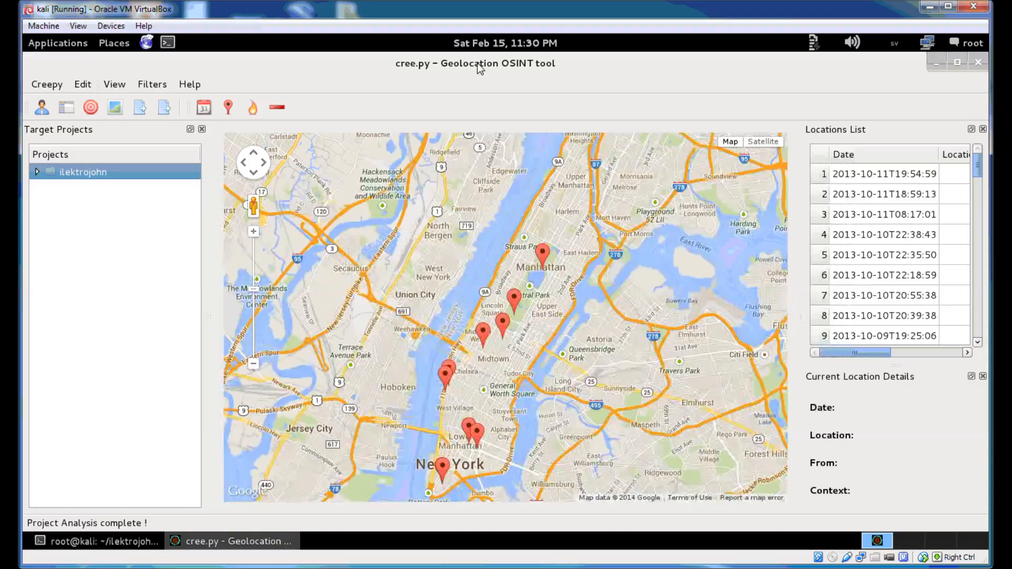
mouse_move(535, 270)
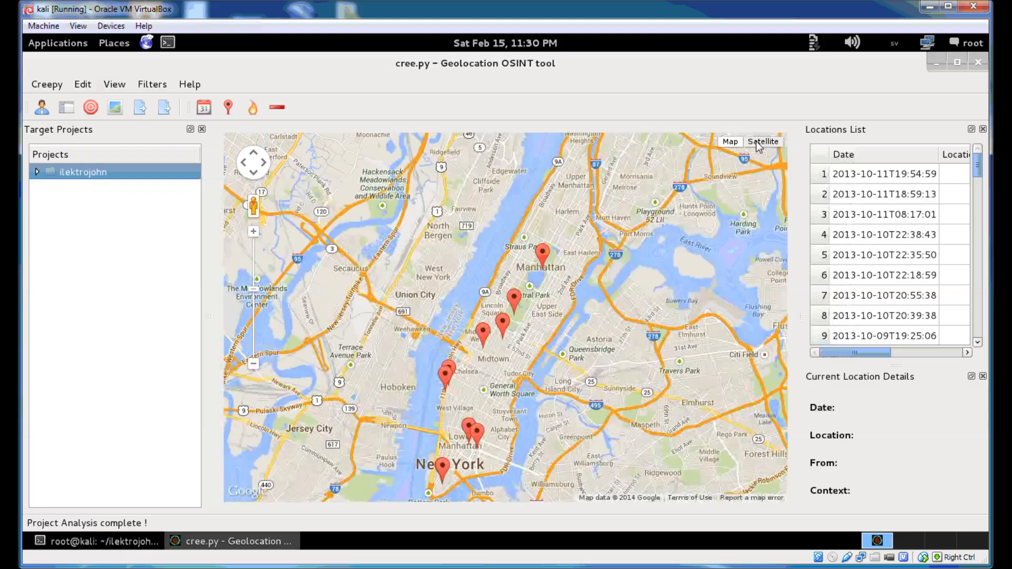
Show the 'MoMA queuing #NYC' post in Street View, then exit back to the map
click(763, 141)
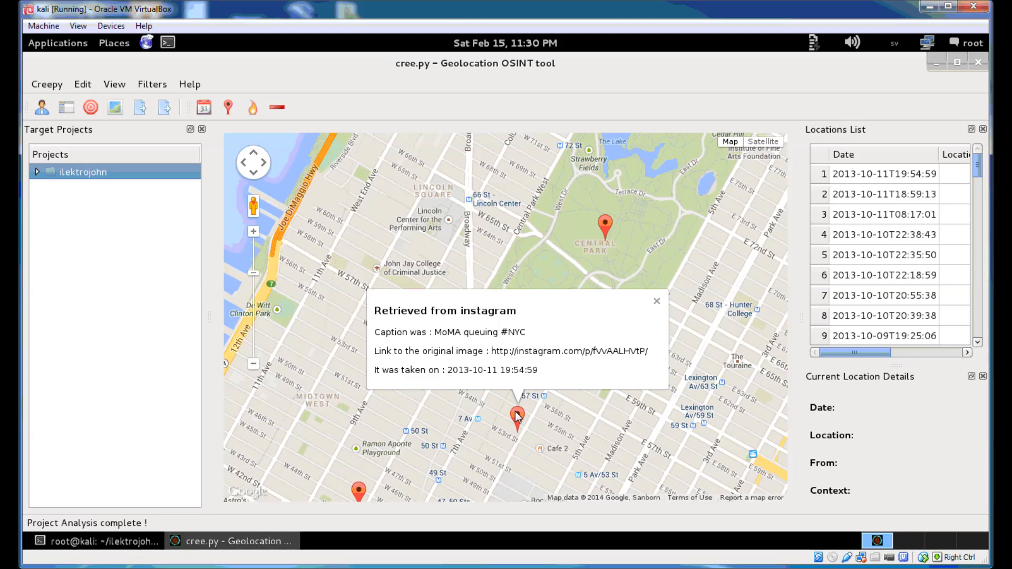
mouse_move(529, 448)
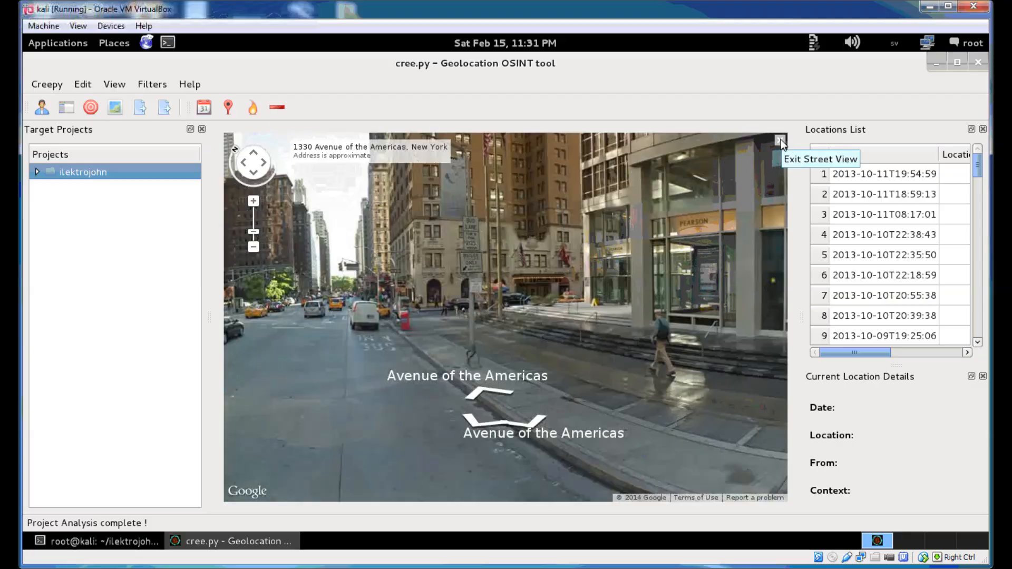
click(780, 141)
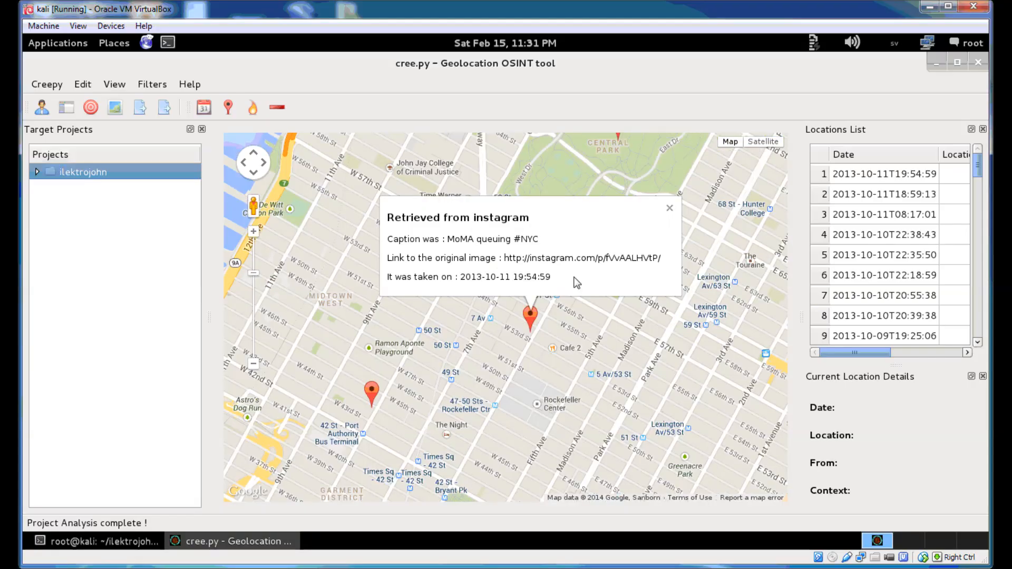
mouse_move(651, 368)
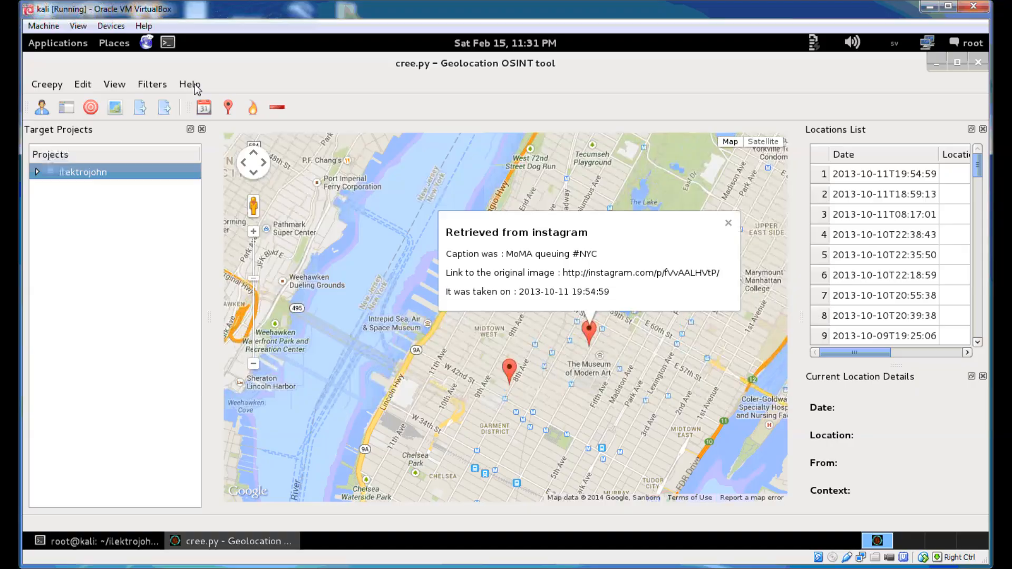
click(190, 84)
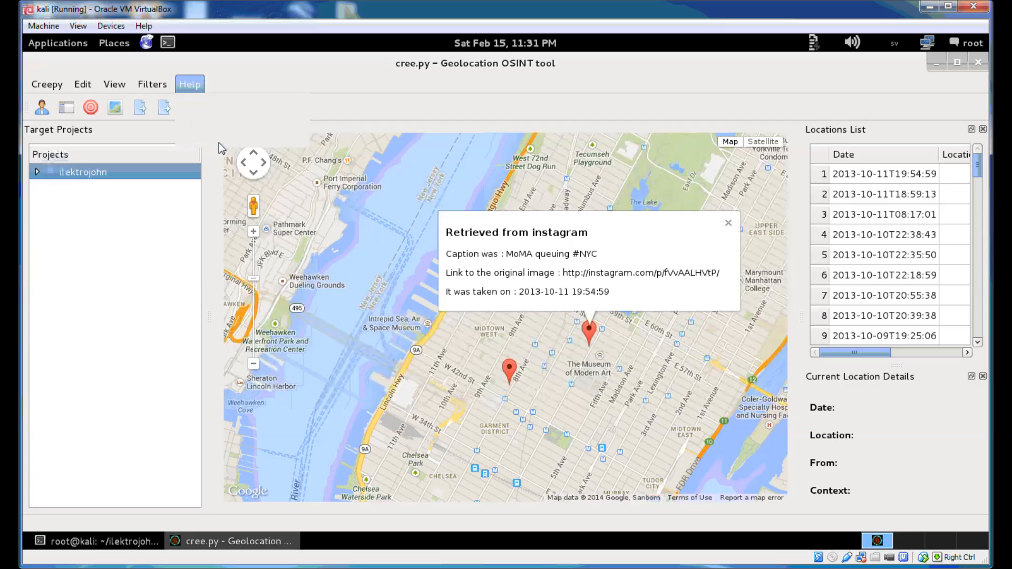
click(189, 84)
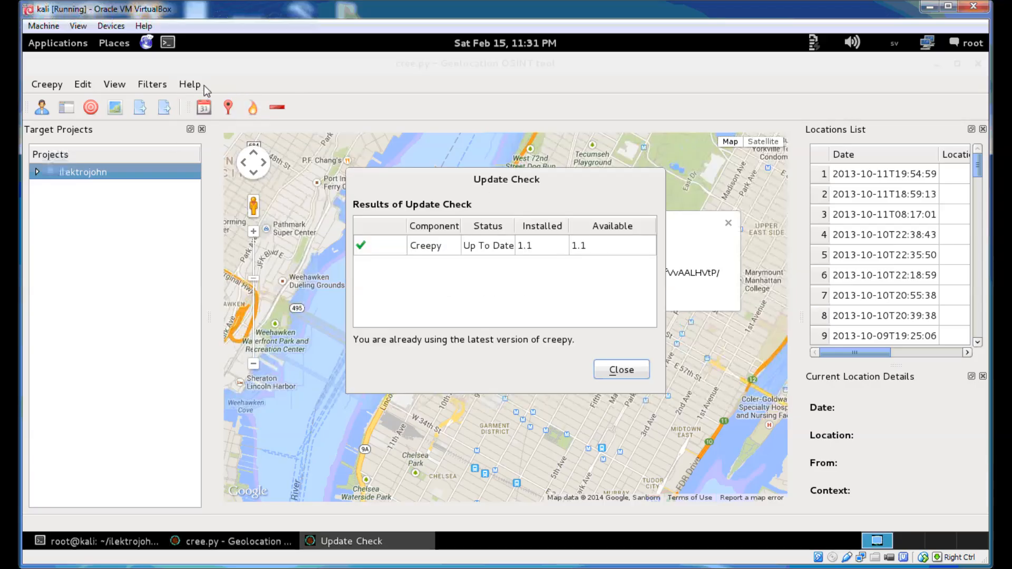
mouse_move(725, 269)
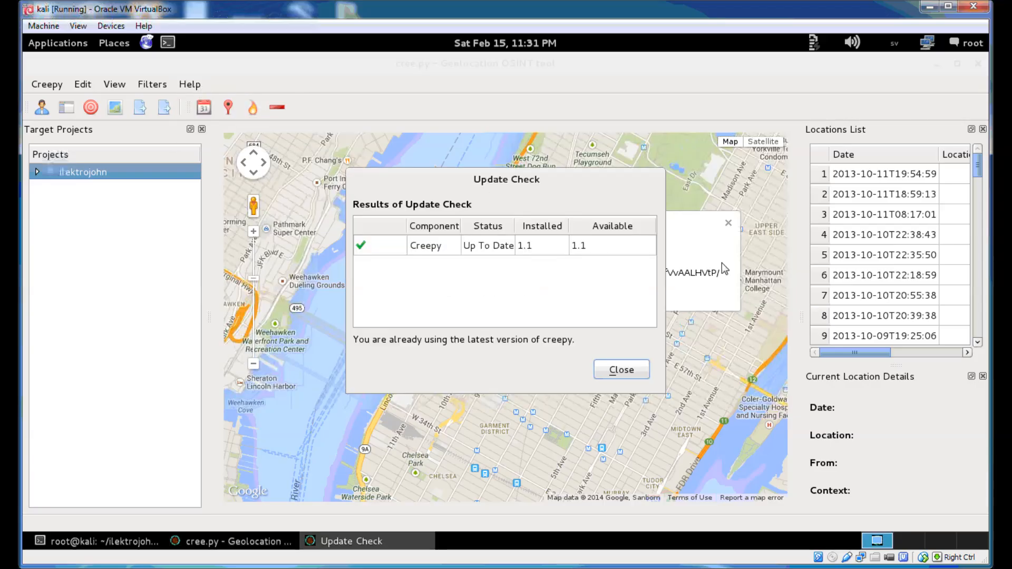
mouse_move(589, 267)
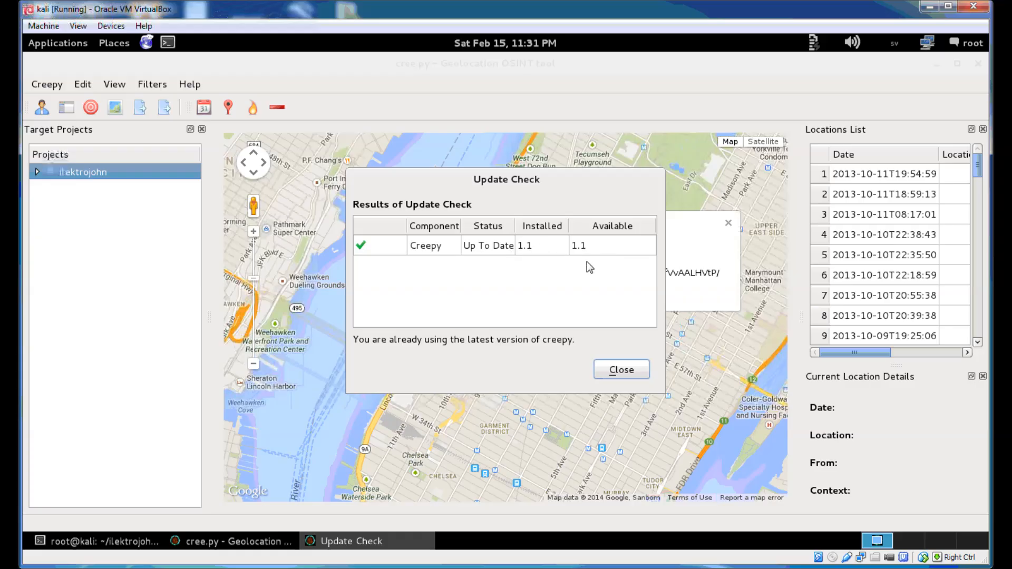
mouse_move(606, 247)
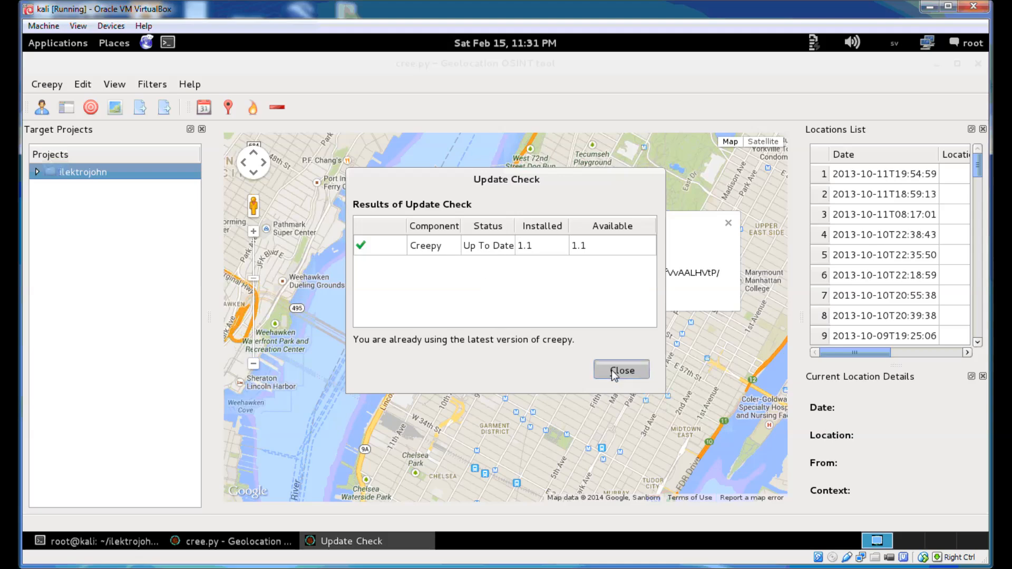
click(622, 370)
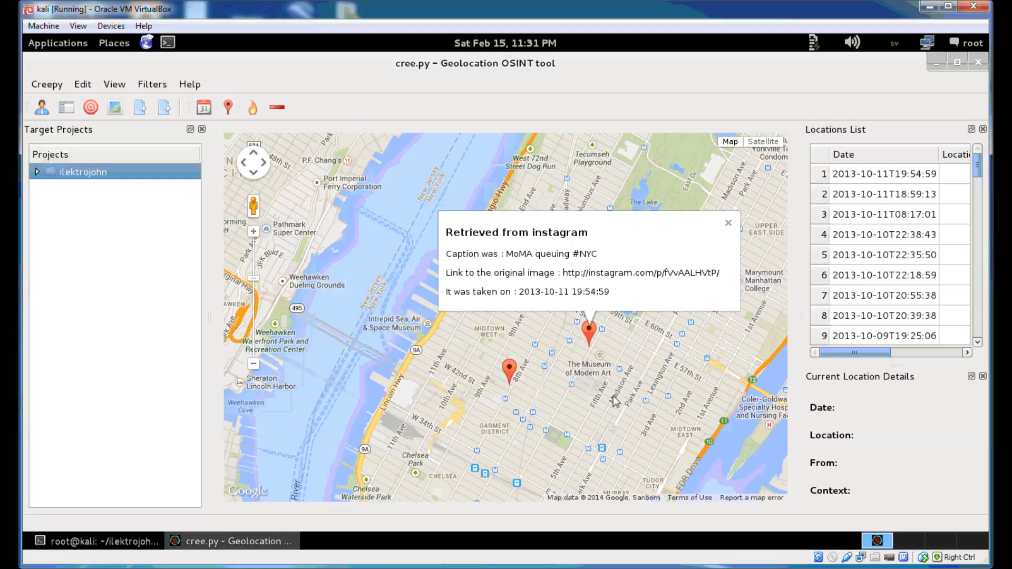
mouse_move(249, 326)
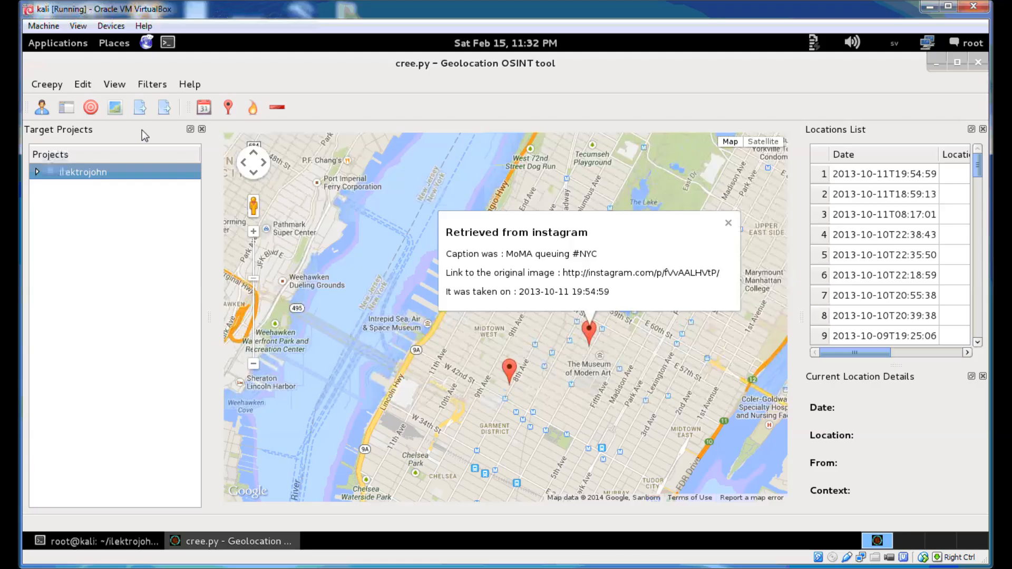
click(190, 83)
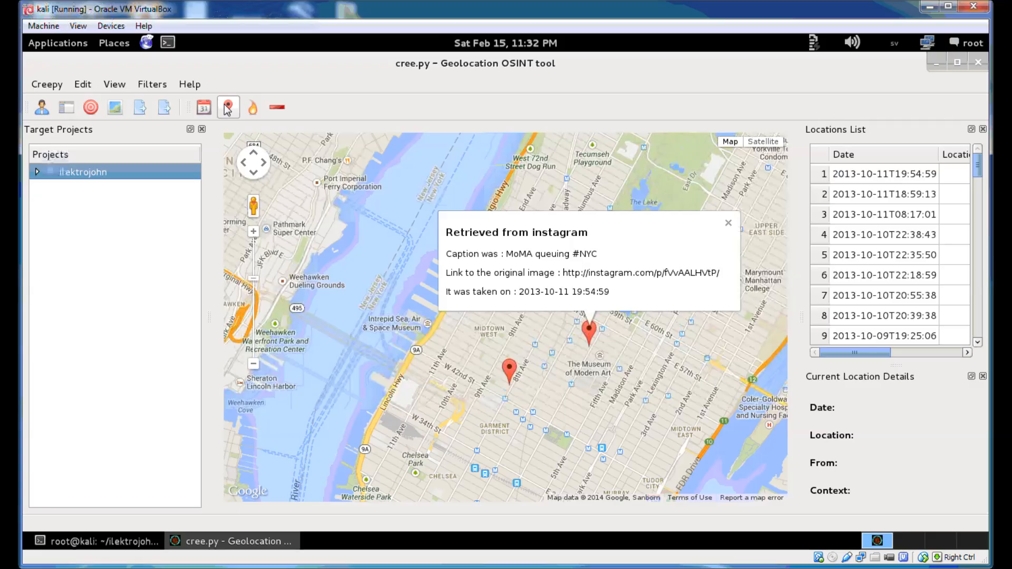
Scroll through the four open GitHub issues in Iceweasel, then return to Creepy
click(365, 541)
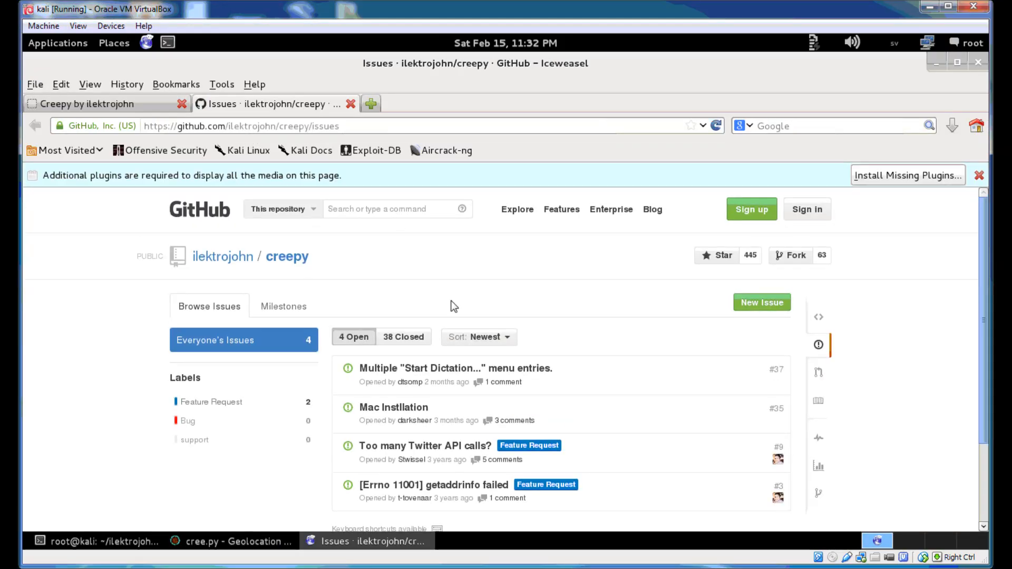
scroll(down, 3)
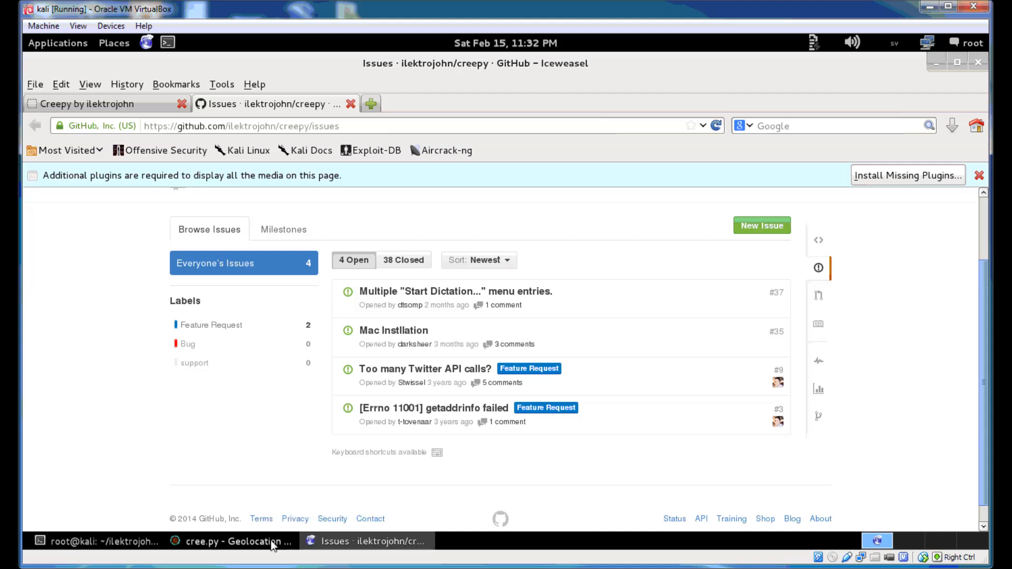
click(237, 541)
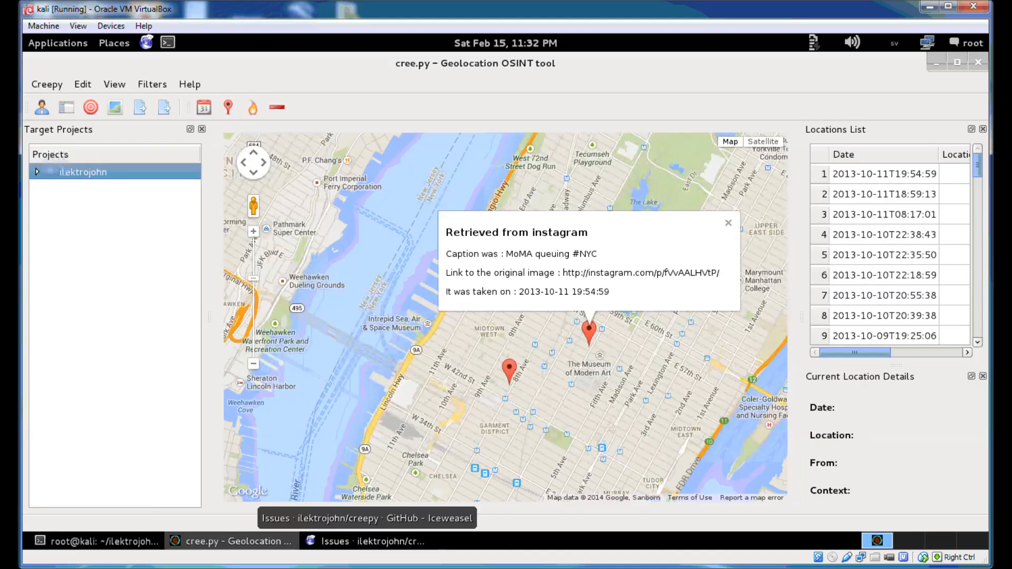